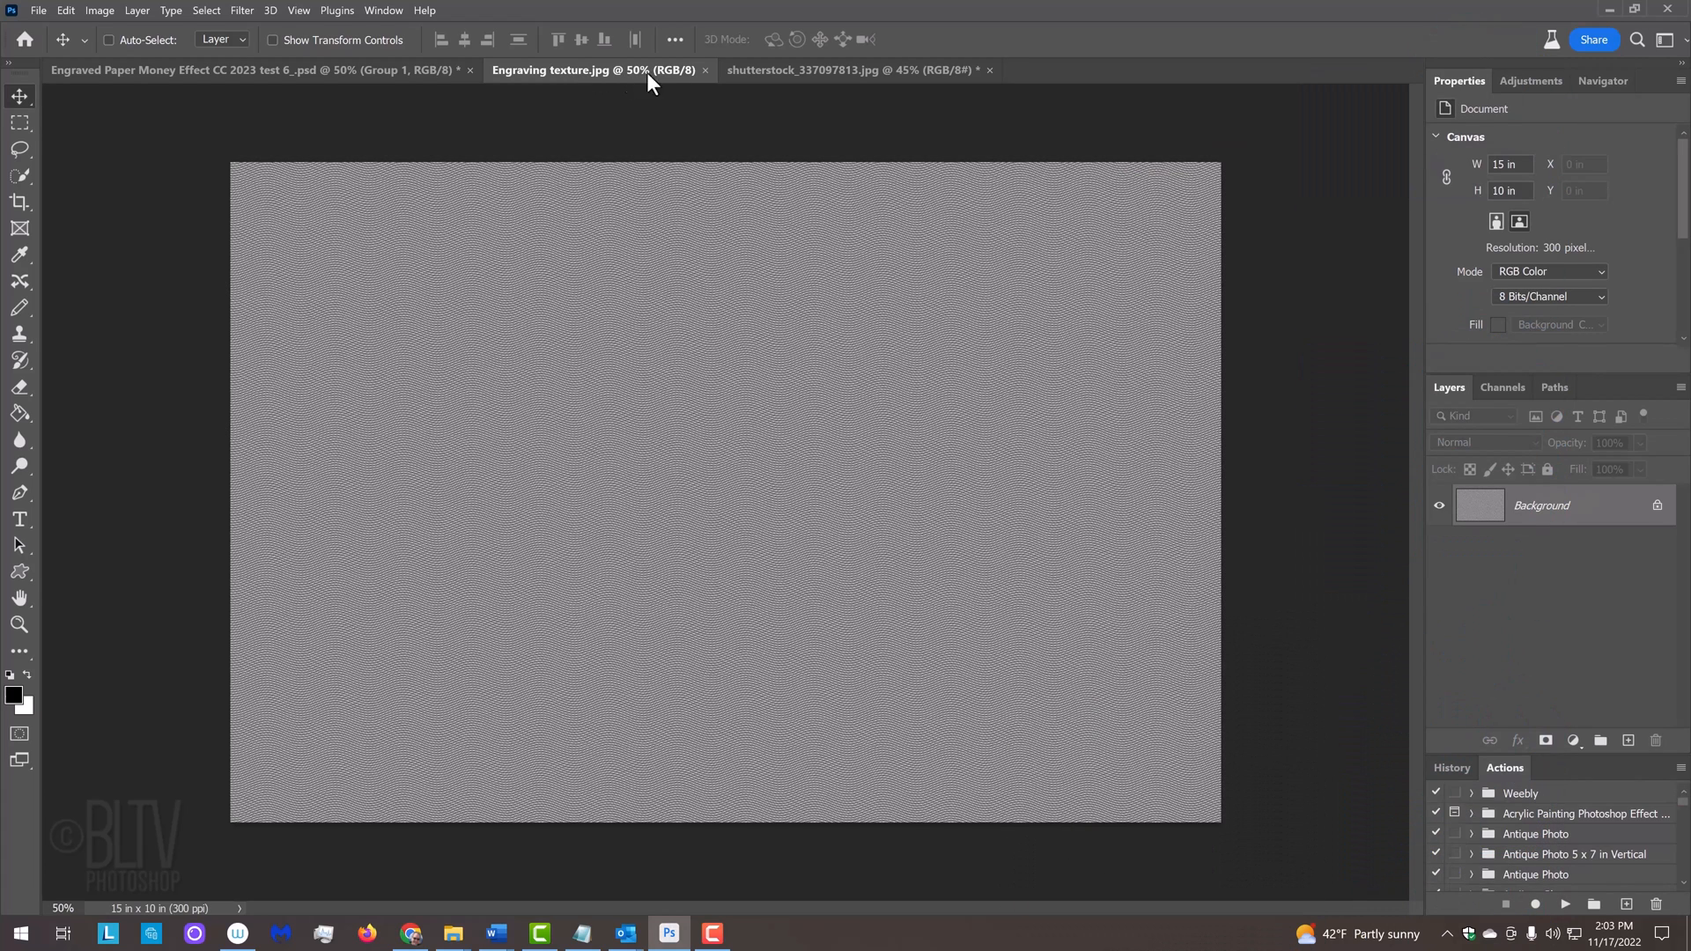
Look over the grey Engraving texture.jpg document before returning to the portrait.
left_click(841, 70)
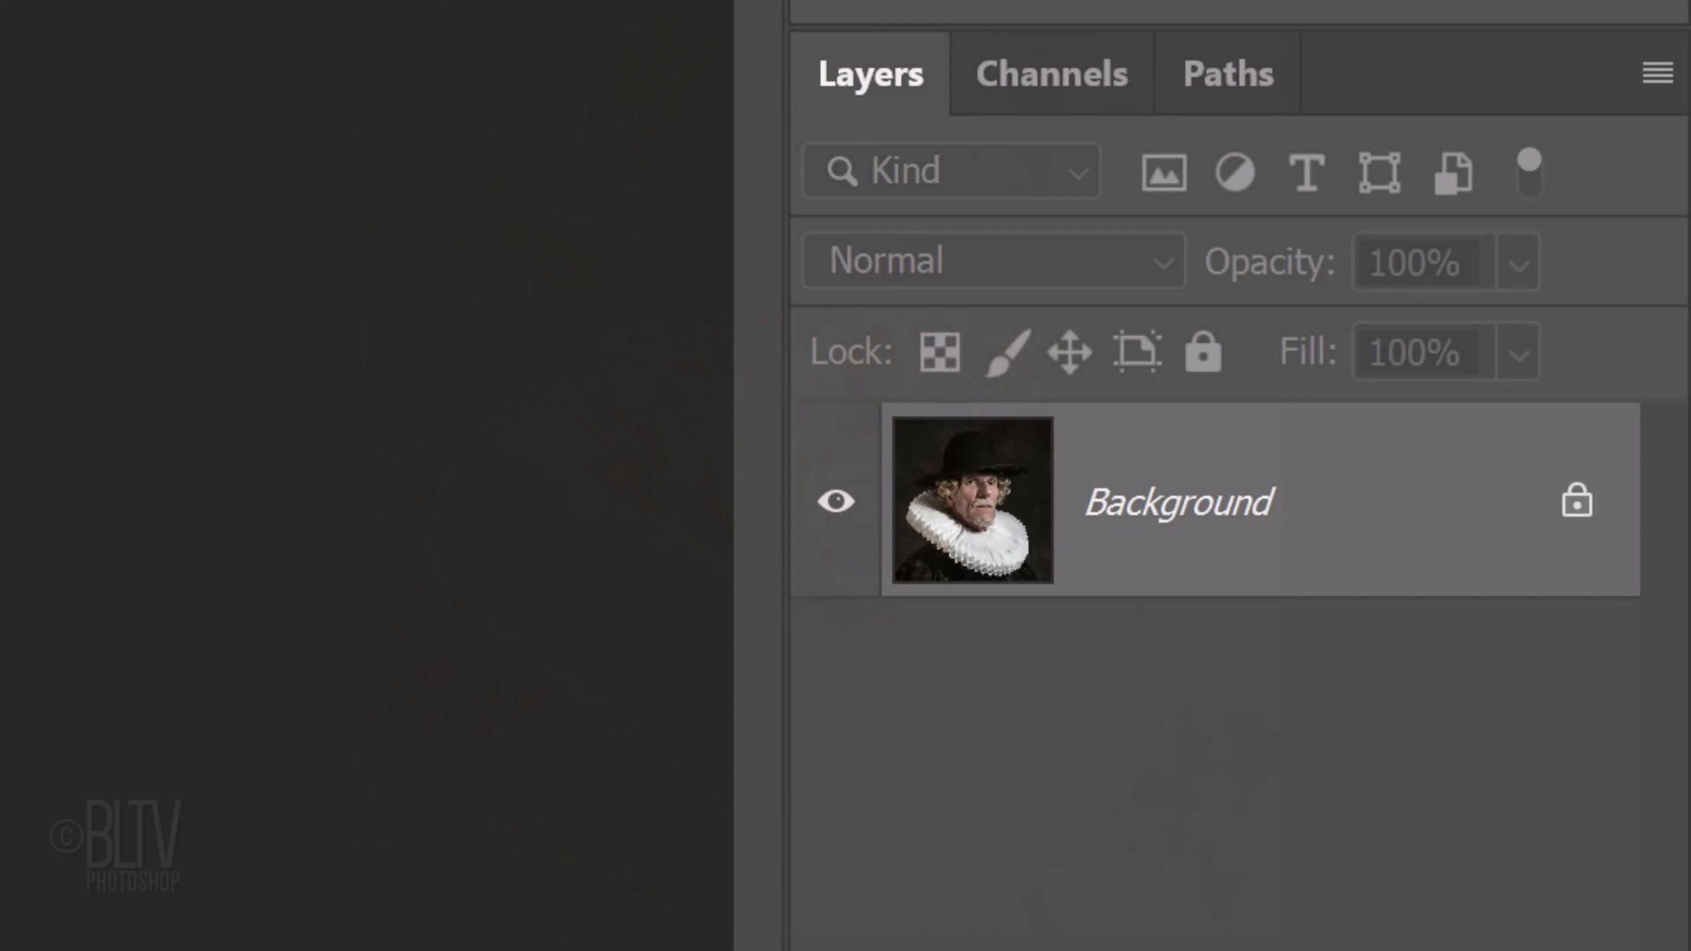
Duplicate the portrait to Layer 1 and brighten its highlights with the Levels white slider.
key("ctrl+j")
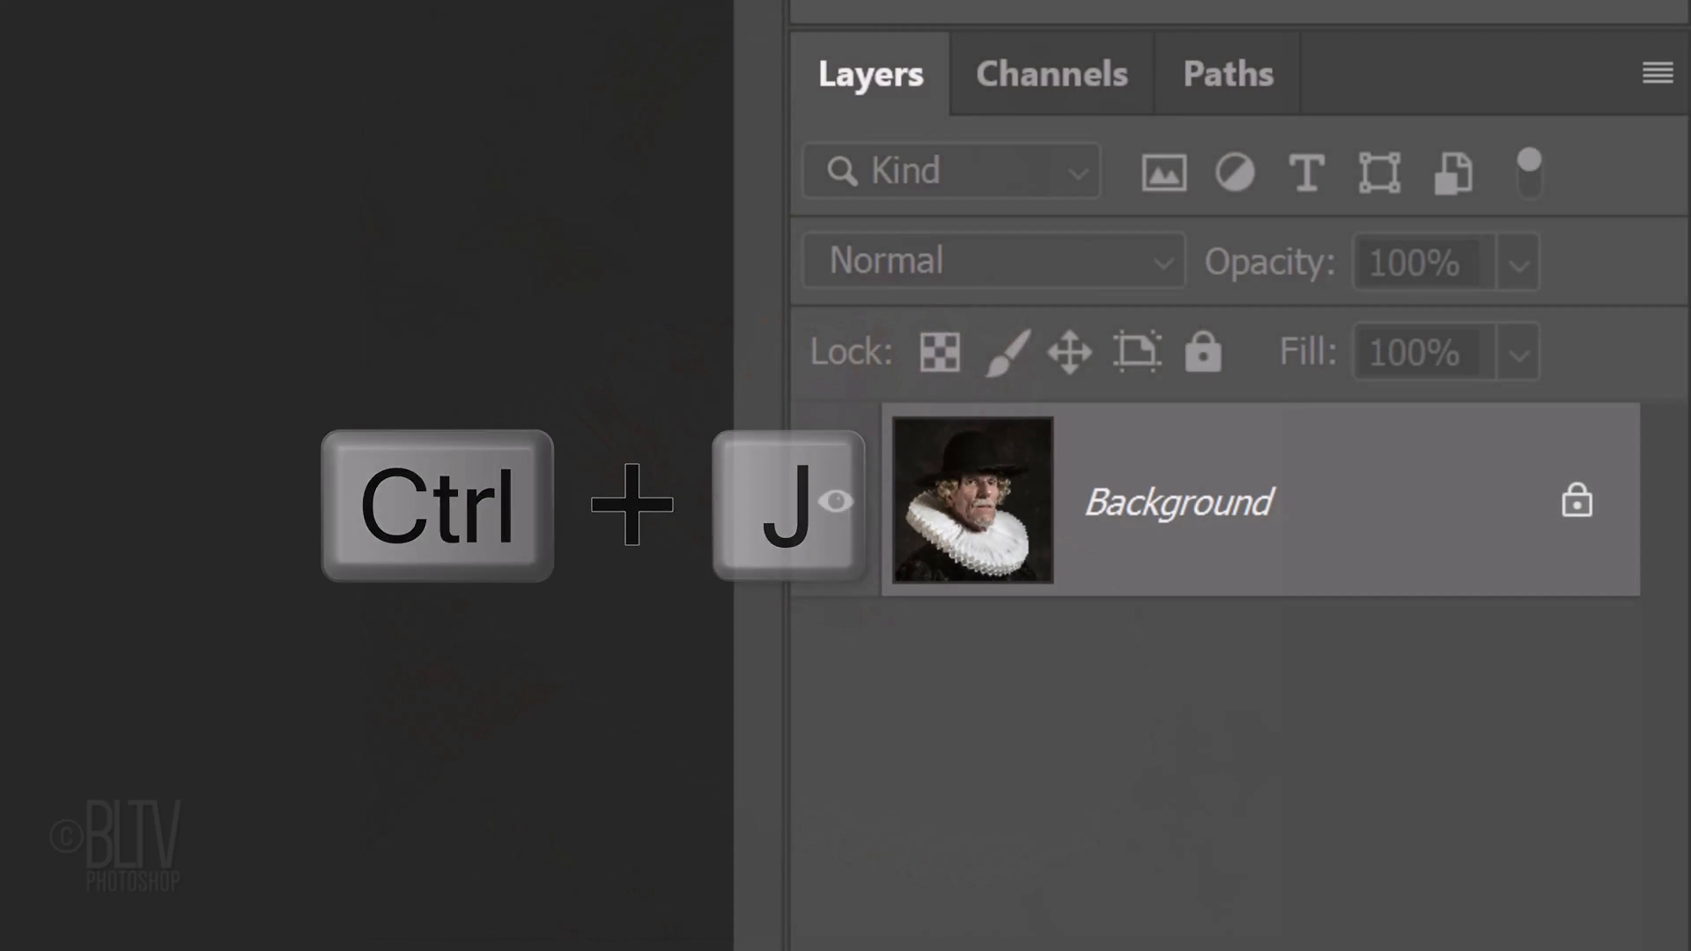
key("ctrl+j")
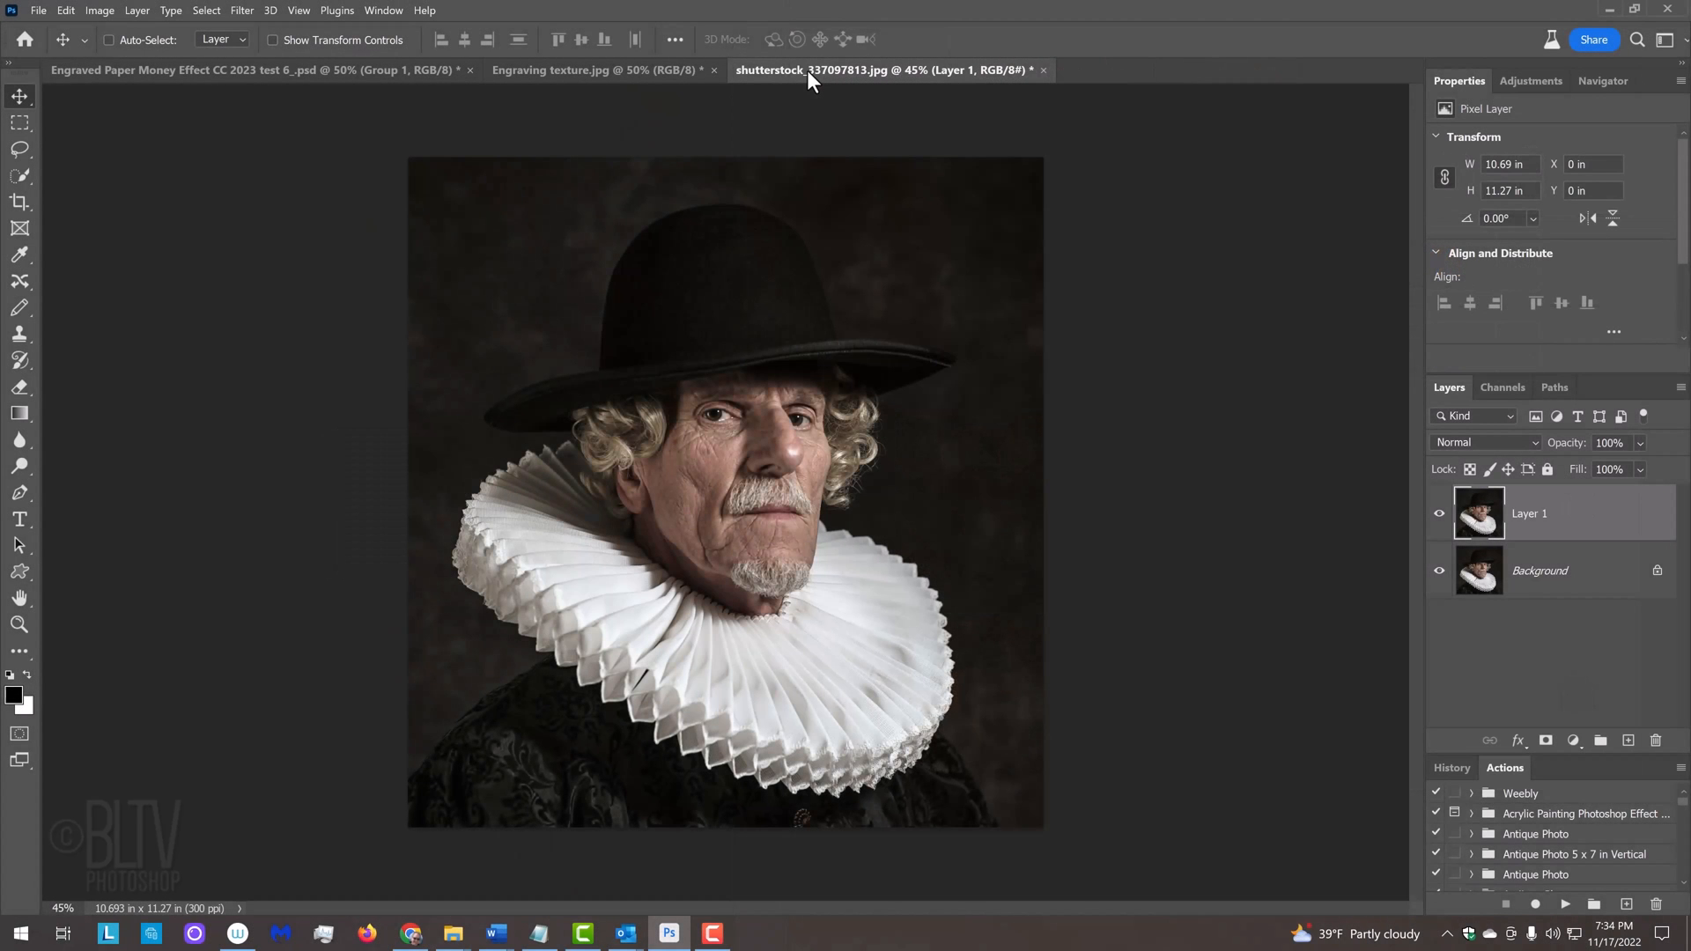
key("ctrl+l")
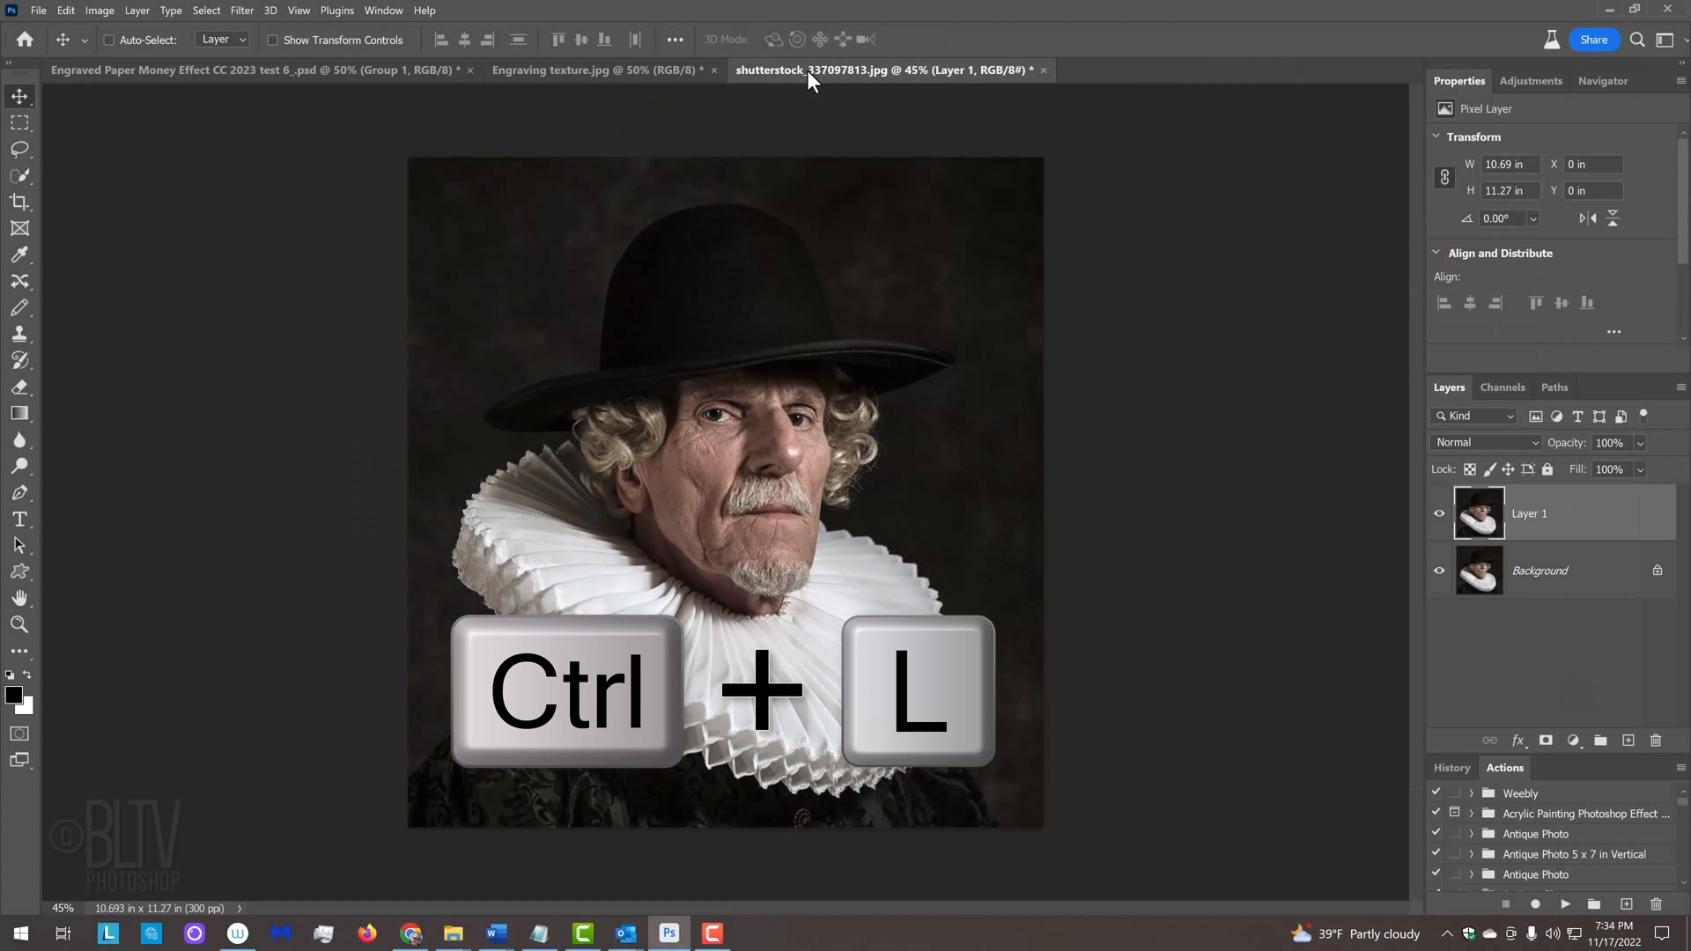
key("ctrl+l")
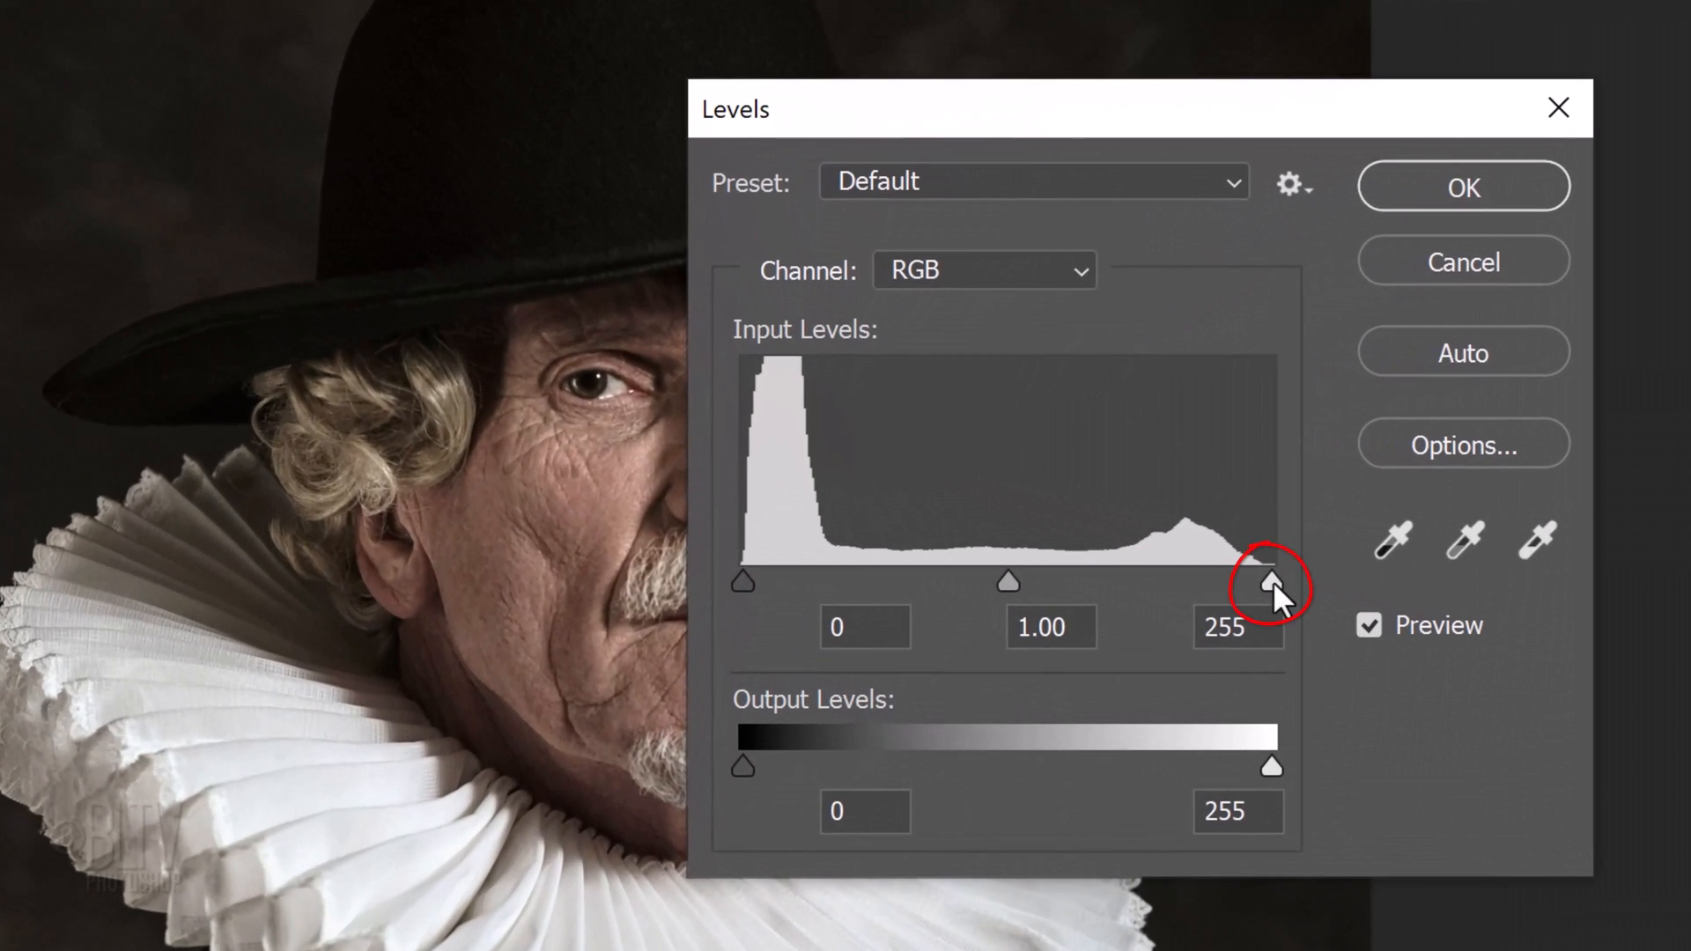
left_click_drag(1267, 581, 981, 580)
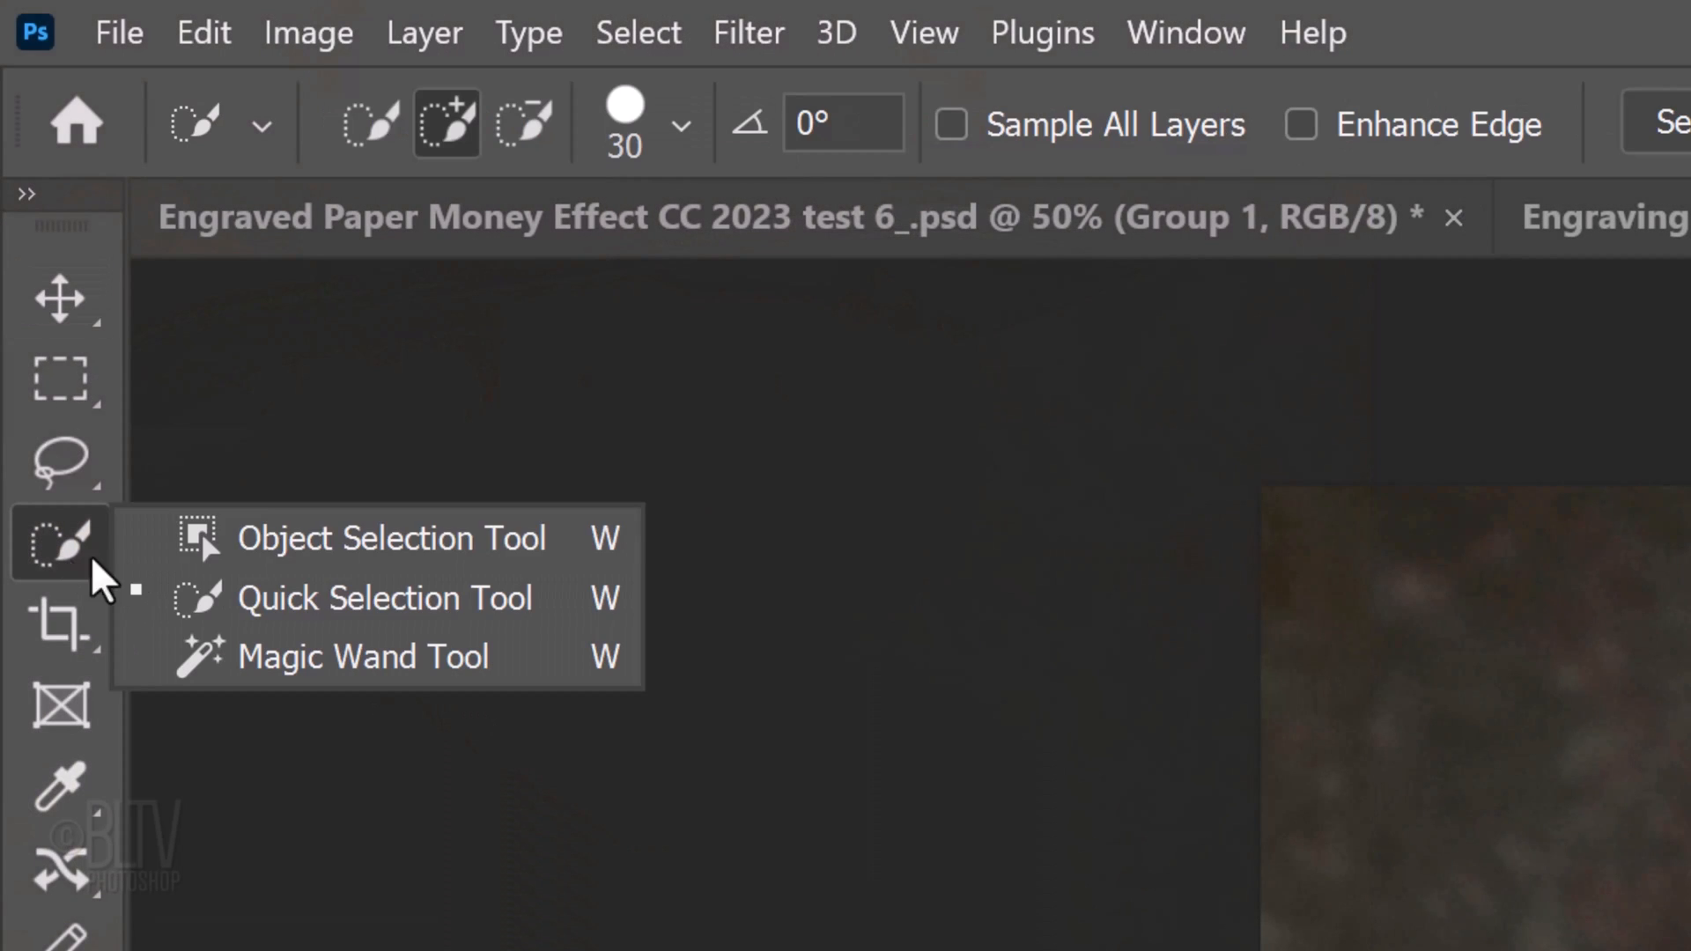
Use Quick Selection's Select Subject to select the man with his hat and ruff.
left_click(383, 599)
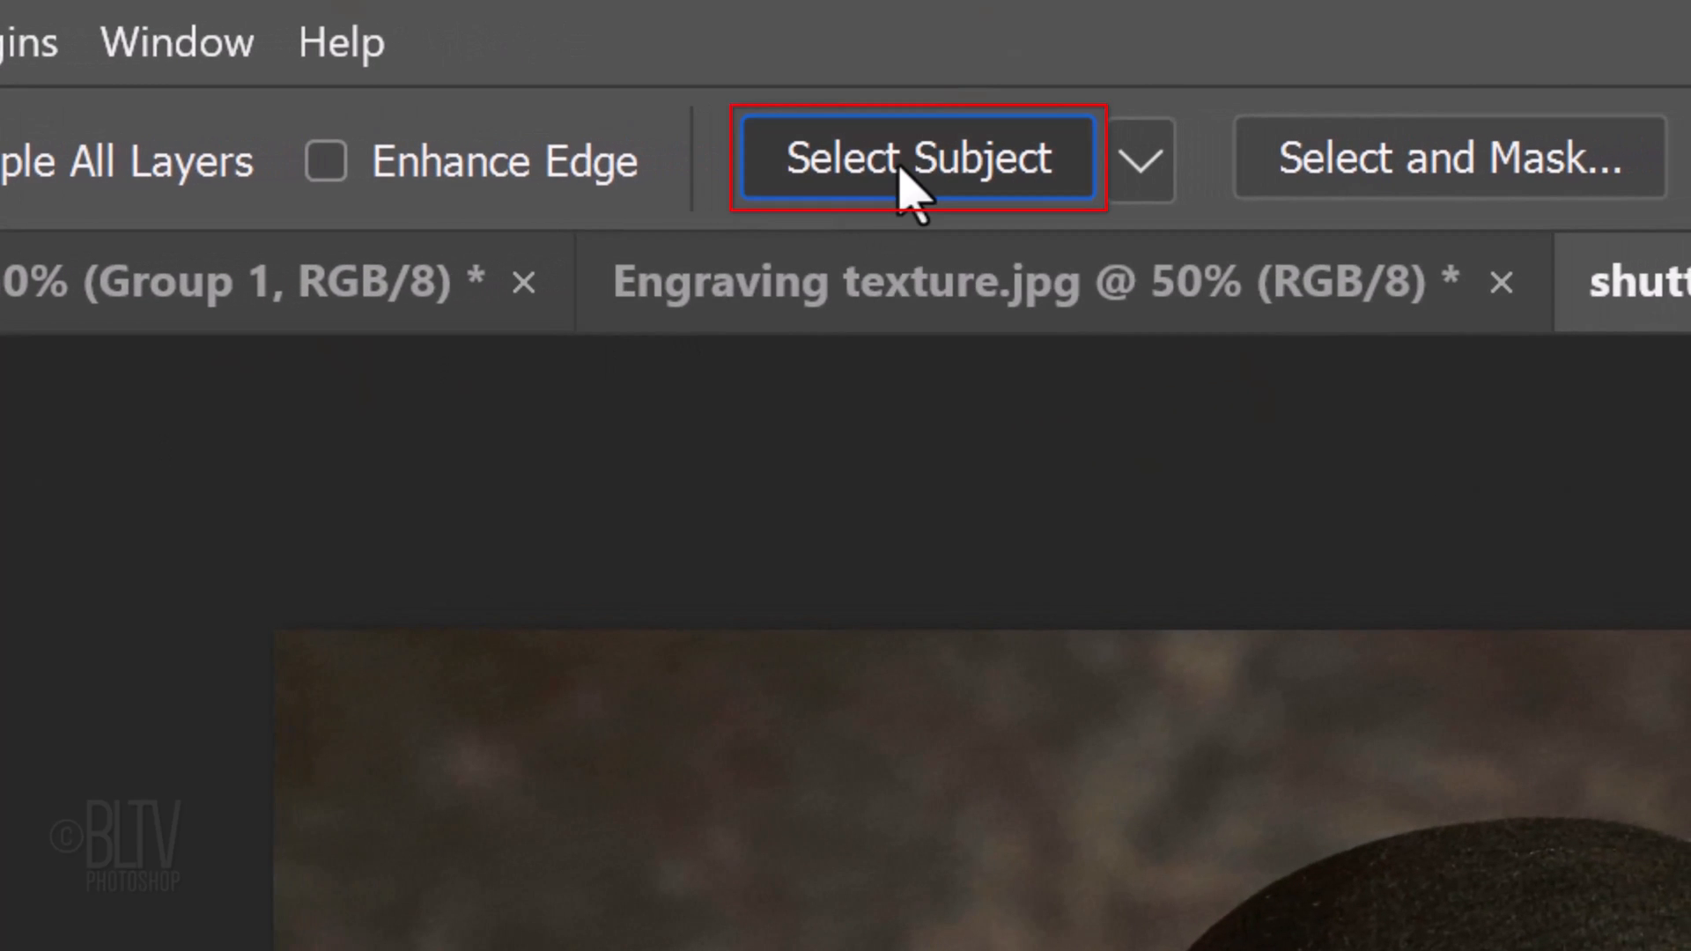
left_click(918, 158)
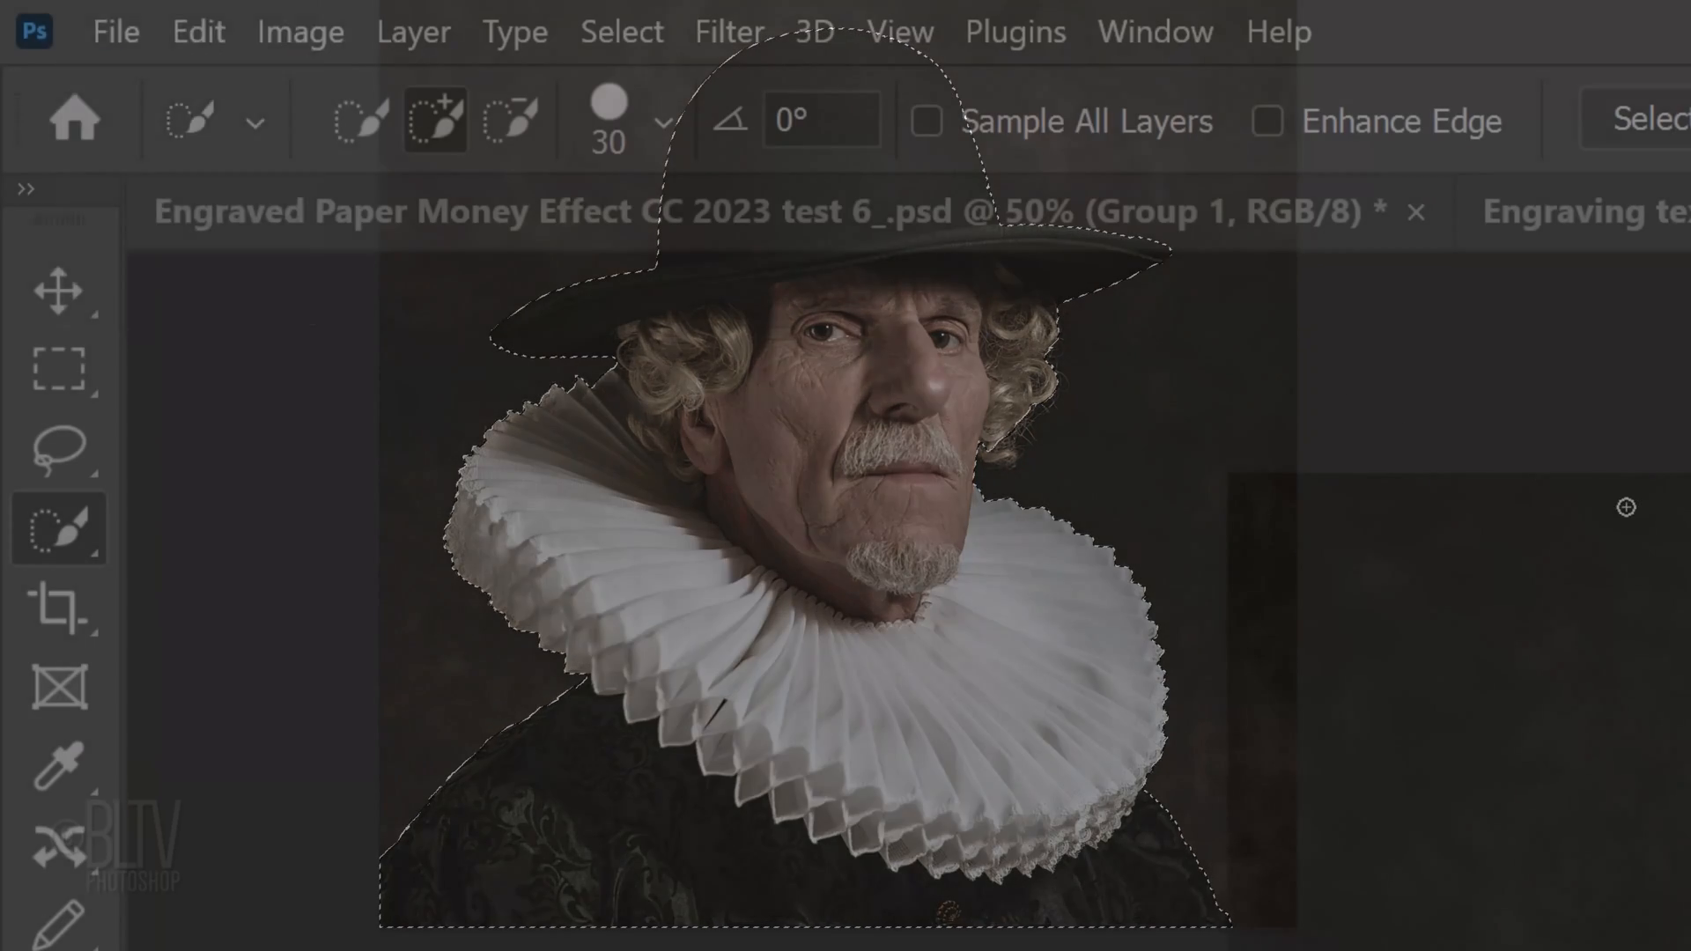
Choose Select and Mask from the Select menu for the subject selection.
left_click(620, 32)
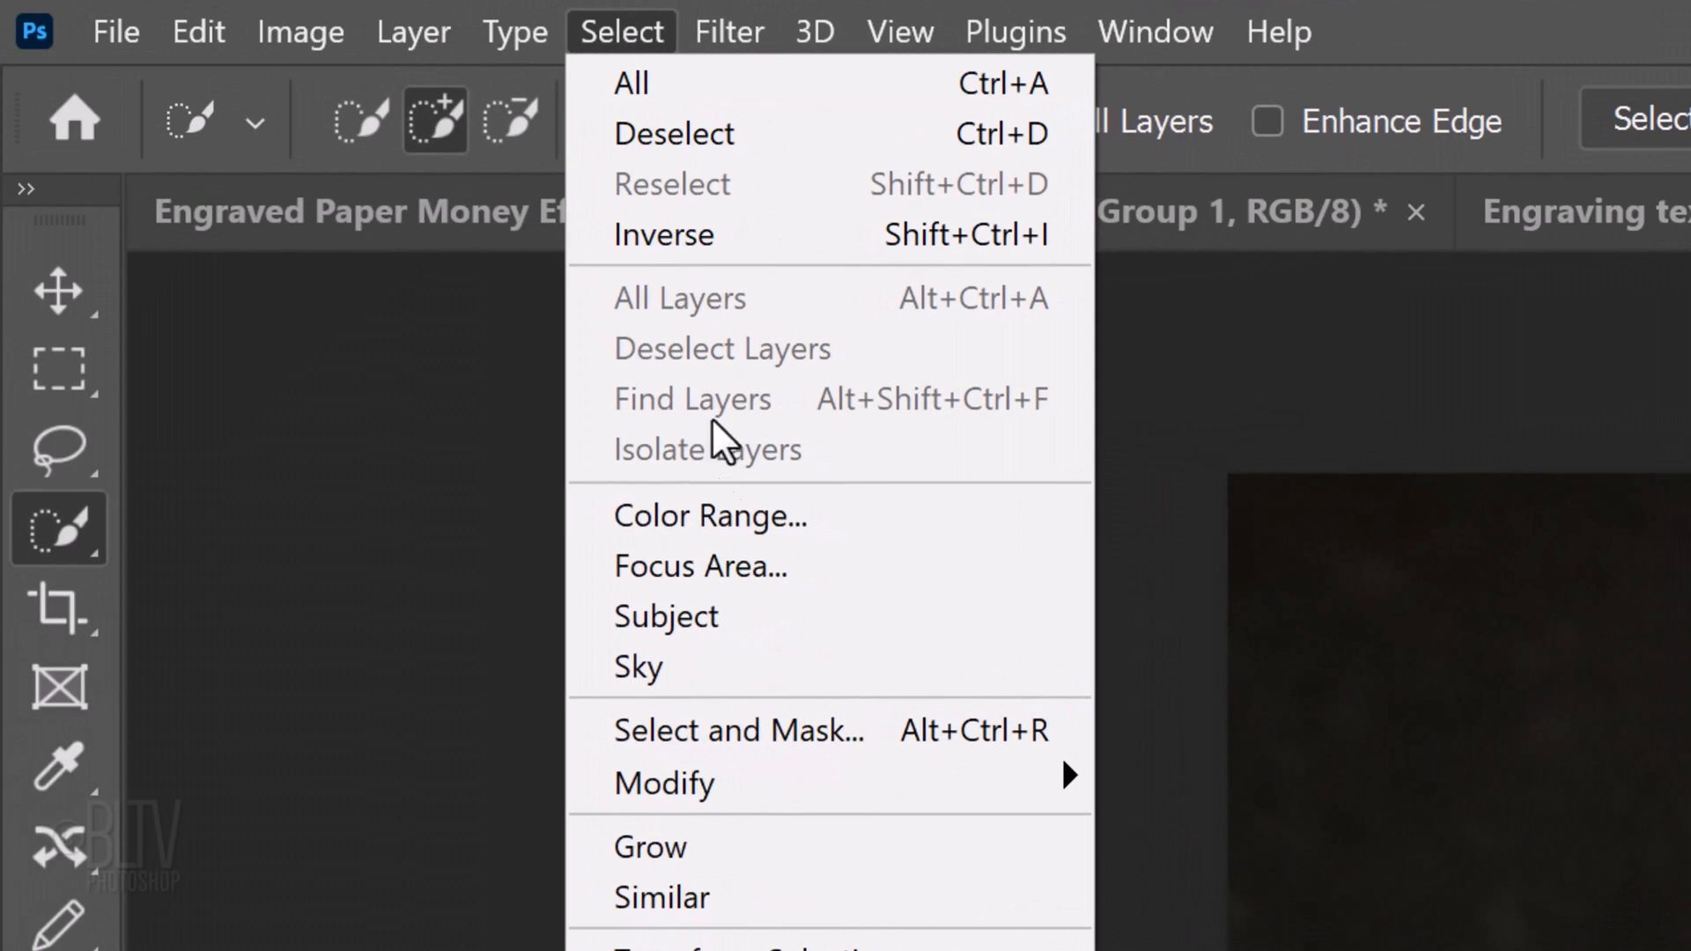
mouse_move(738, 730)
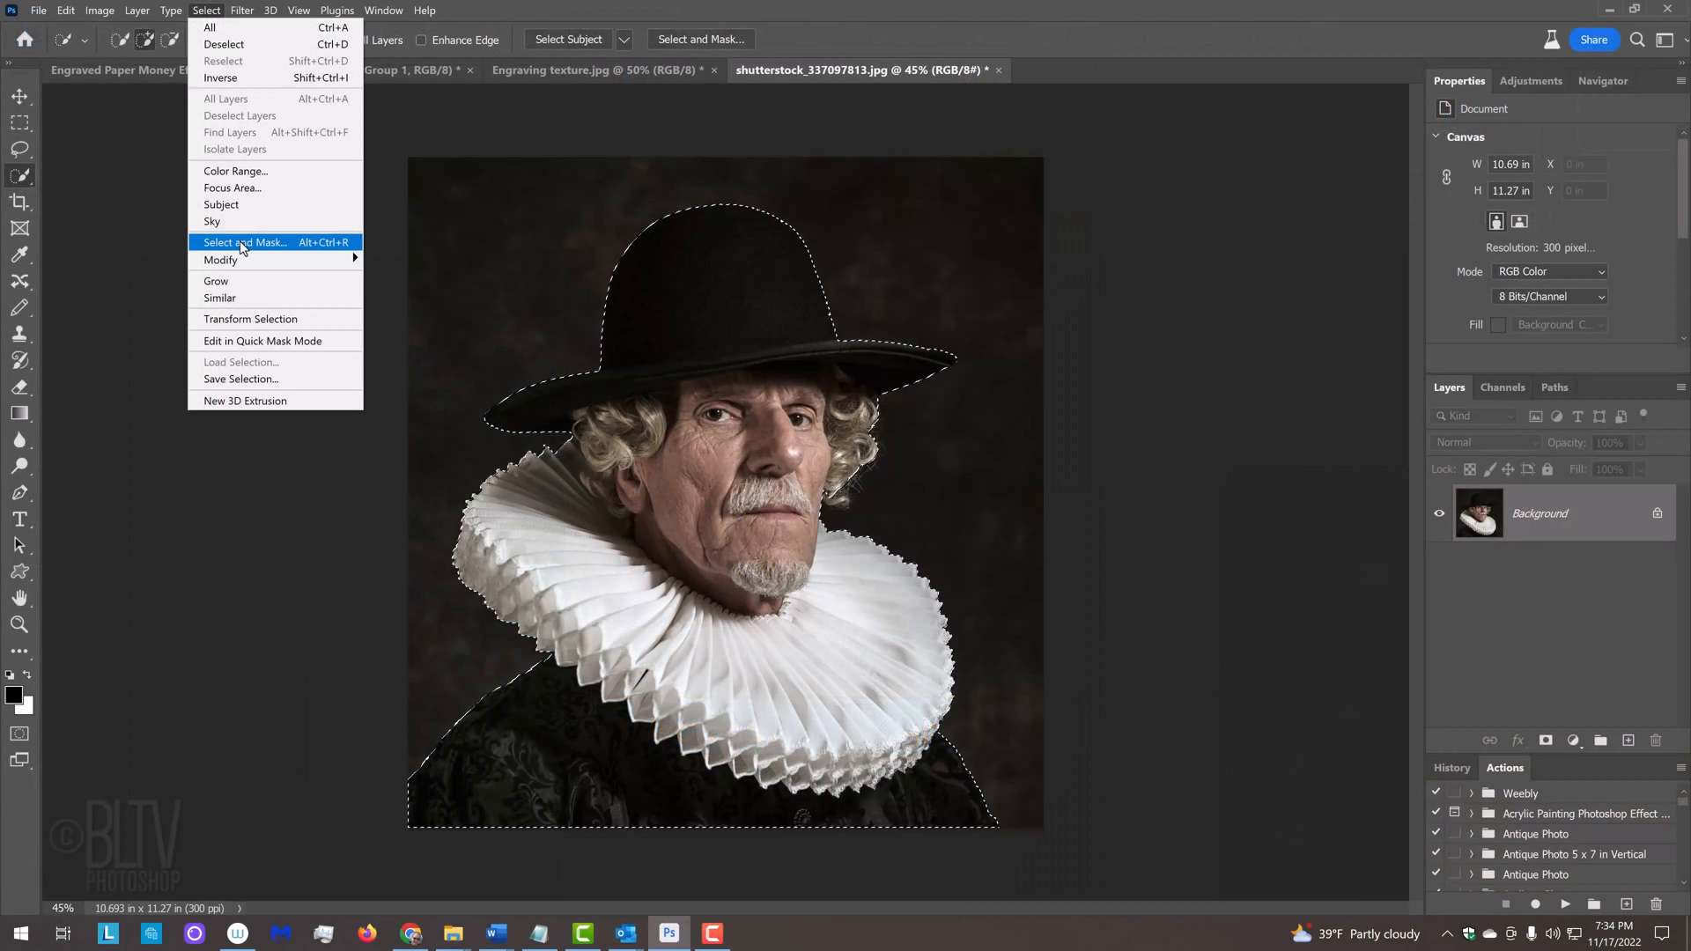
left_click(244, 241)
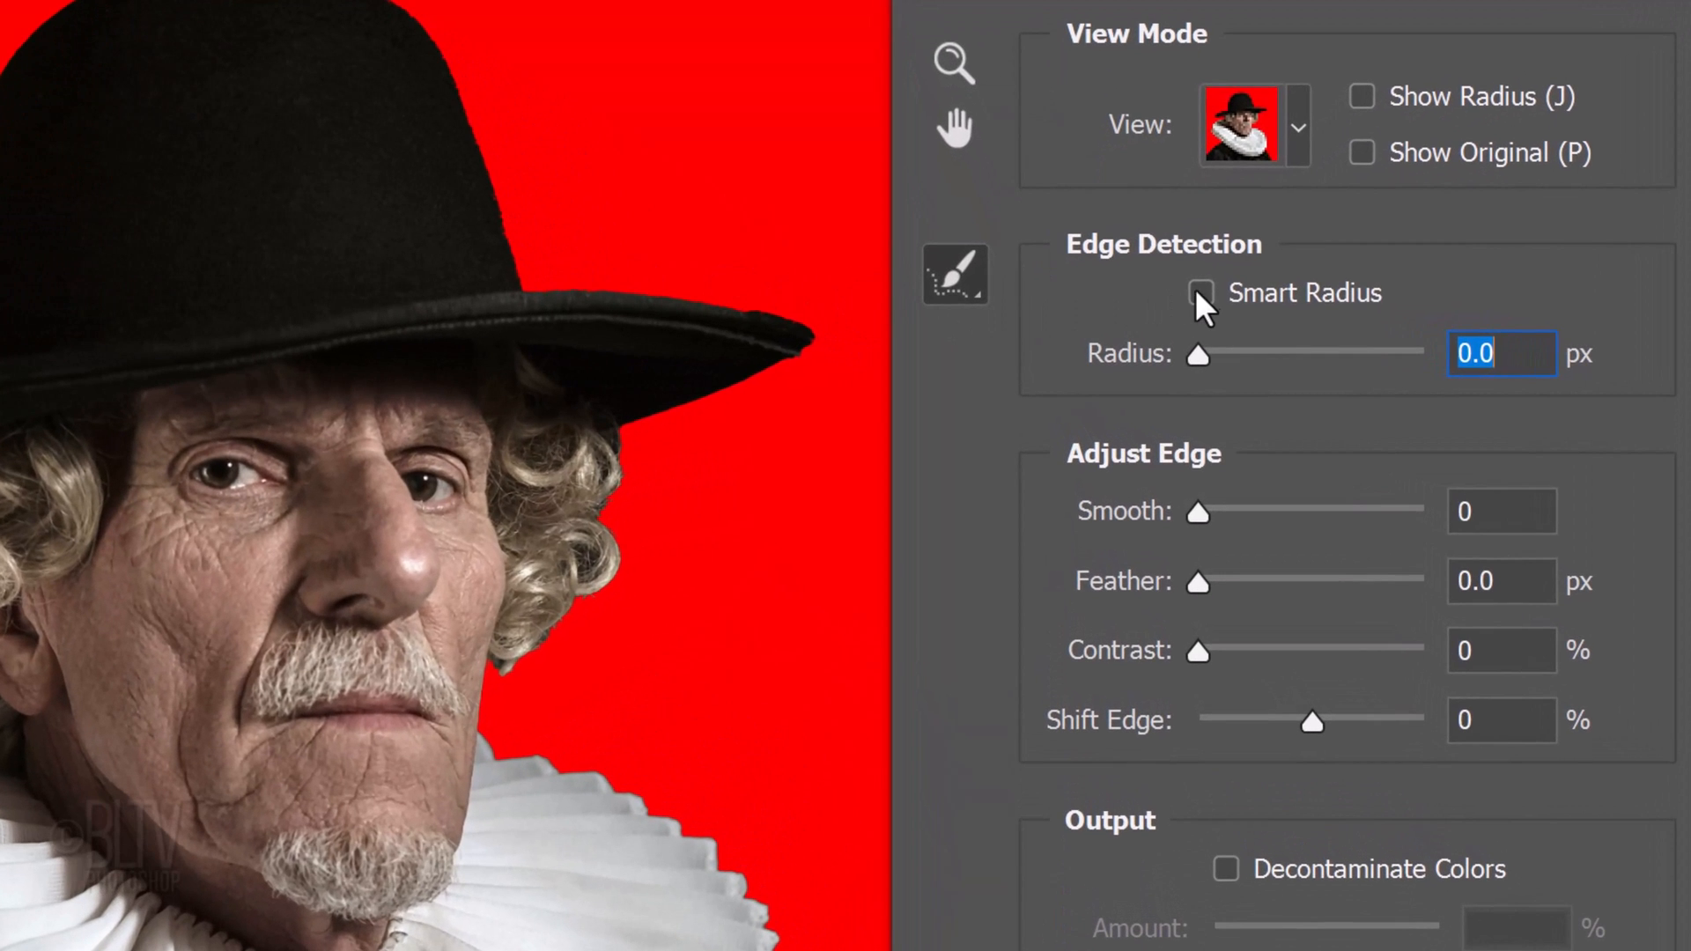
Enable Smart Radius and brush along the man's curly hair edges.
left_click(1201, 293)
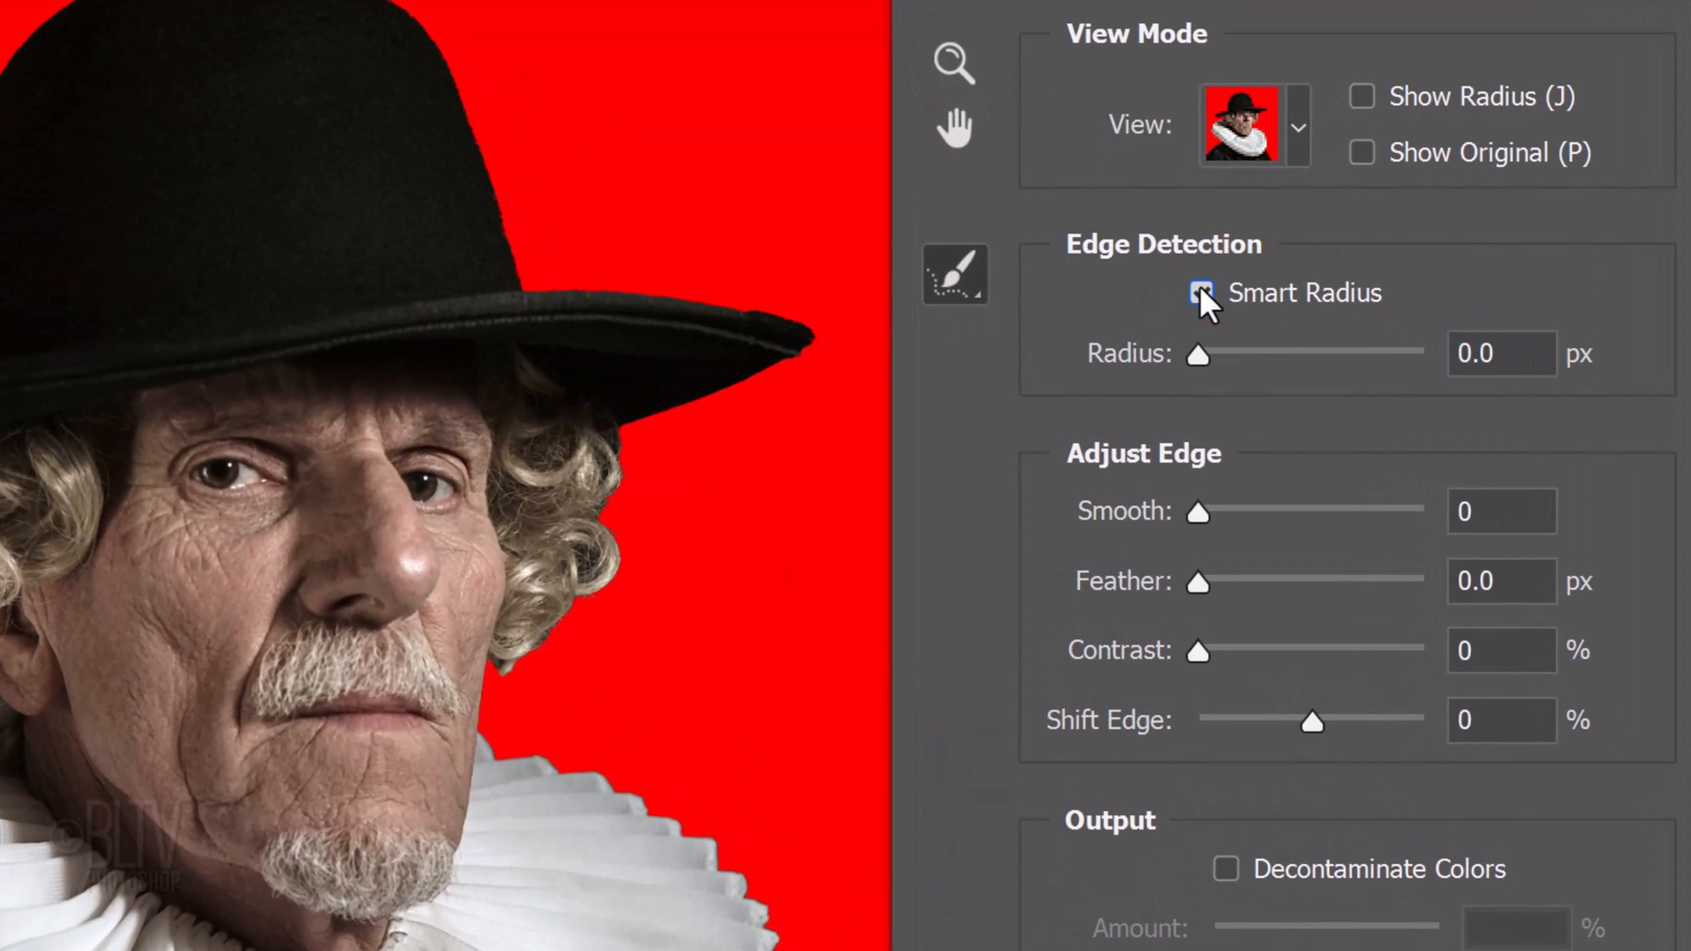
left_click(1201, 294)
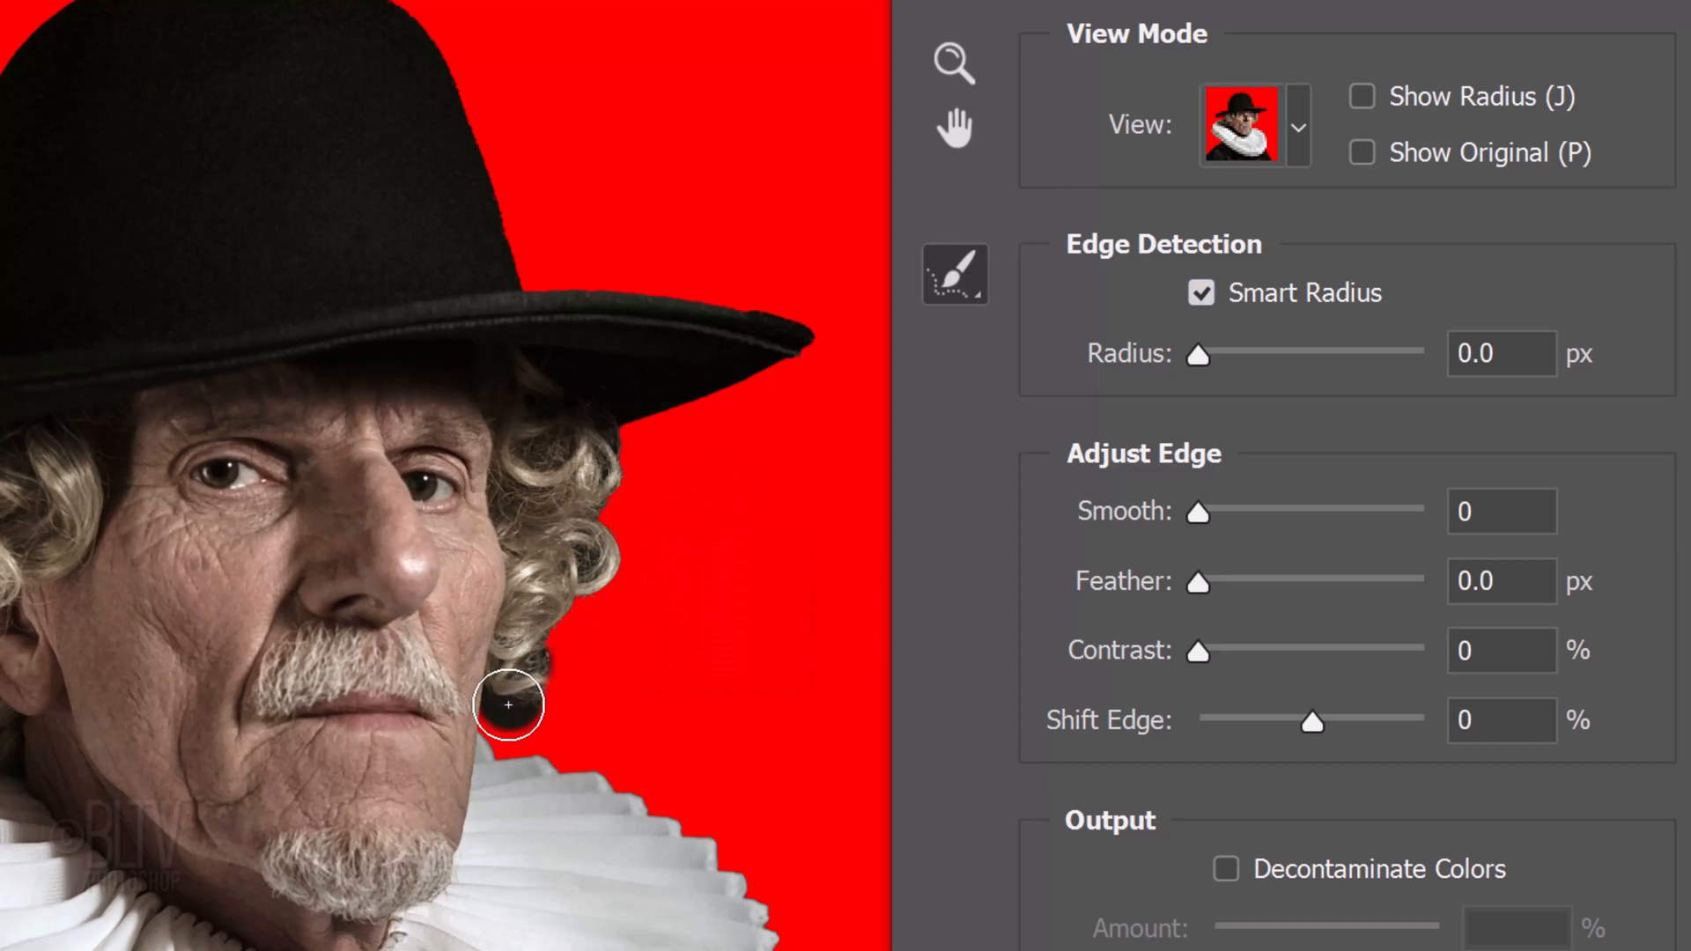
left_click_drag(509, 706, 618, 450)
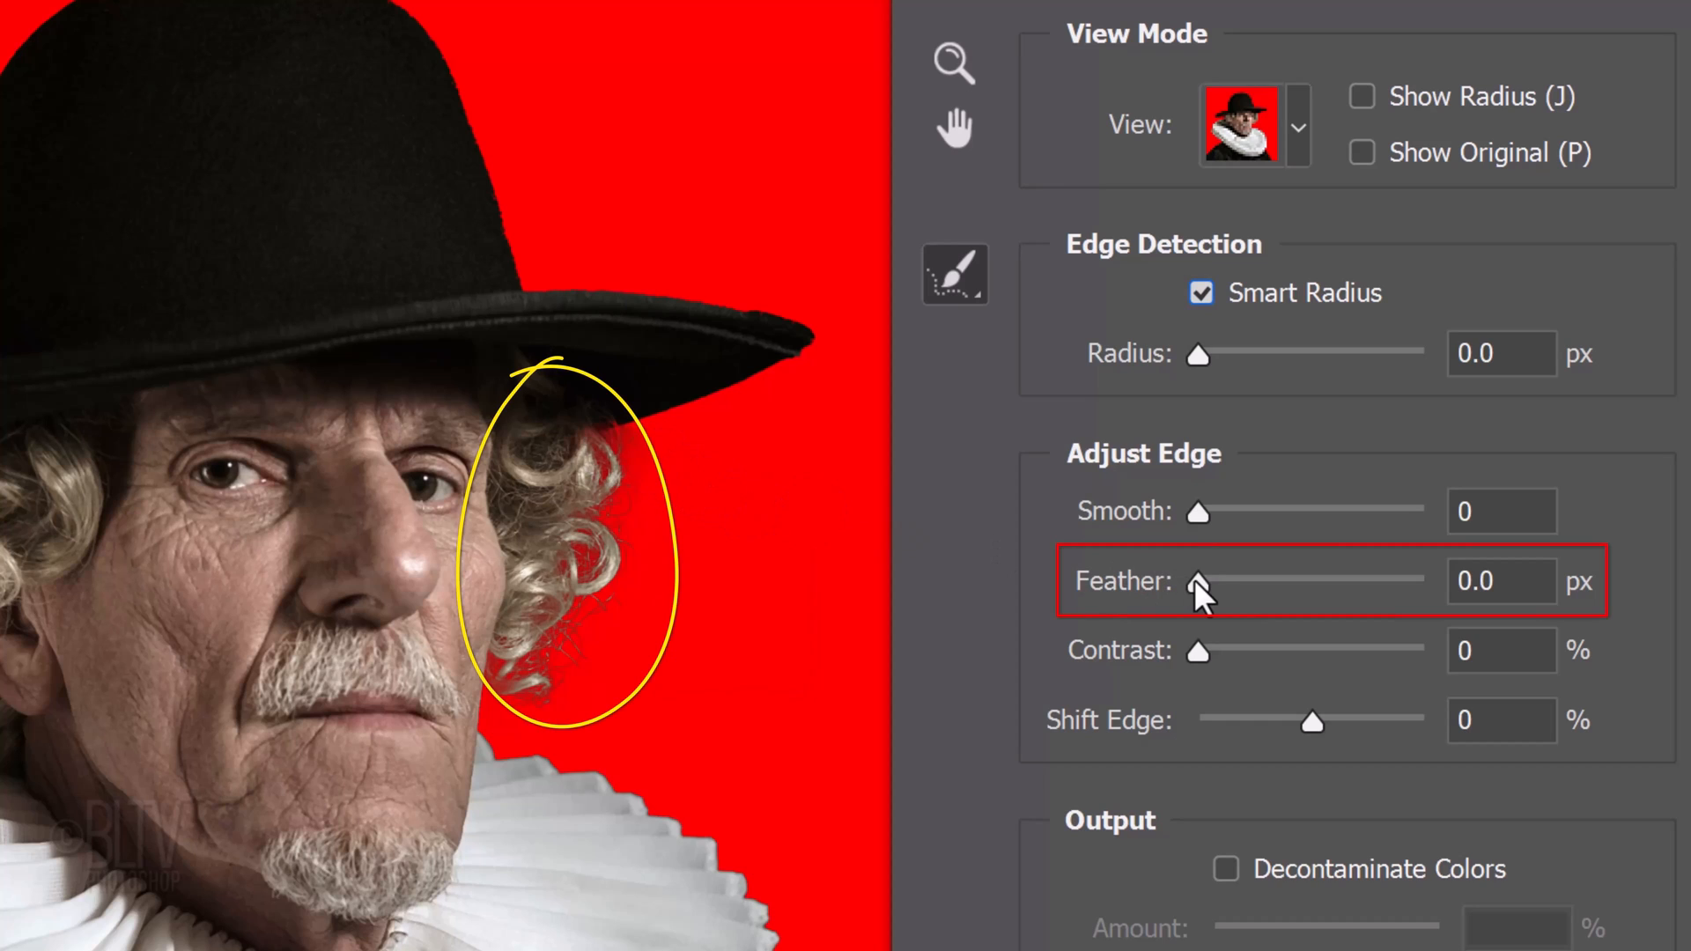
Set Feather 1.9, Contrast 22, Shift Edge -12, decontaminate colours, output New Layer with Layer Mask.
left_click_drag(1201, 581, 1225, 581)
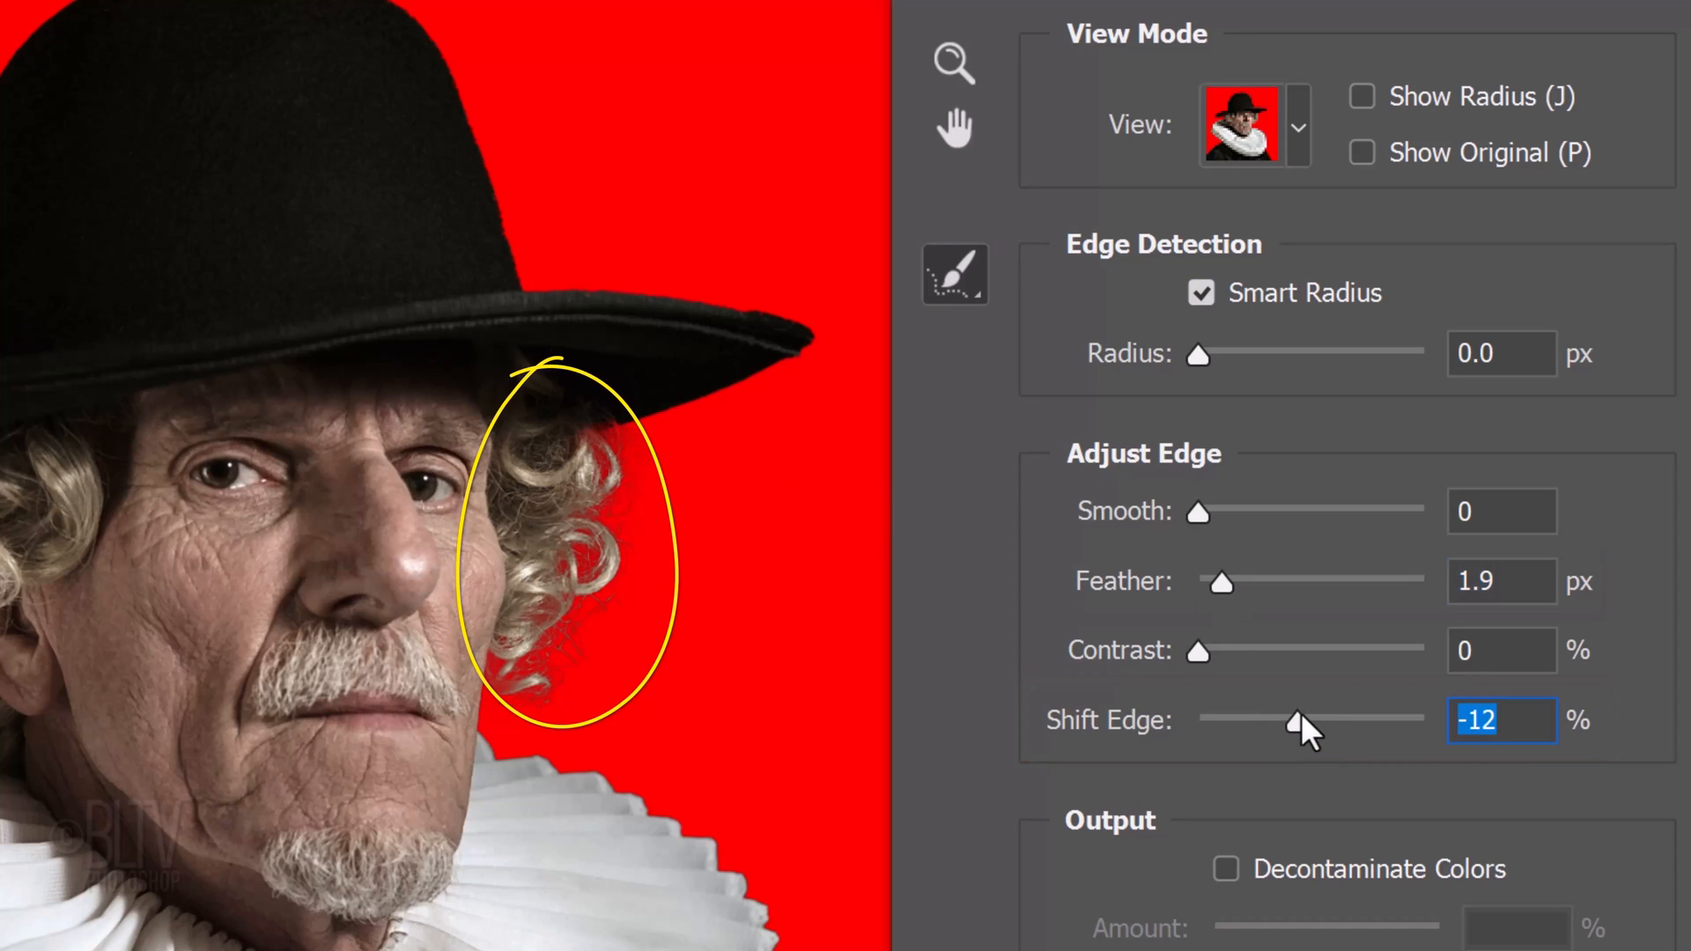
left_click_drag(1201, 653, 1226, 653)
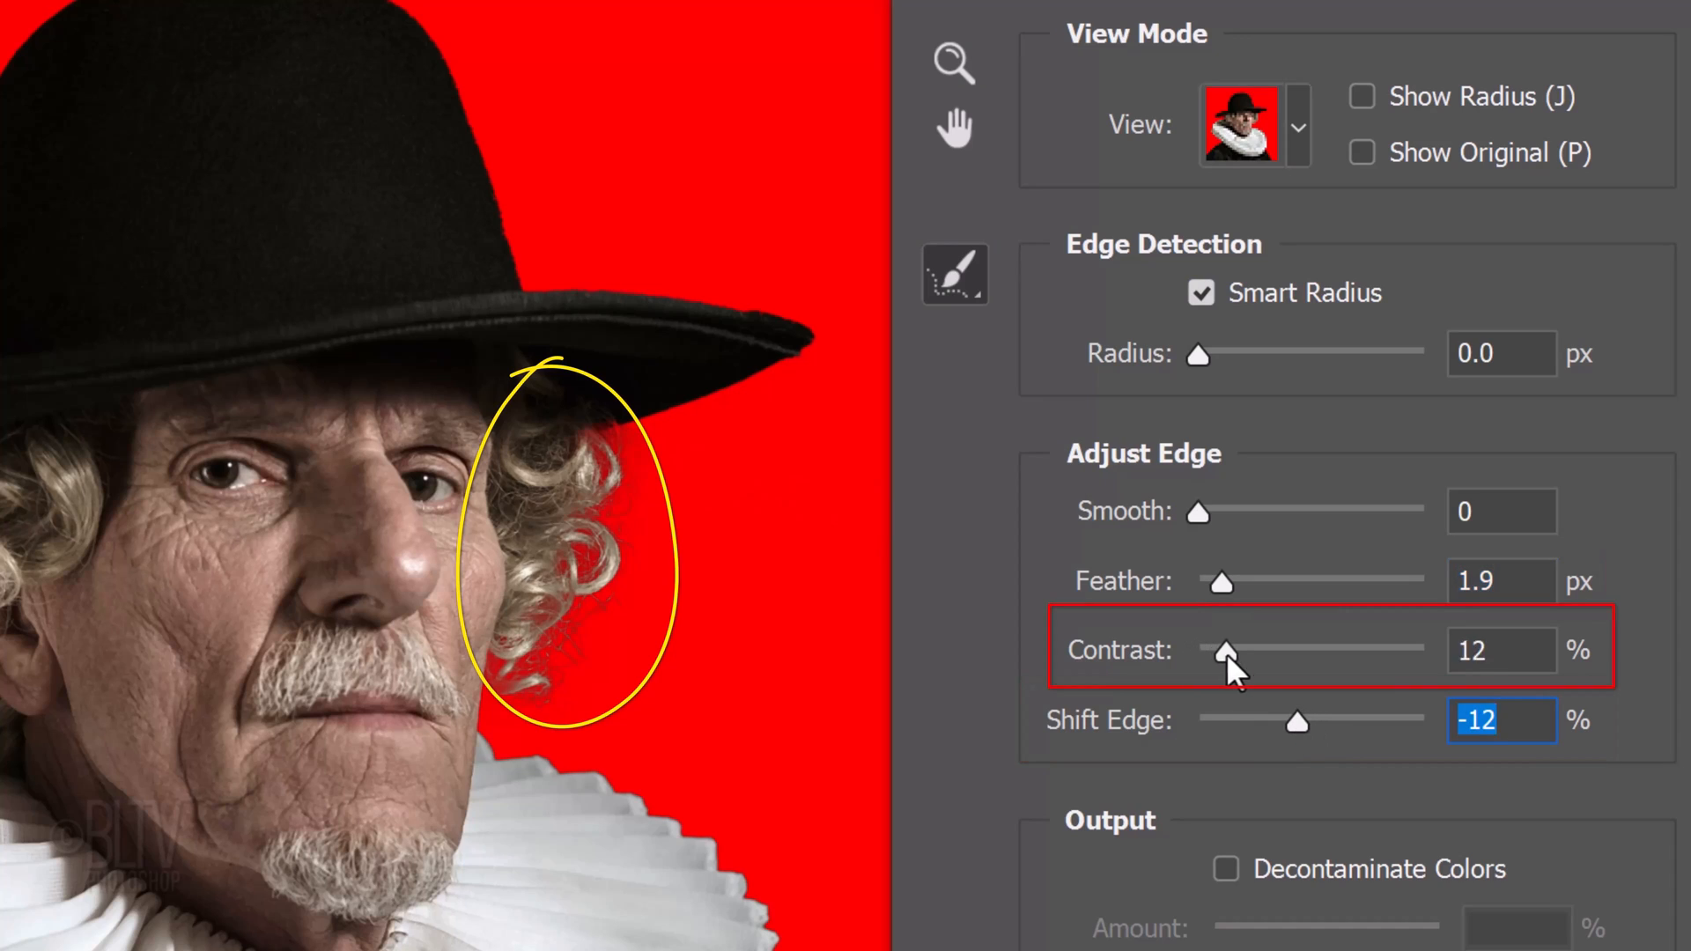
left_click_drag(1233, 650, 1249, 650)
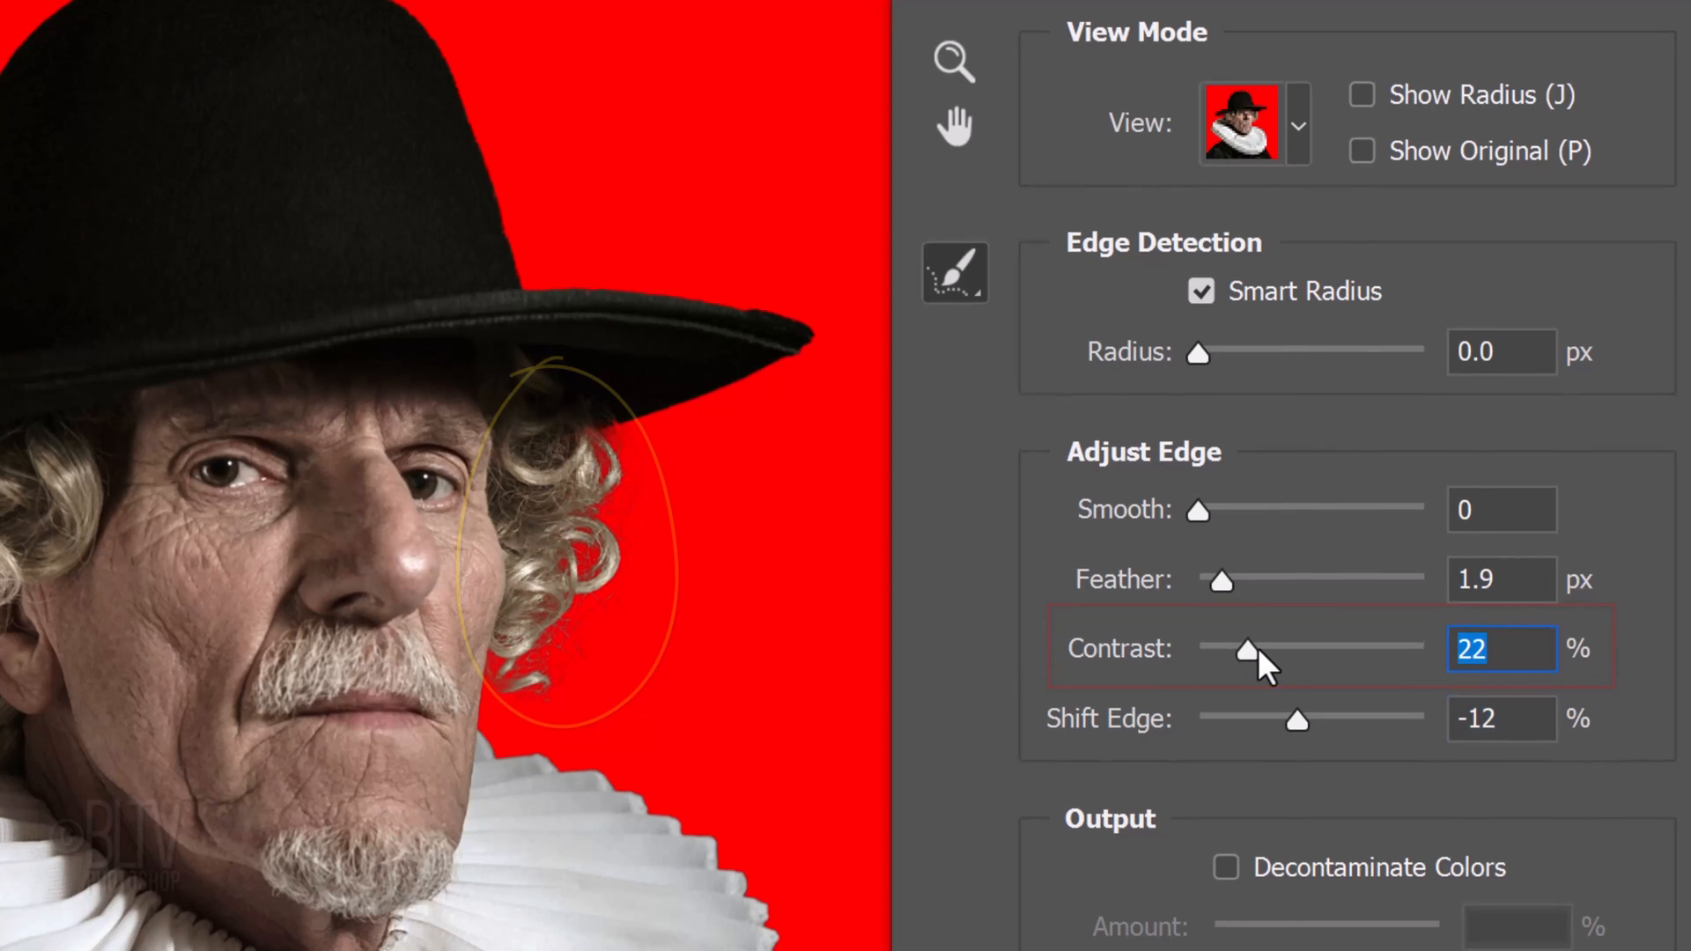
left_click(1226, 546)
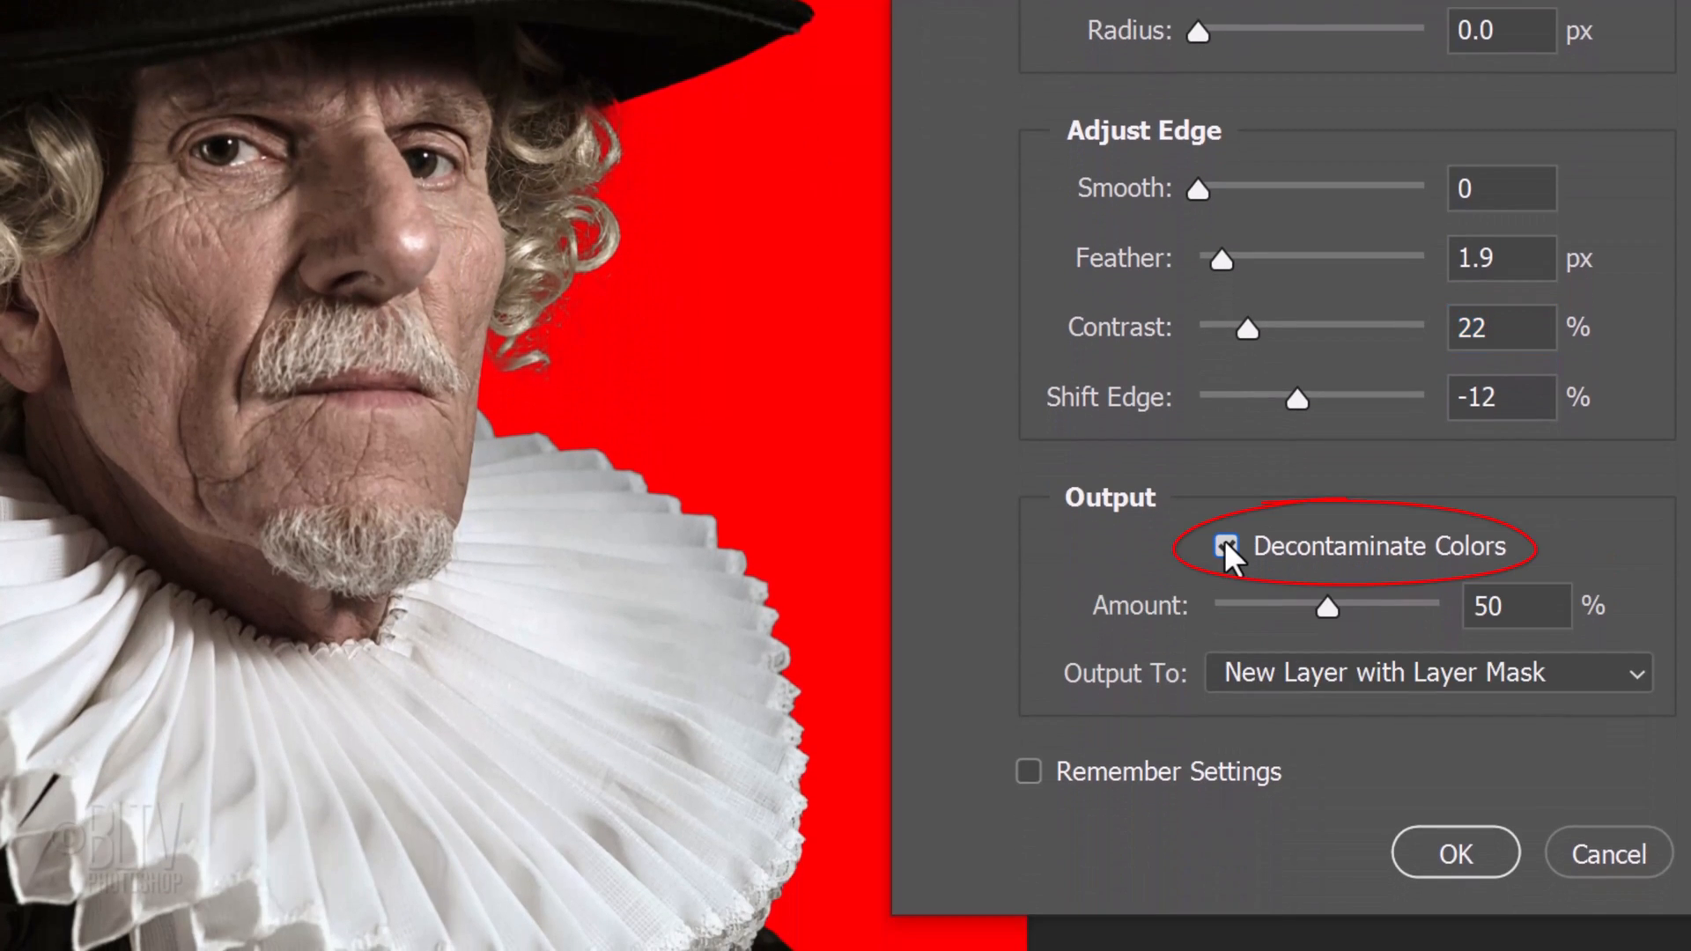
left_click(1229, 547)
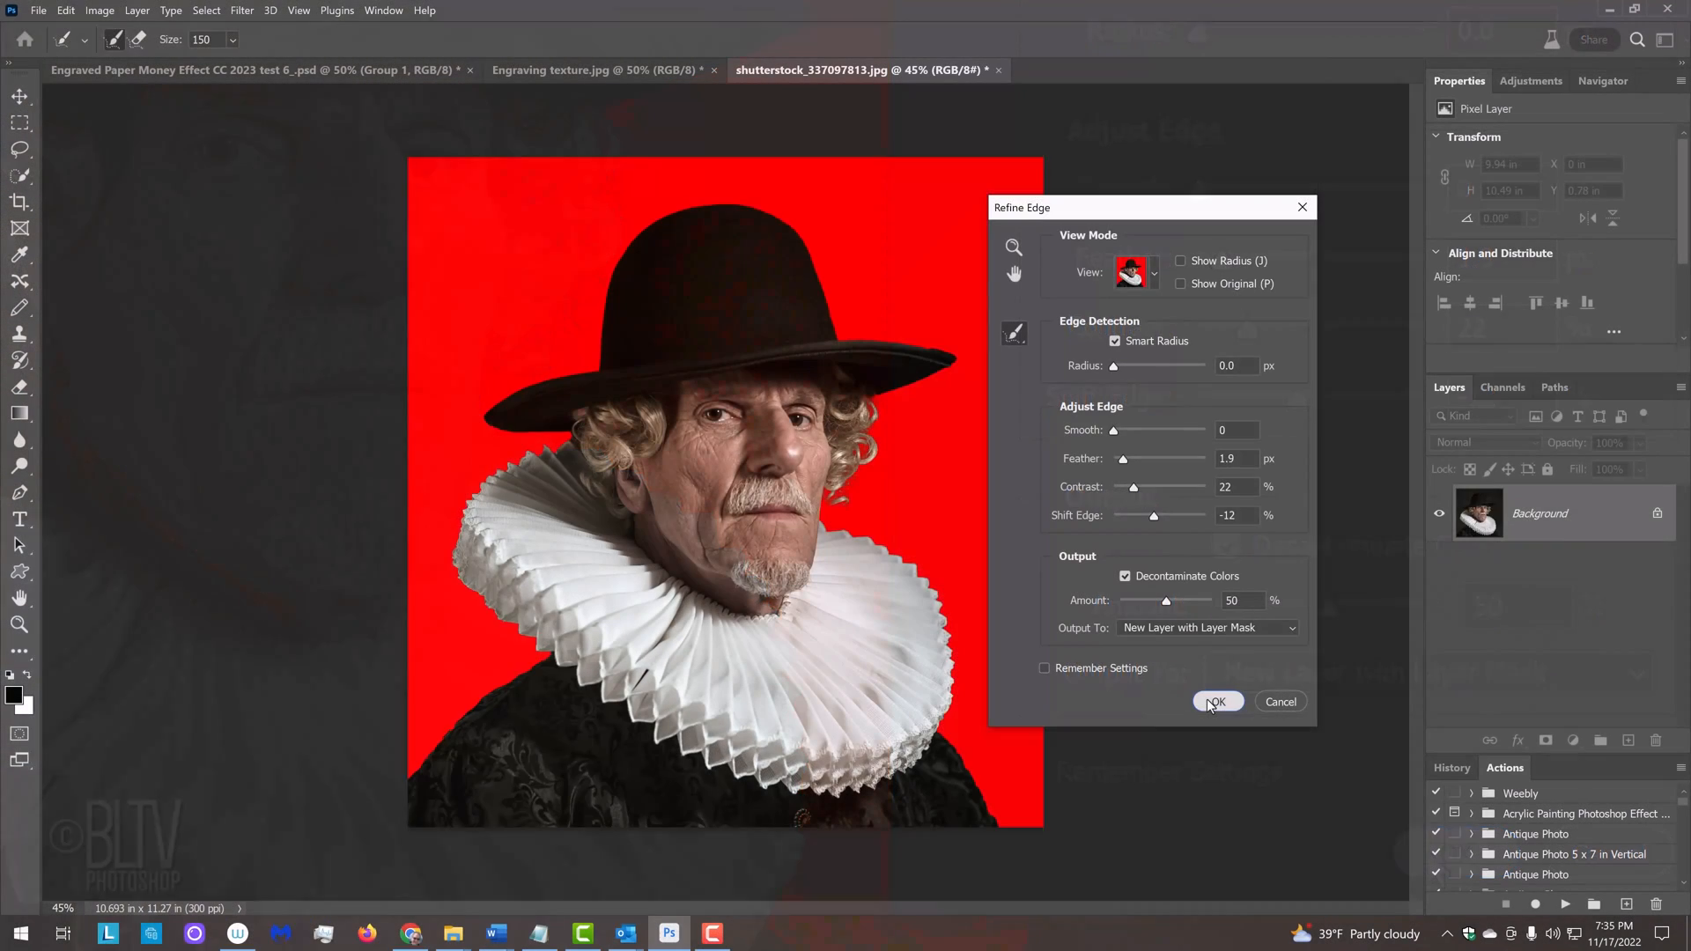
left_click(1216, 702)
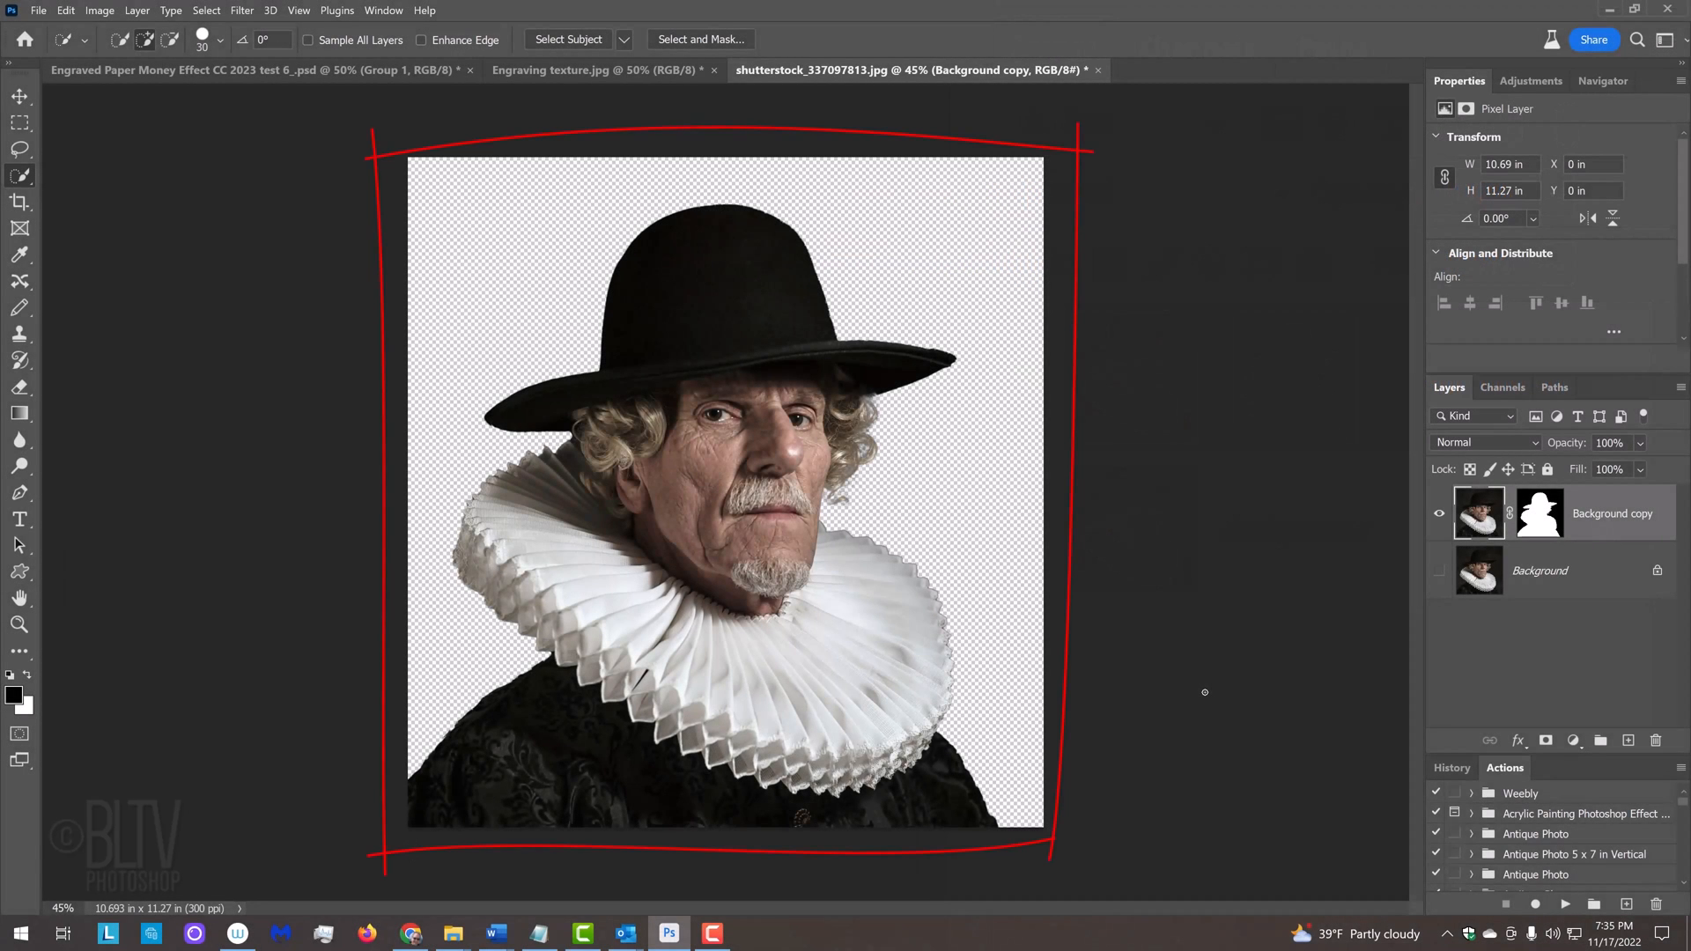
Convert the Background copy cut-out layer to a smart object via the Layers panel menu.
key("enter")
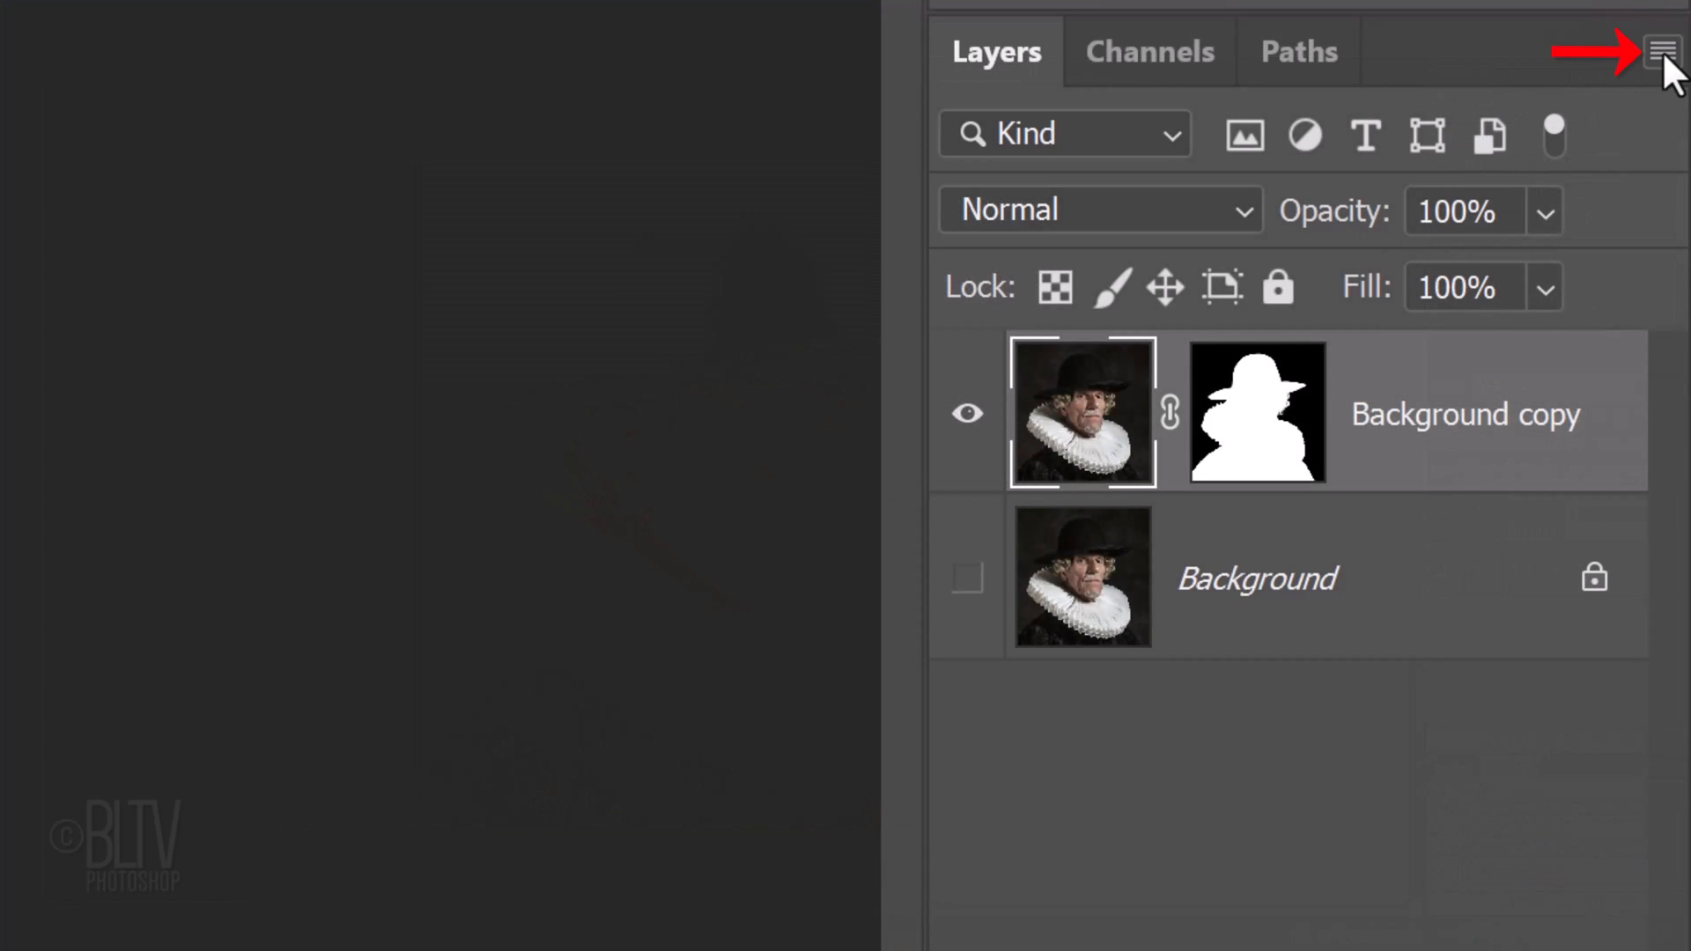
left_click(1664, 51)
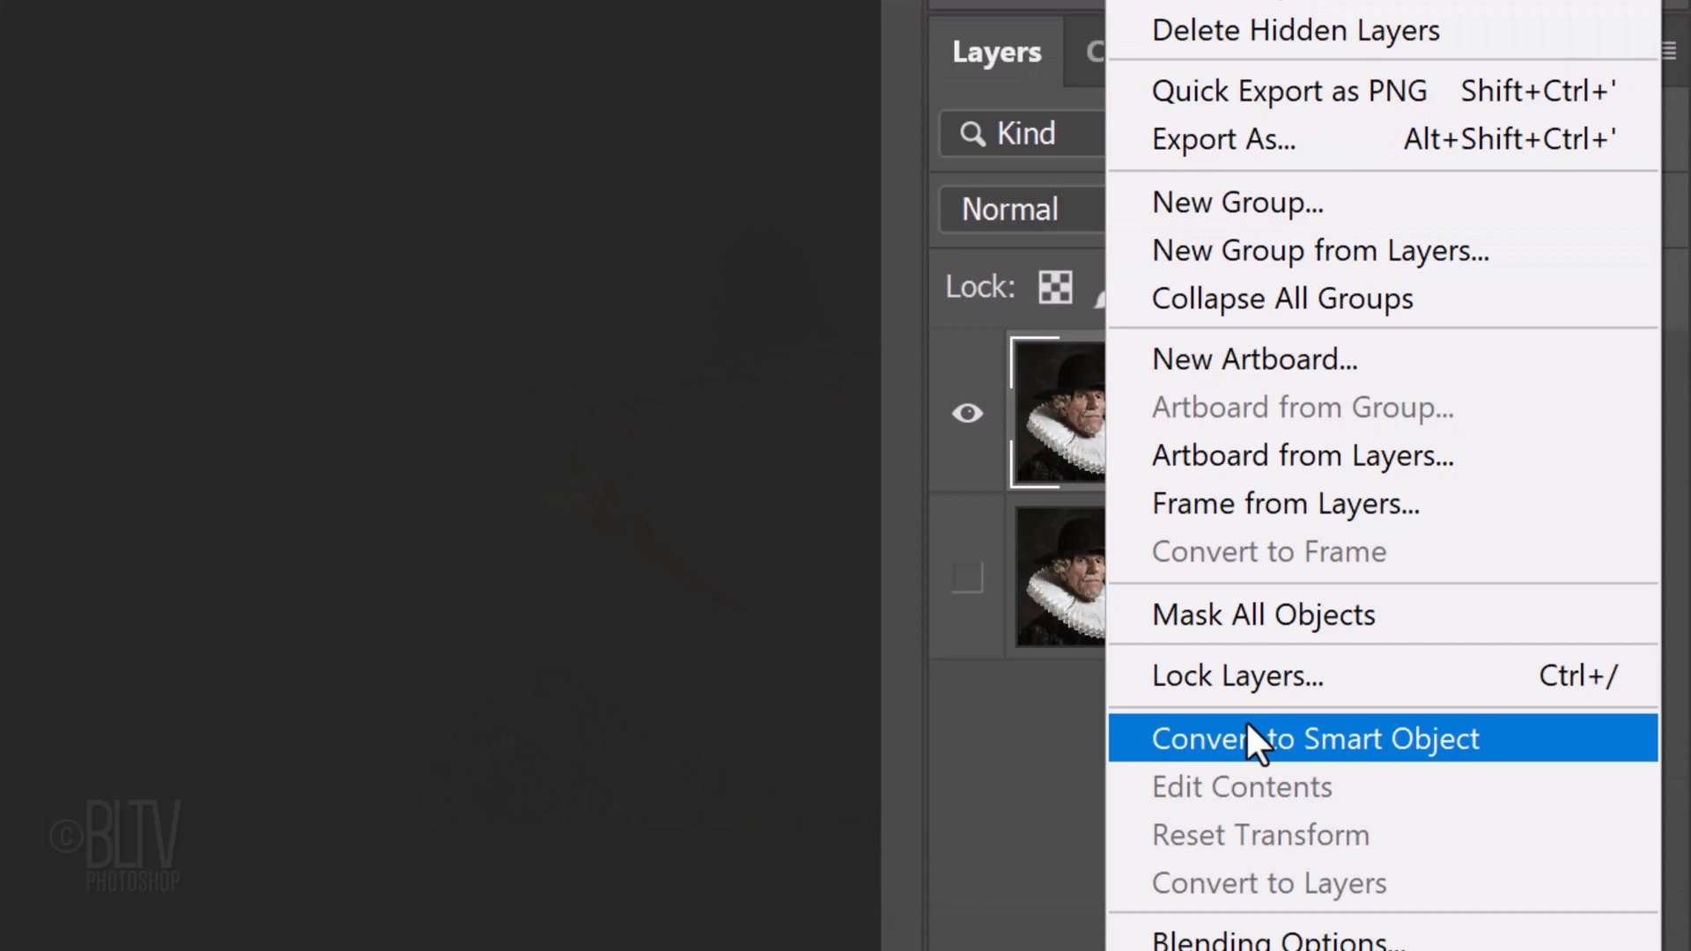
left_click(1313, 739)
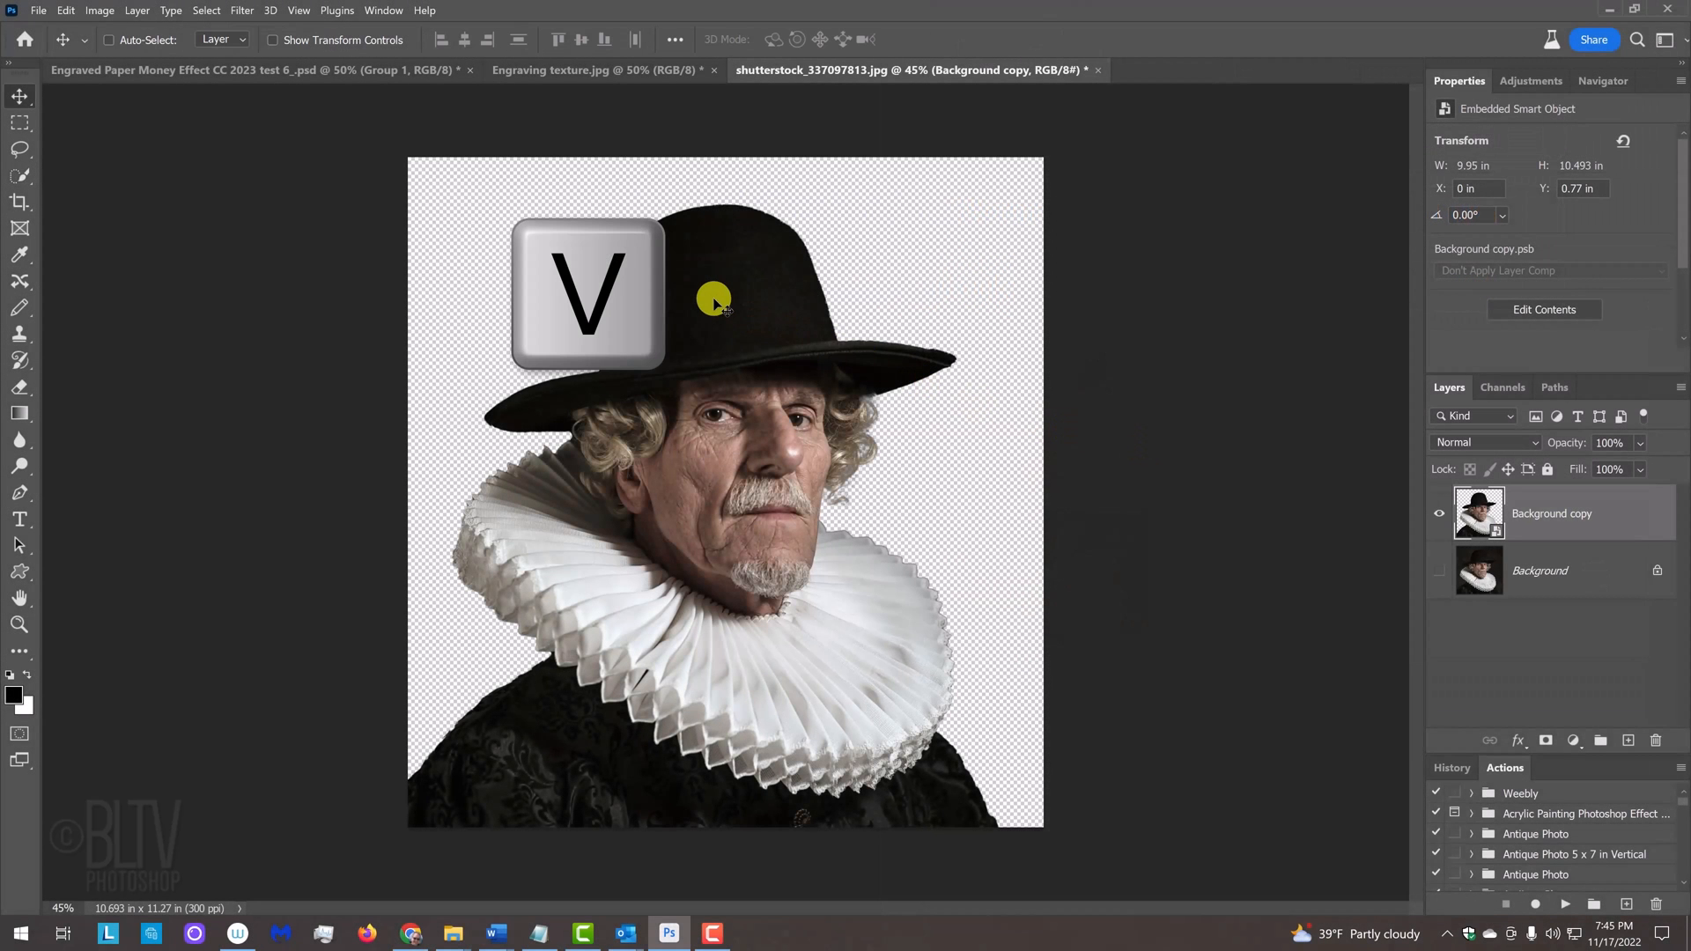
Drag the cut-out portrait onto the Engraving texture.jpg canvas.
left_click_drag(717, 303, 631, 102)
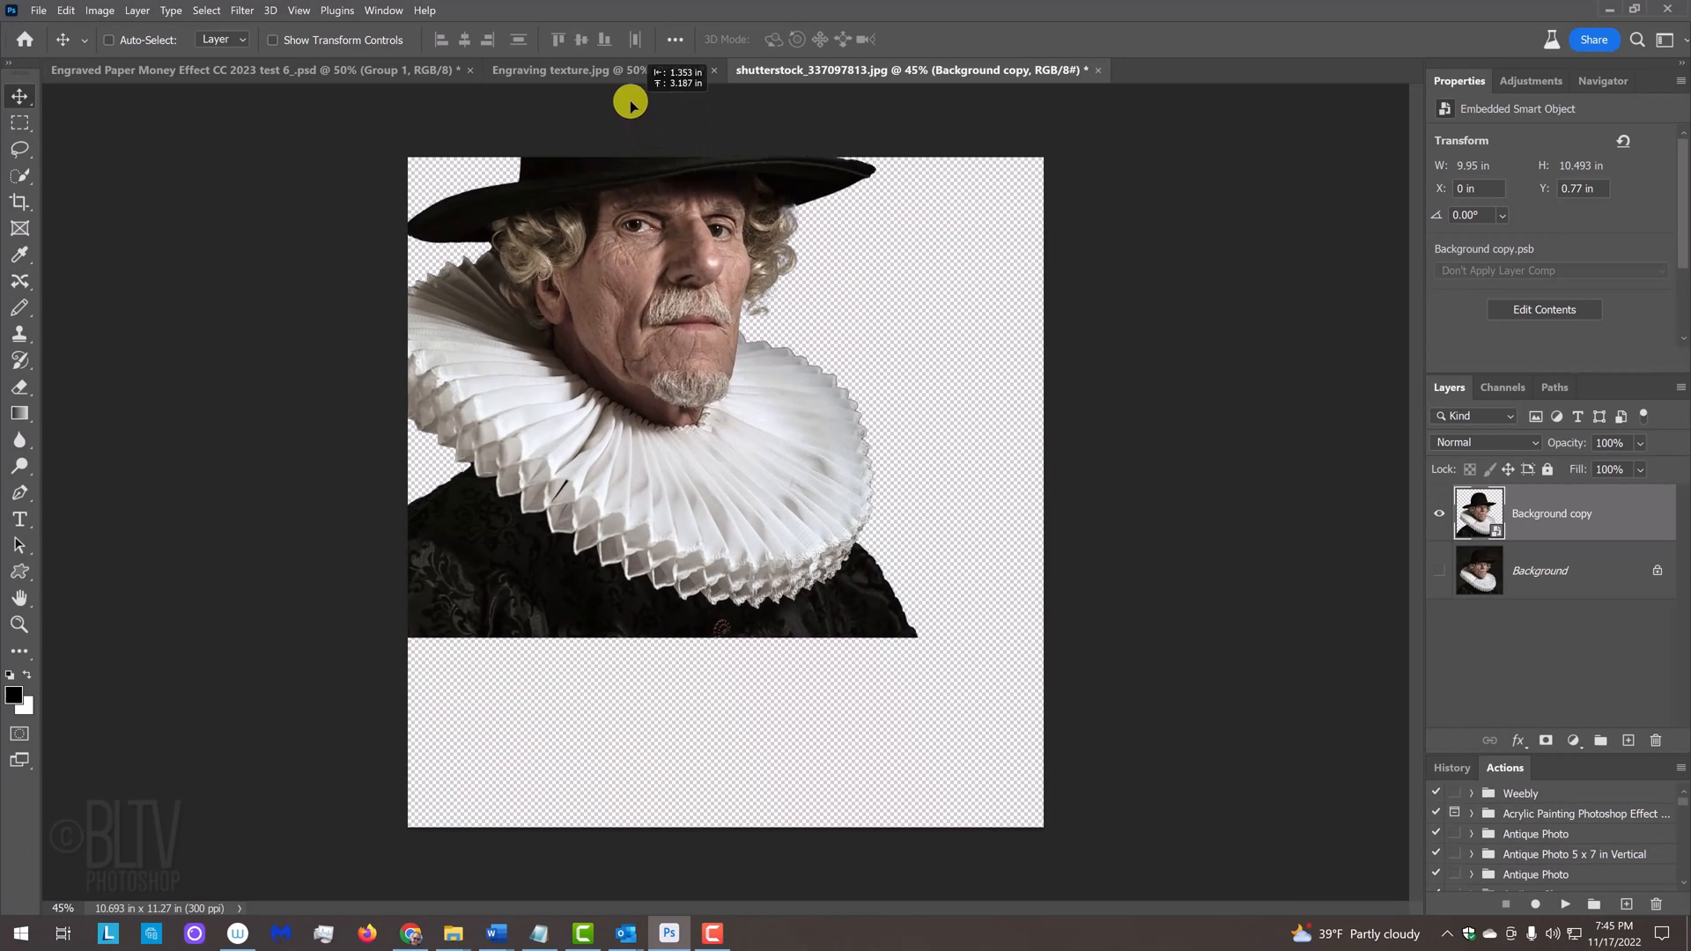
left_click(568, 68)
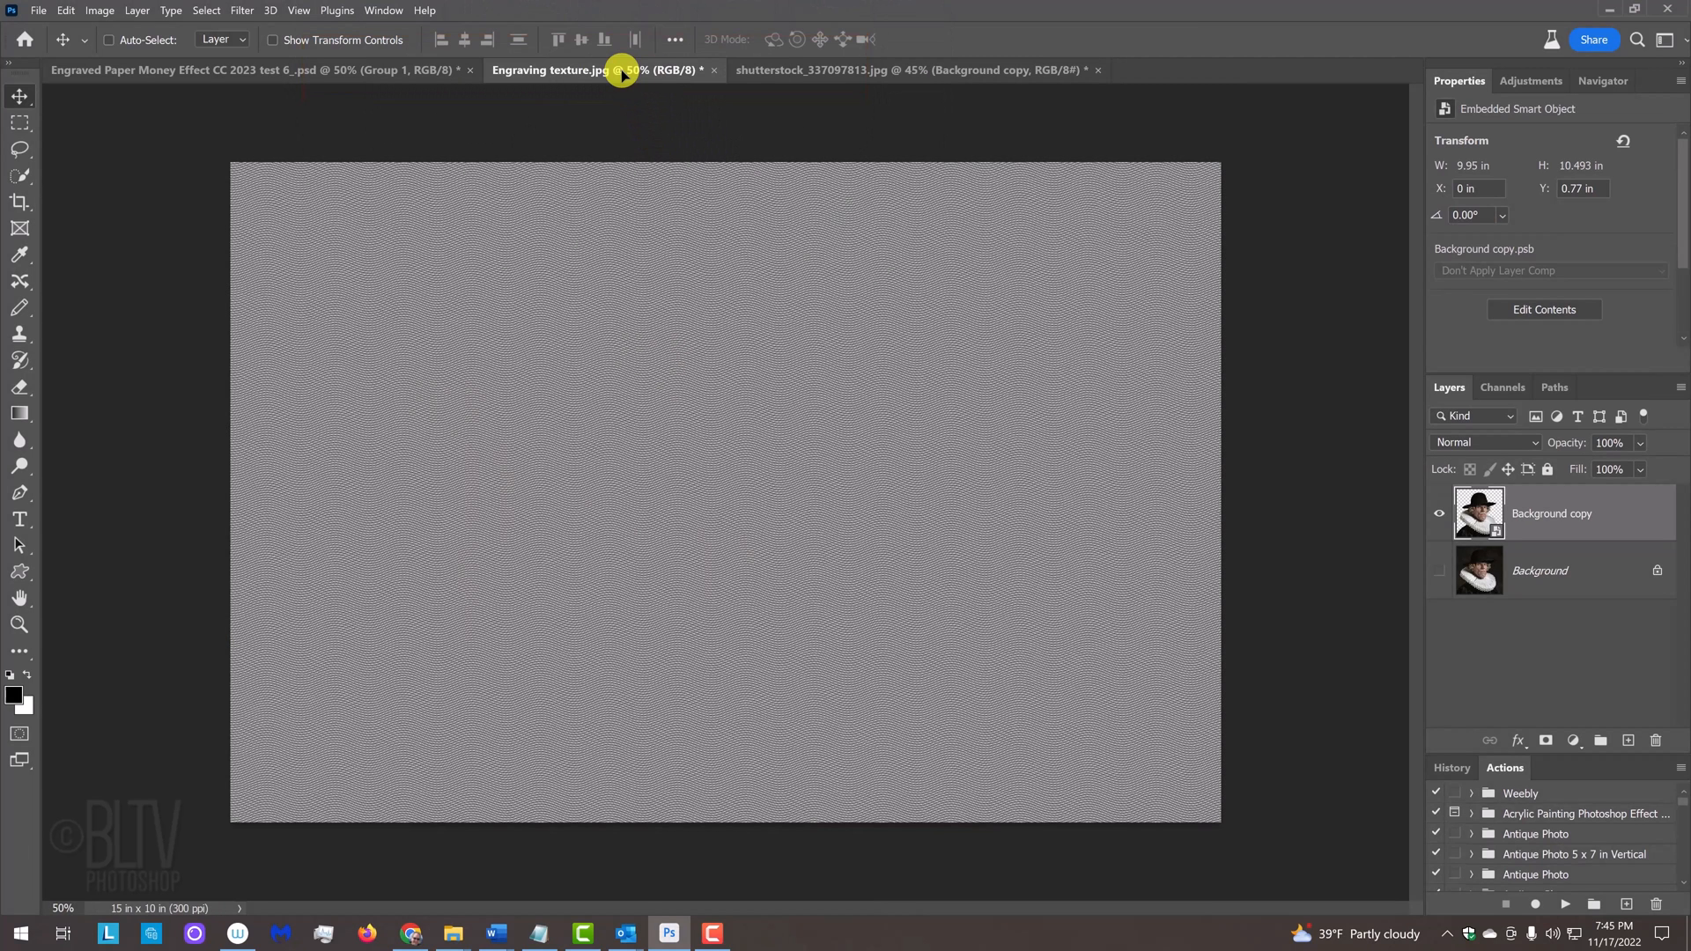
mouse_move(728, 496)
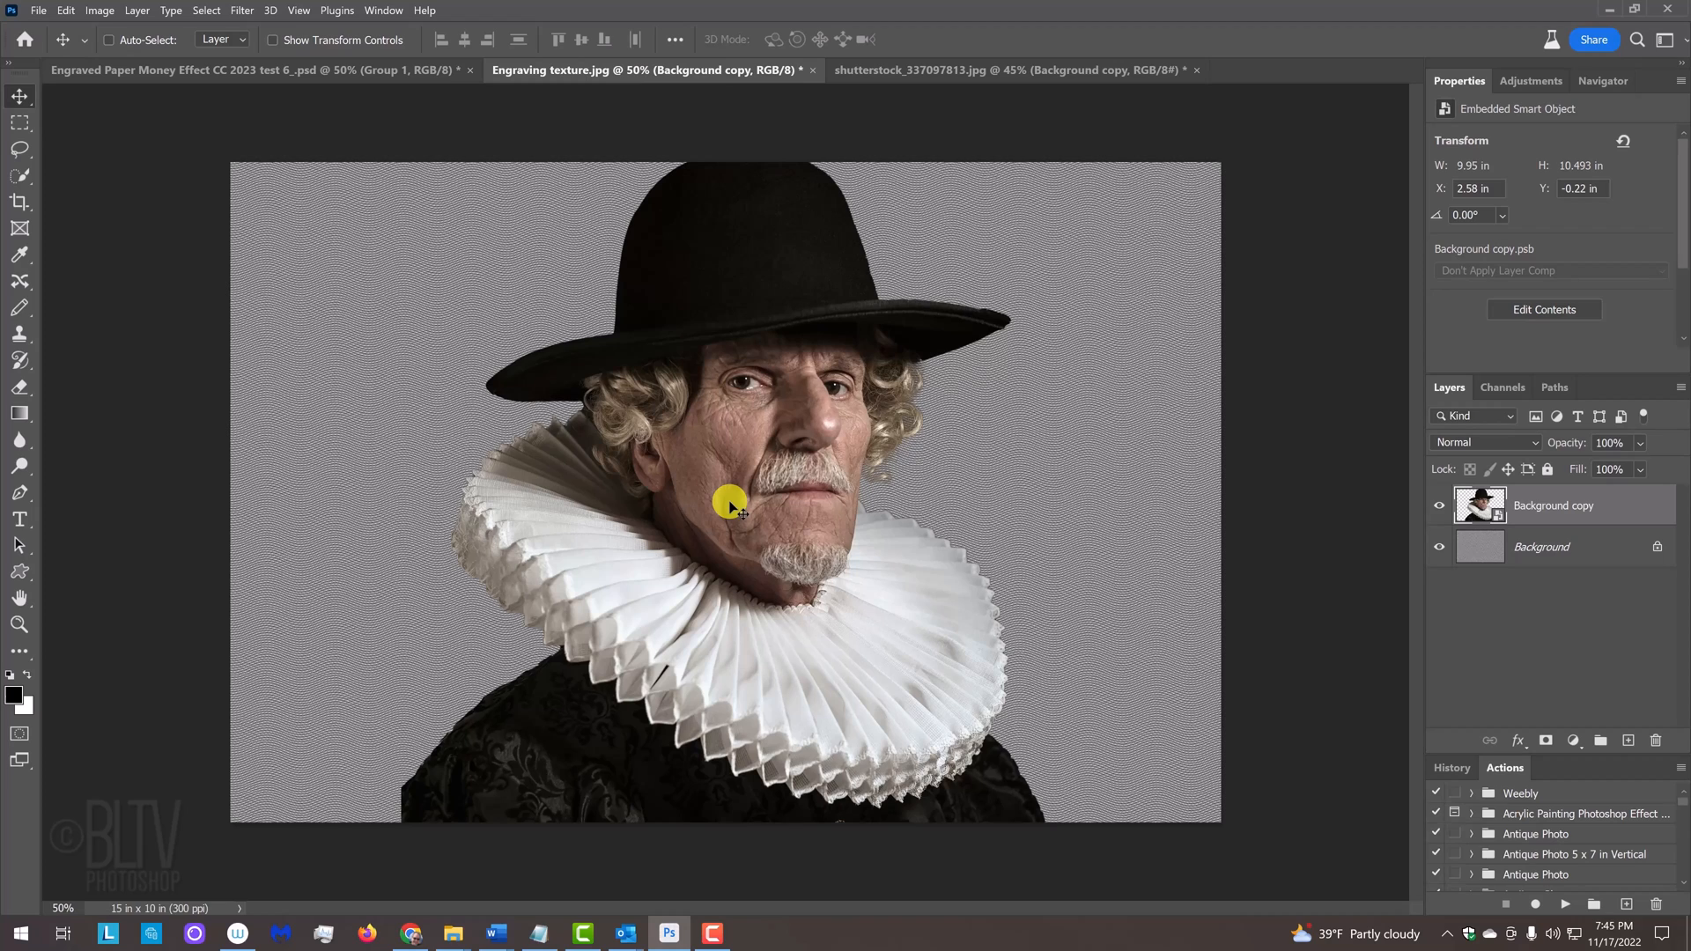
Scale the portrait to 138.42% from its centre, reposition it, and commit.
key("ctrl+t")
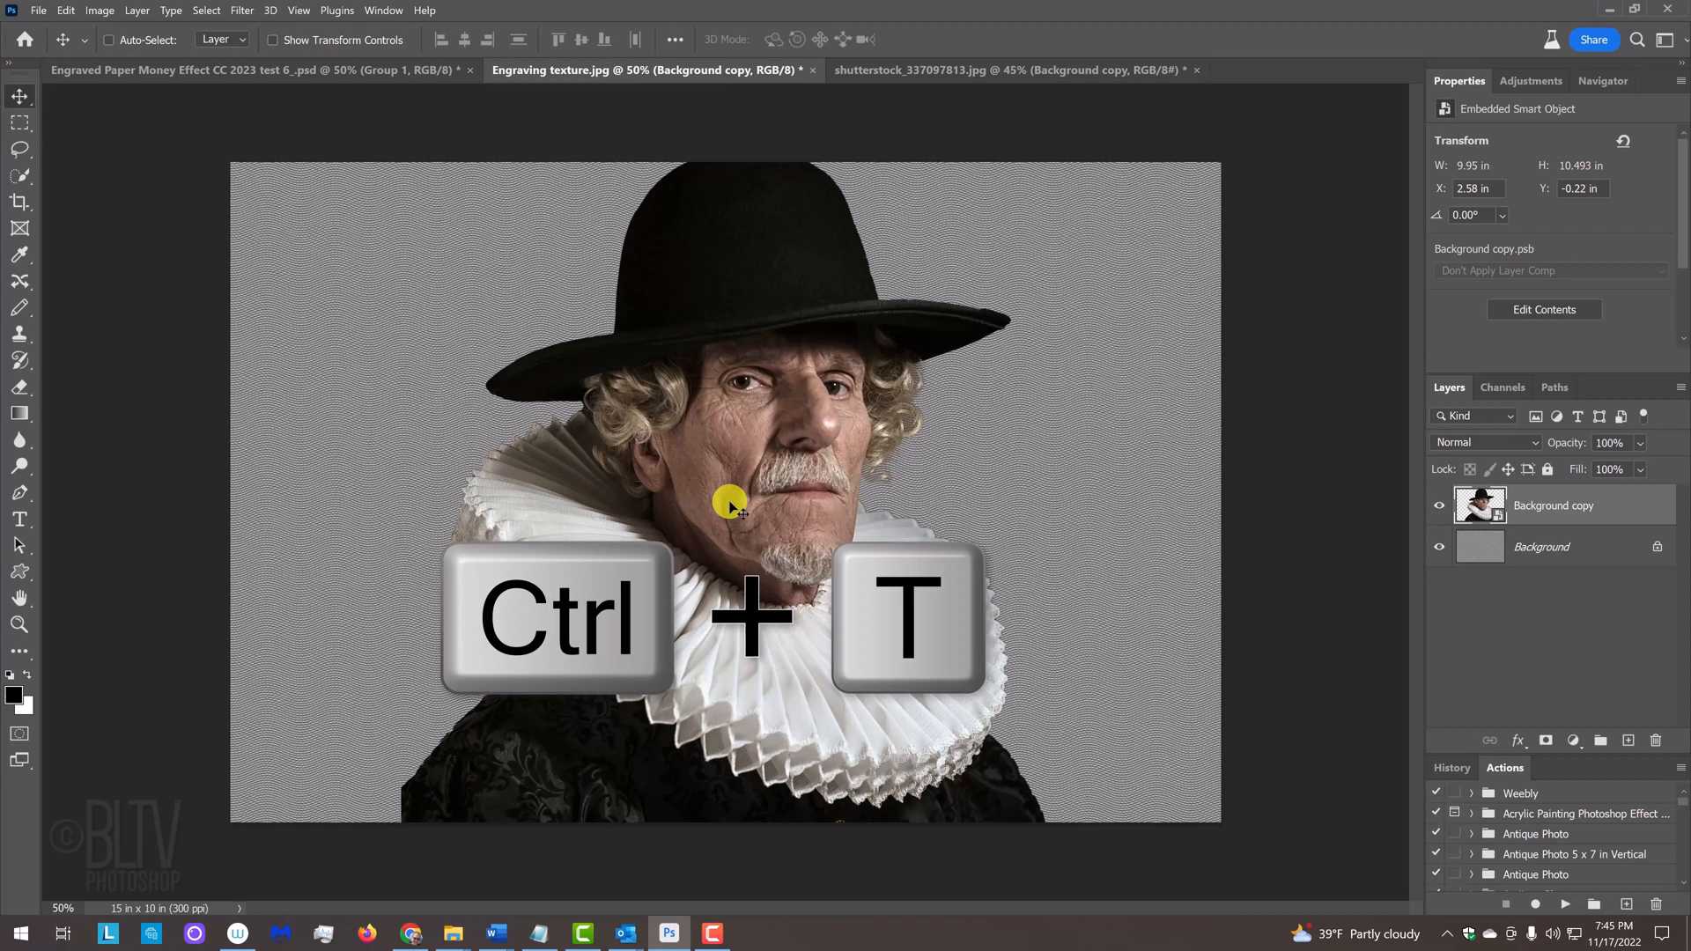
key("ctrl+t")
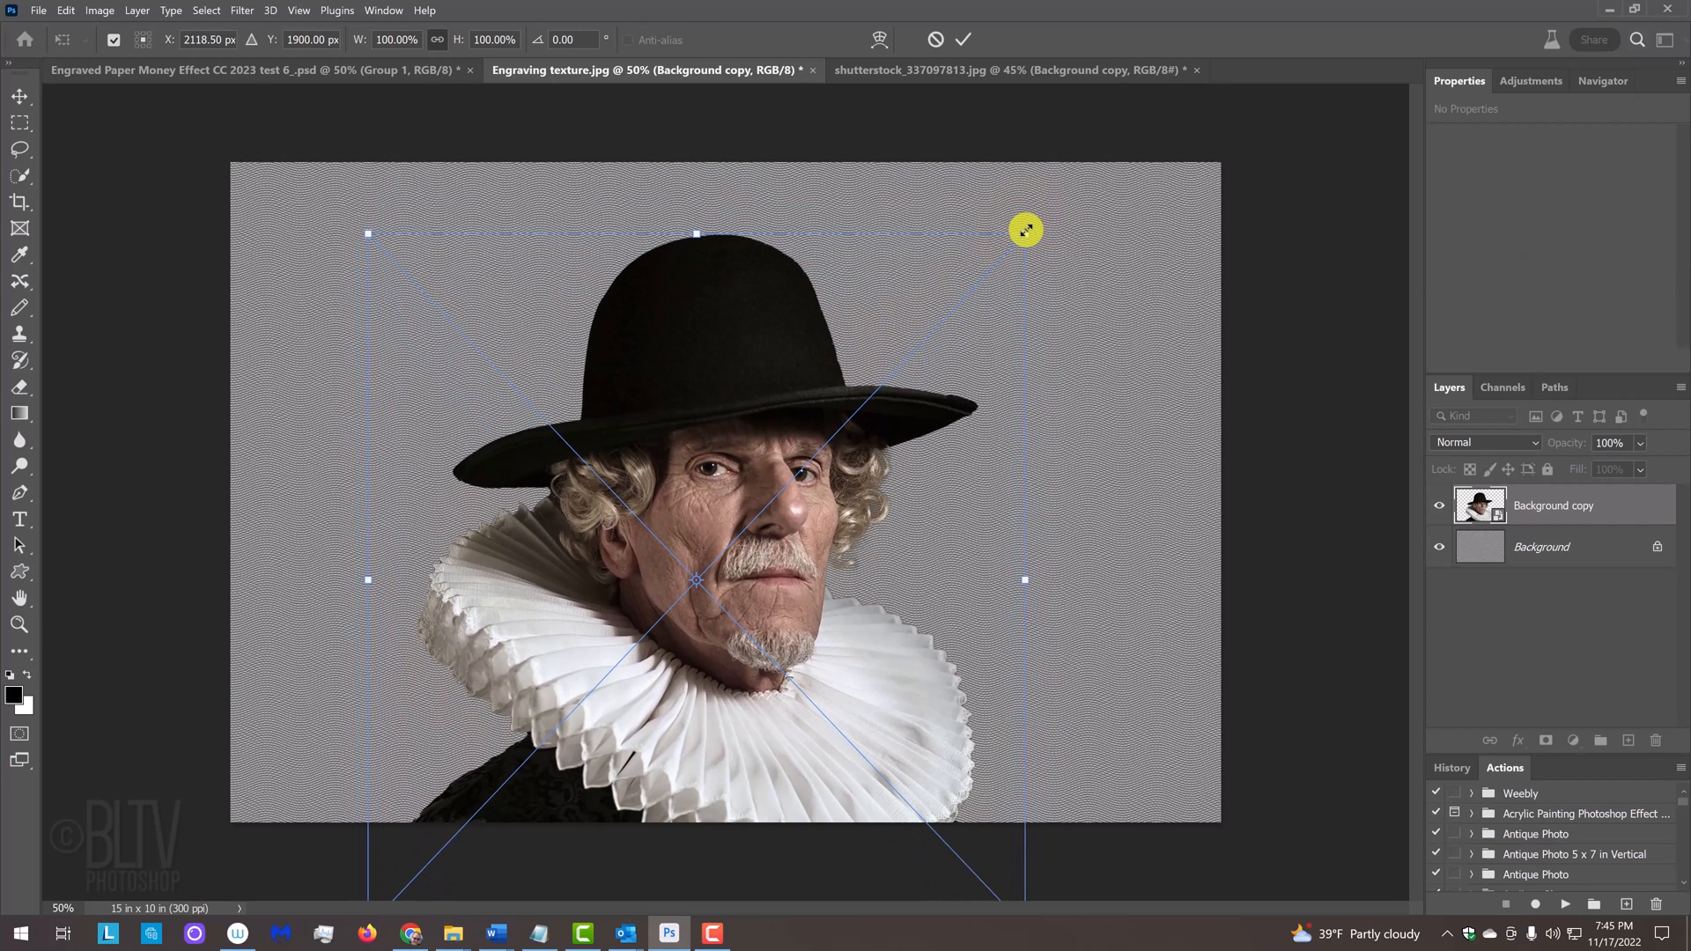
key("alt")
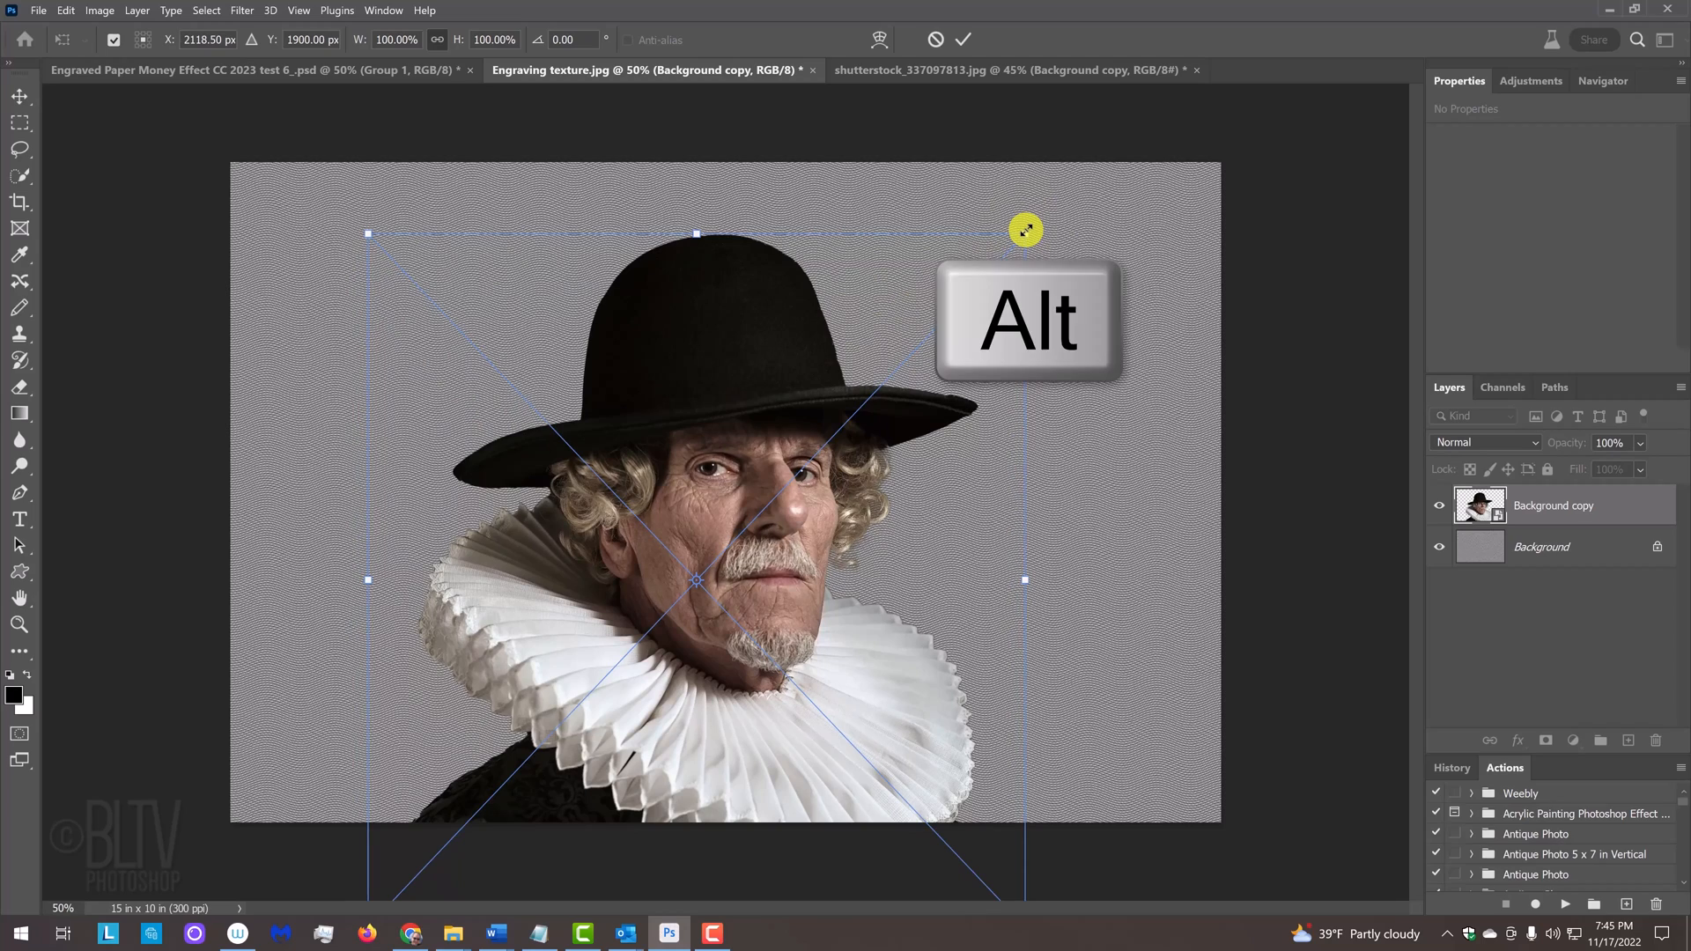
left_click_drag(1022, 231, 839, 380)
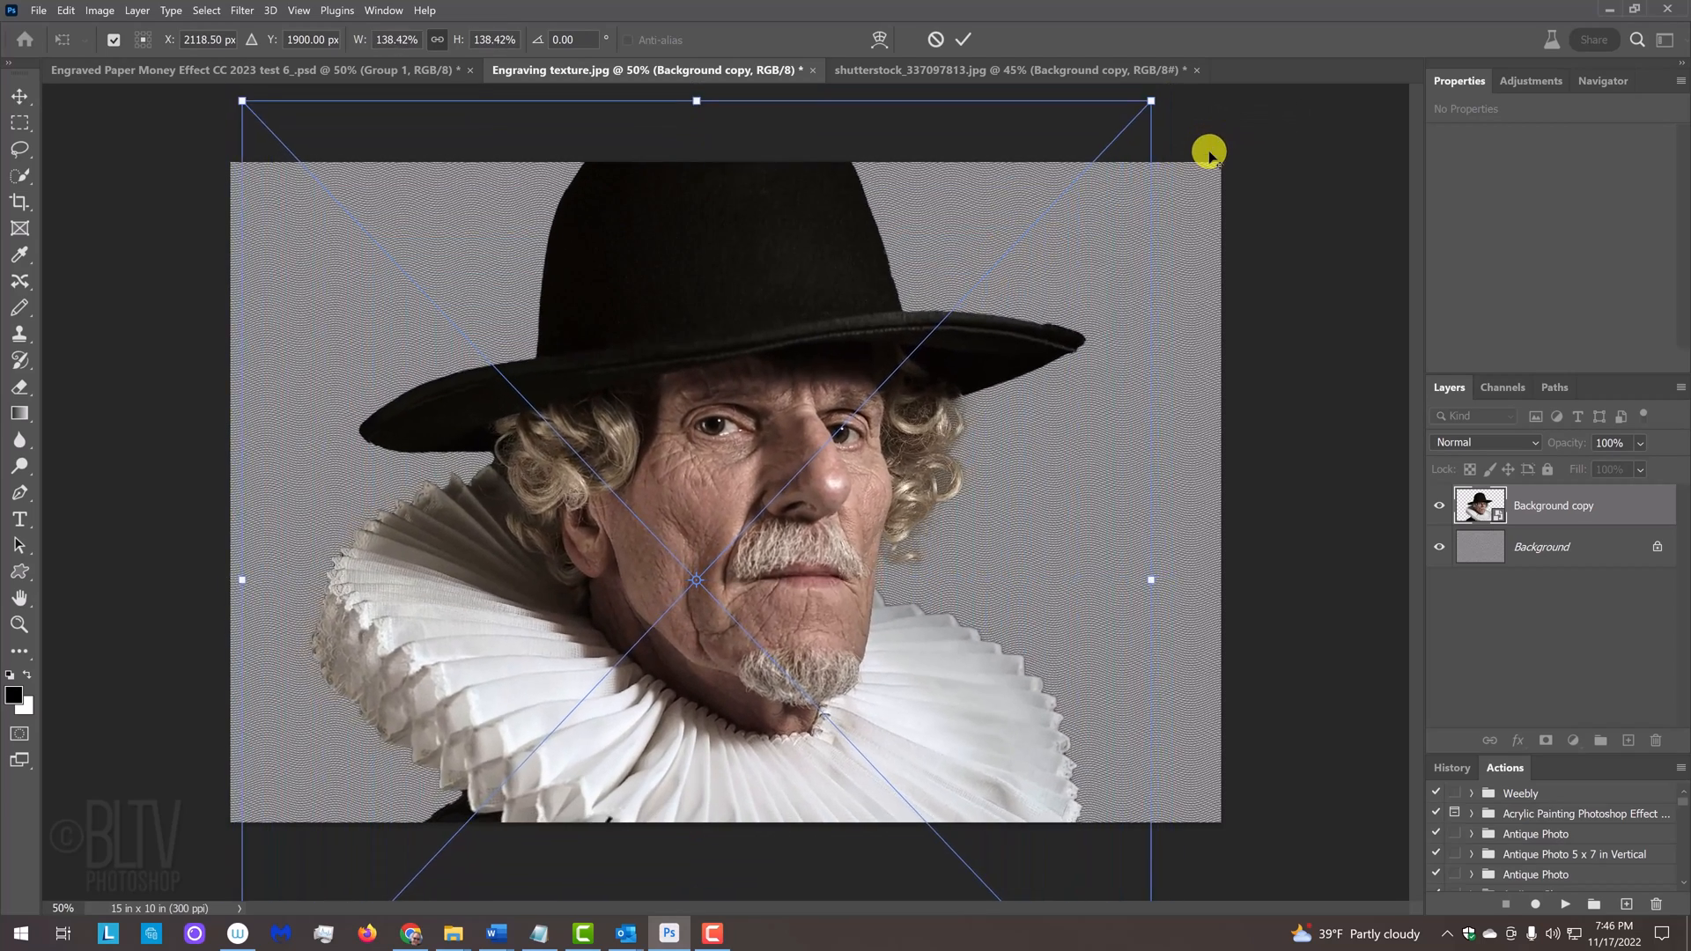
key("alt+shift")
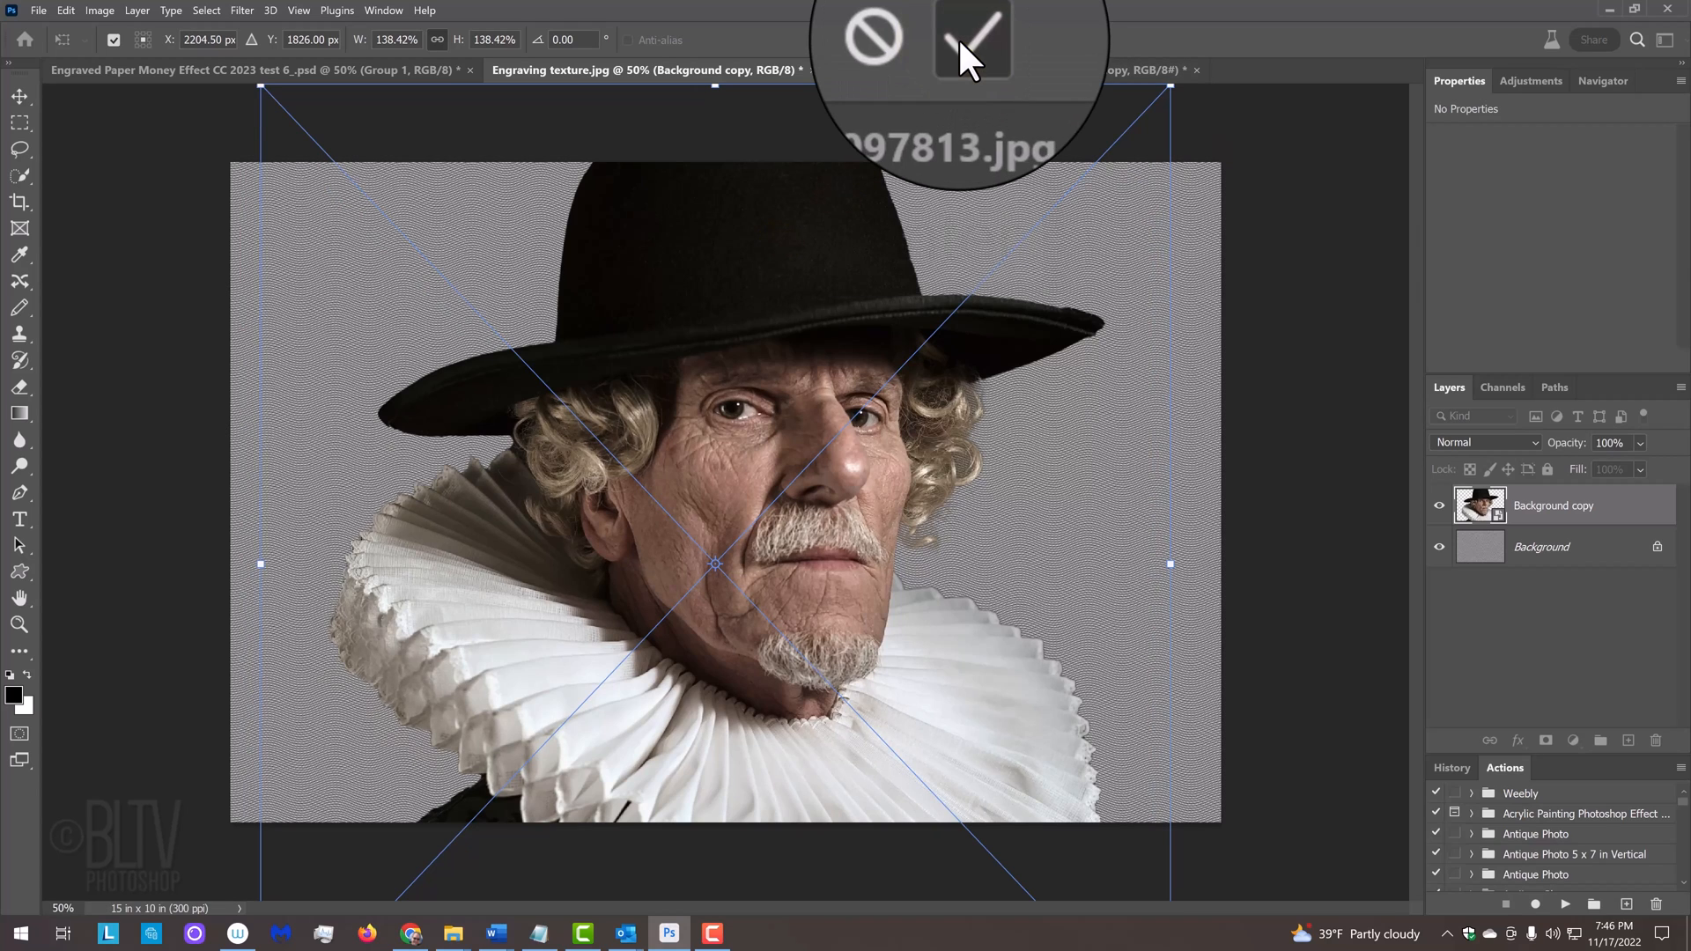
left_click(972, 39)
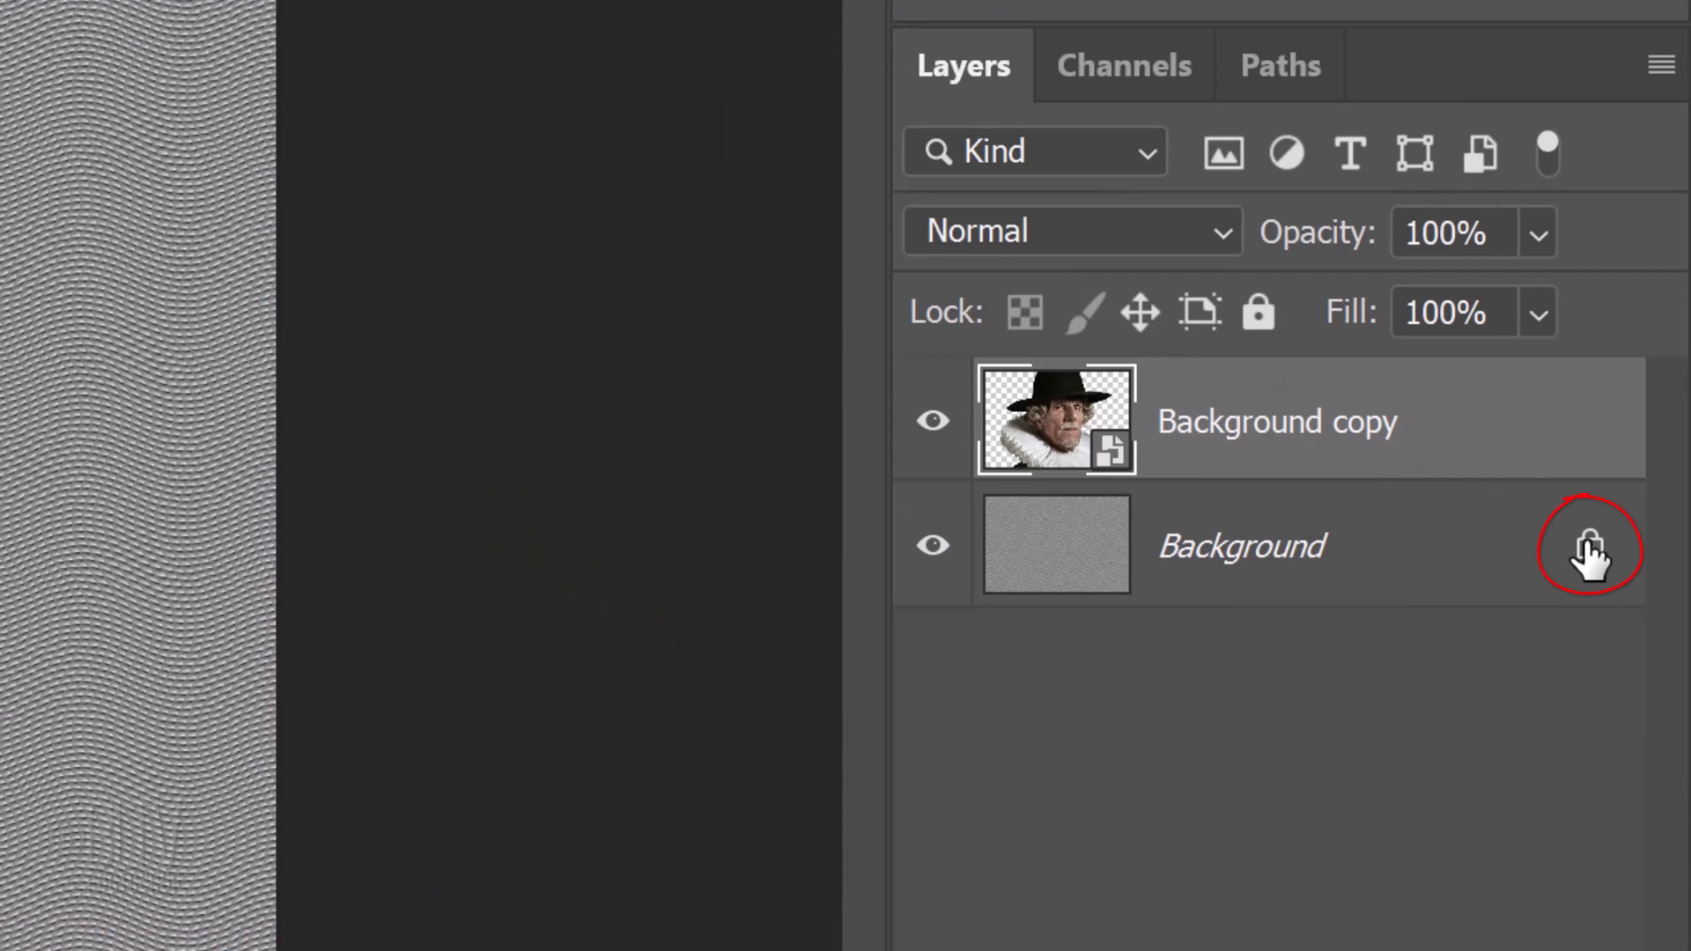
Unlock the texture as Layer 0, hide it, and add a new layer beneath the portrait.
left_click(1587, 545)
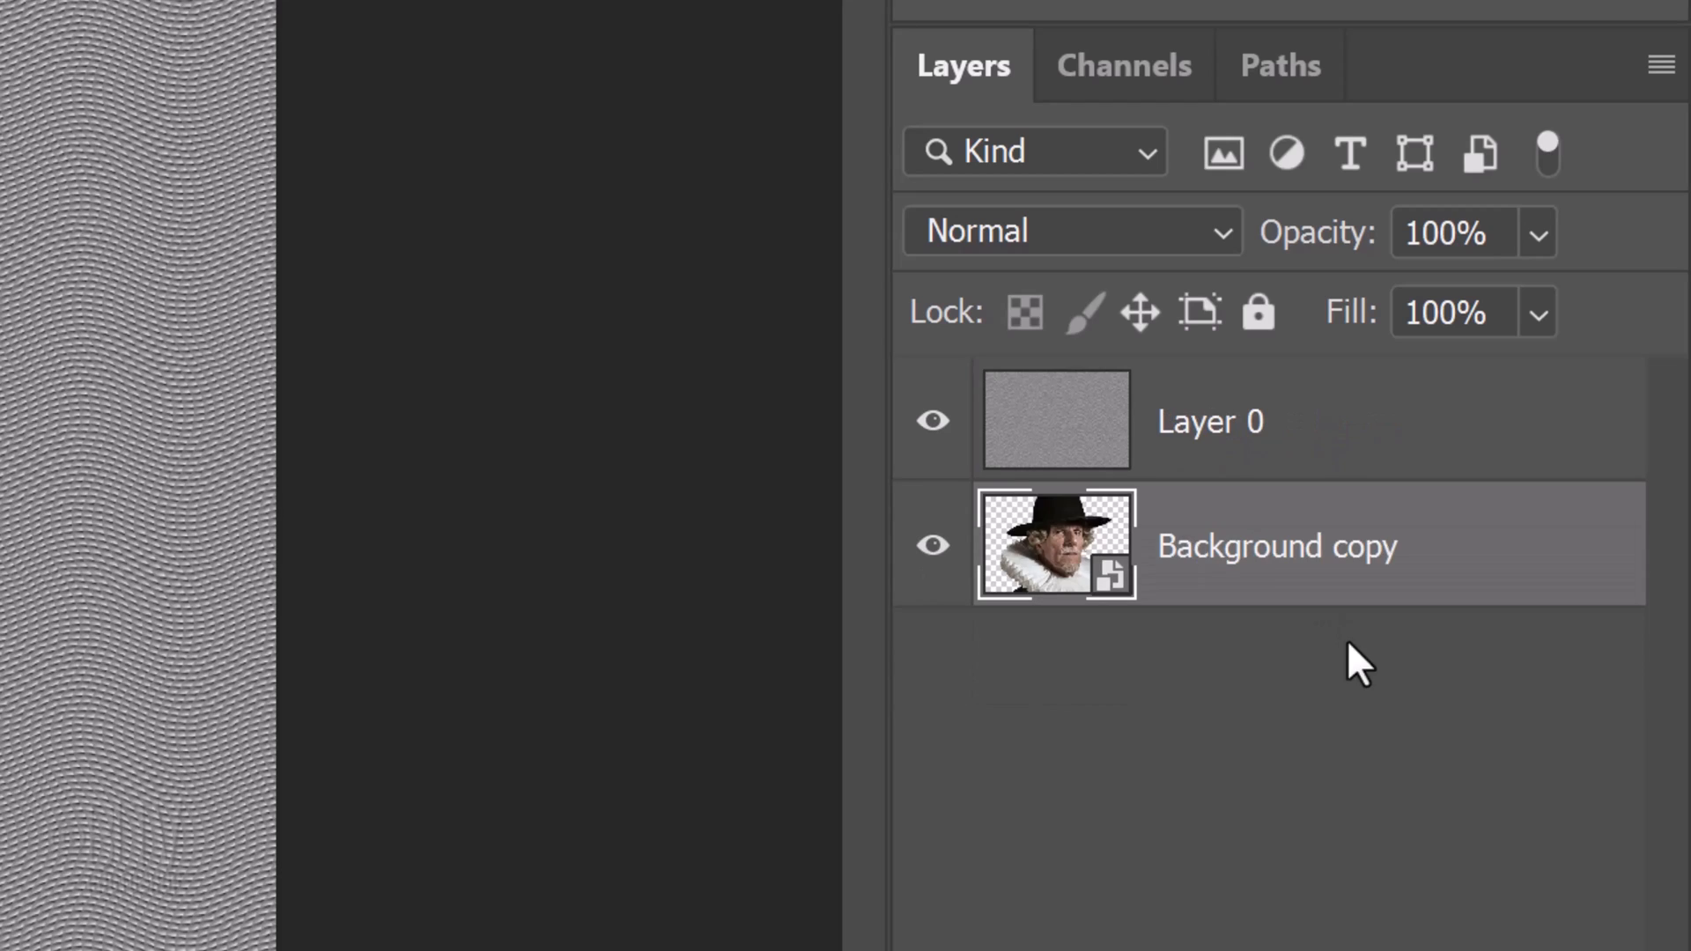
left_click(931, 419)
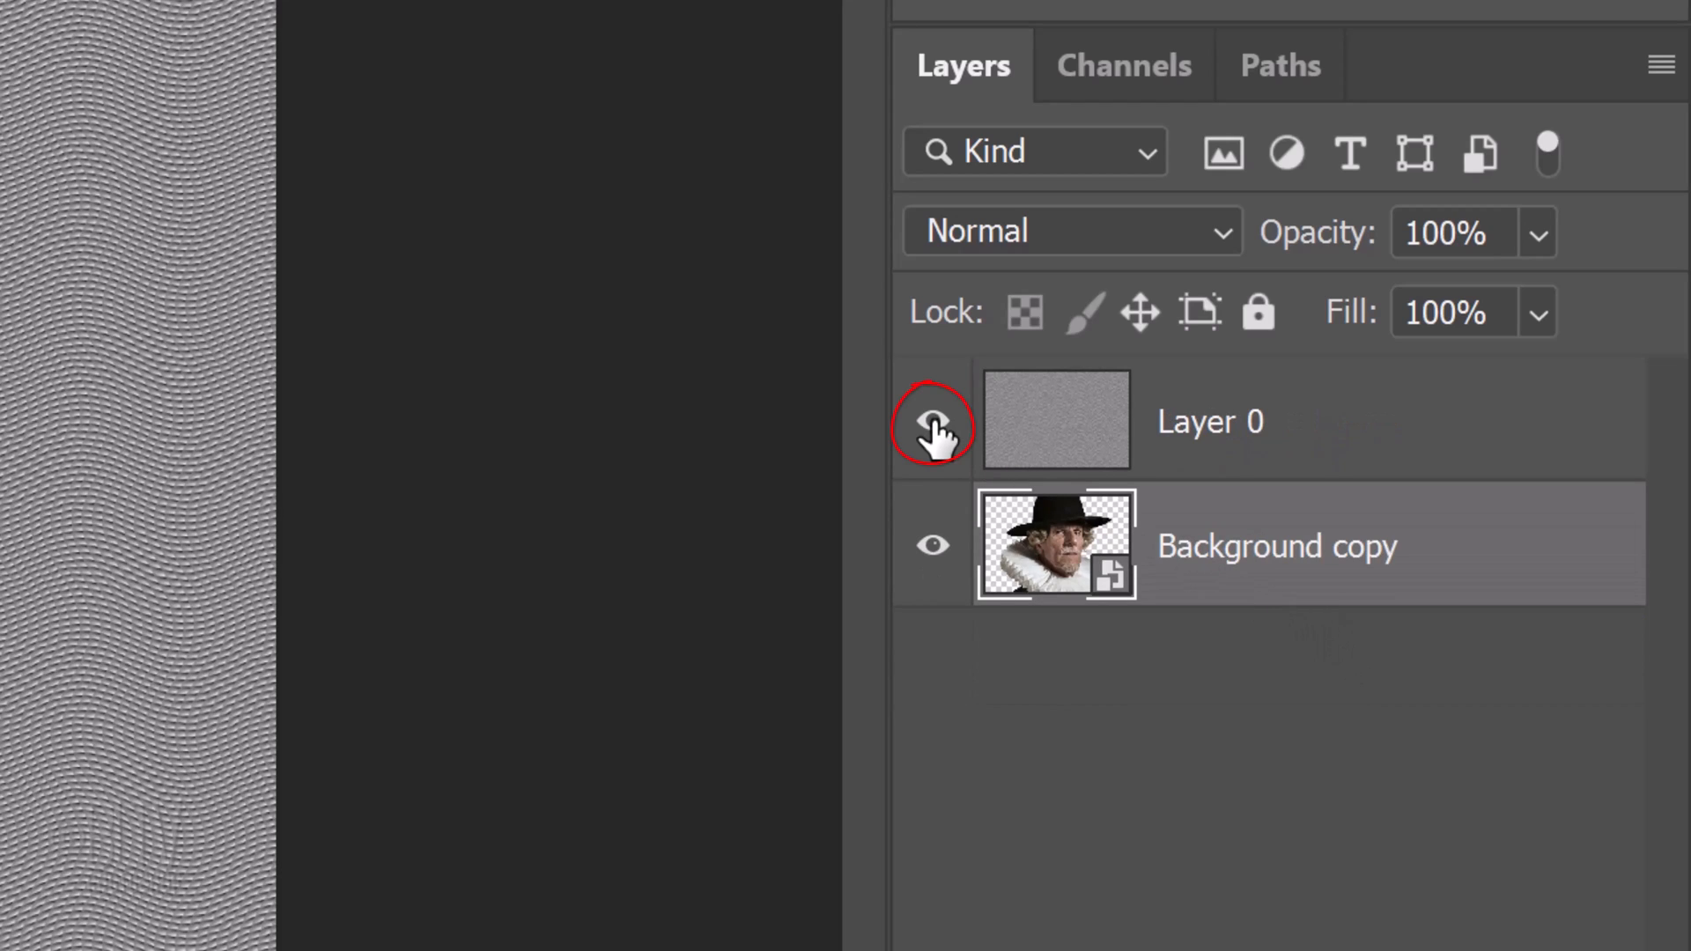
left_click(931, 421)
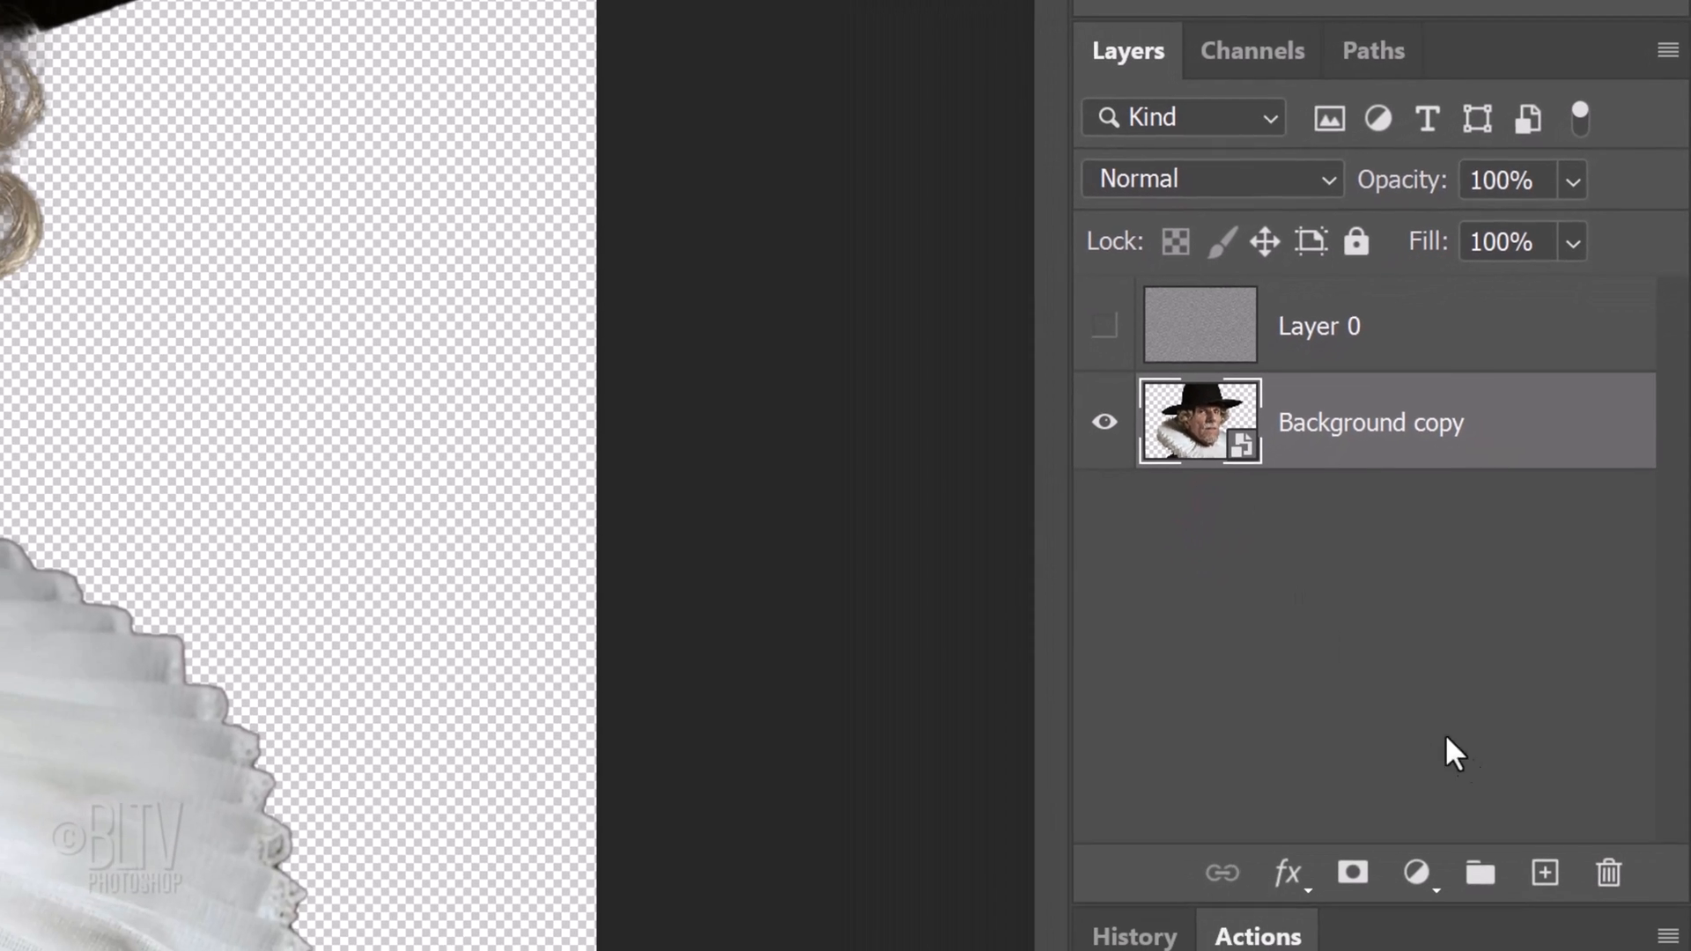
left_click(1544, 870)
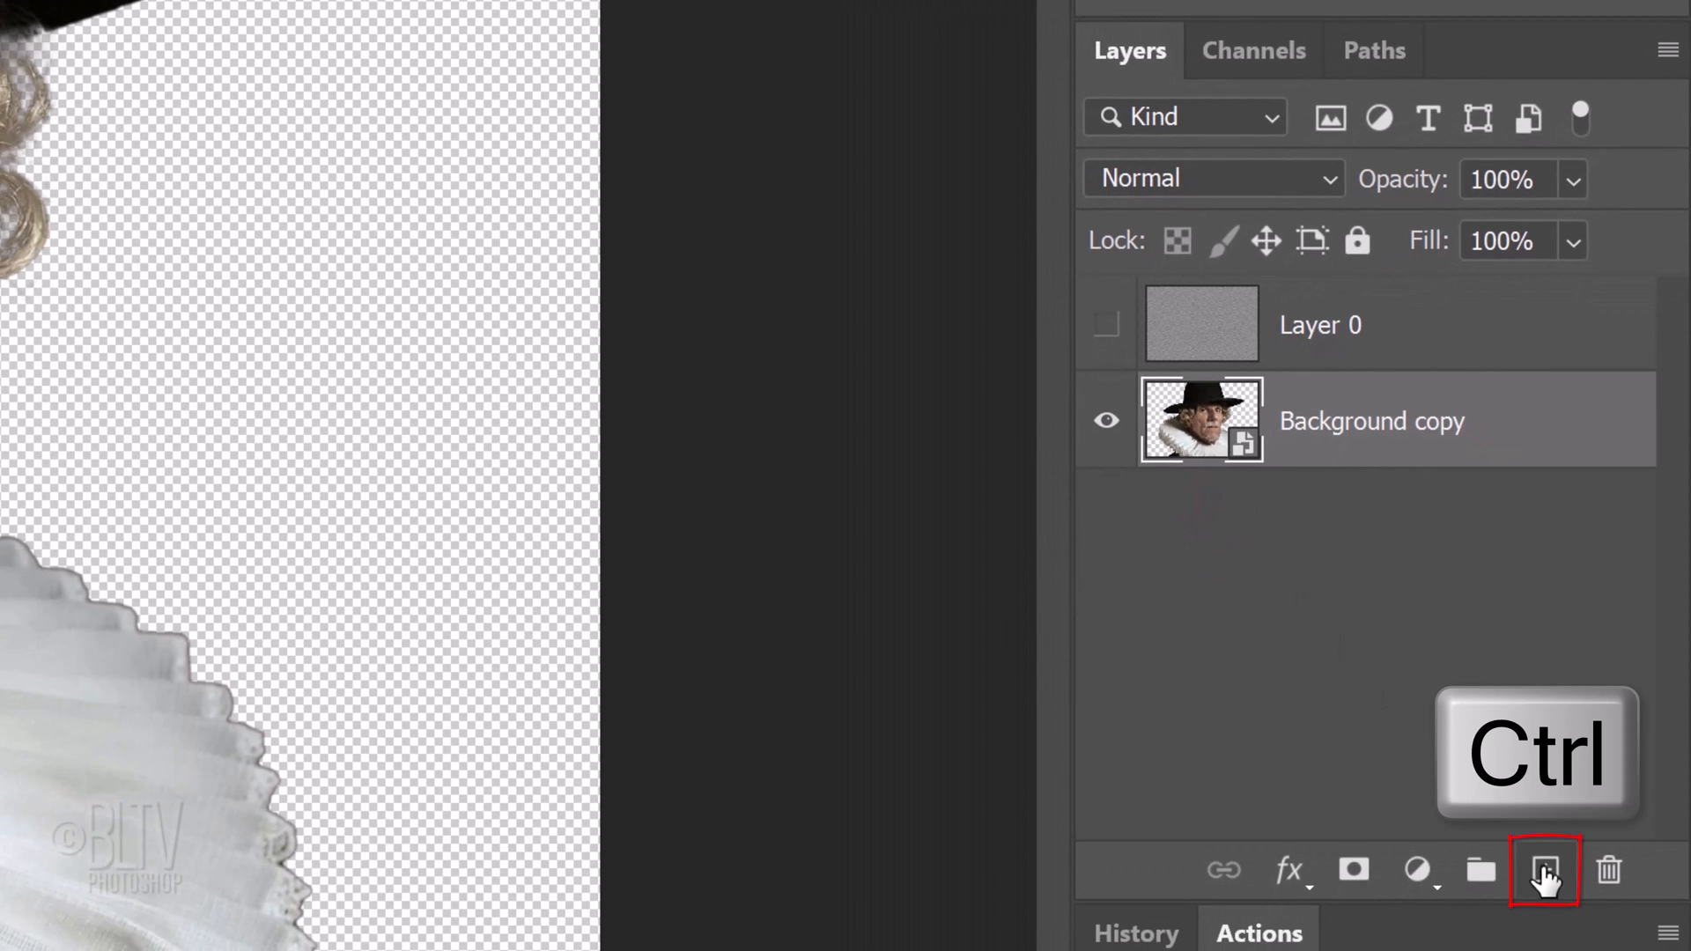
left_click(1544, 870)
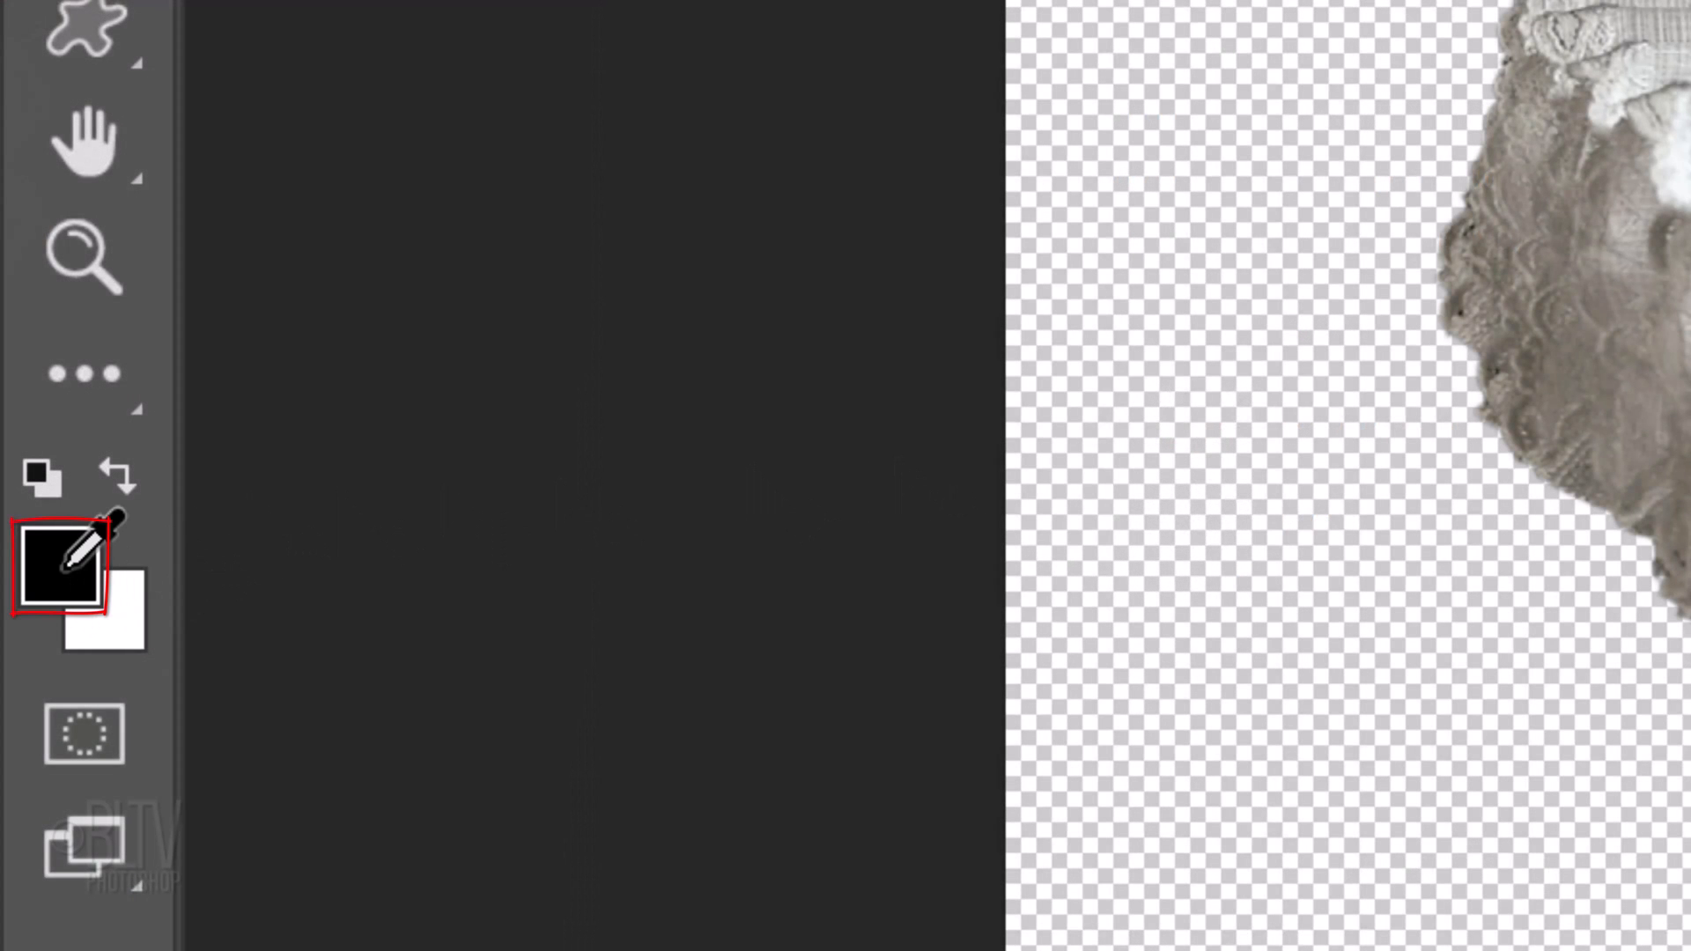
Set the foreground colour to dark grey 4d4d4d (30% brightness) and fill Layer 1.
left_click(67, 568)
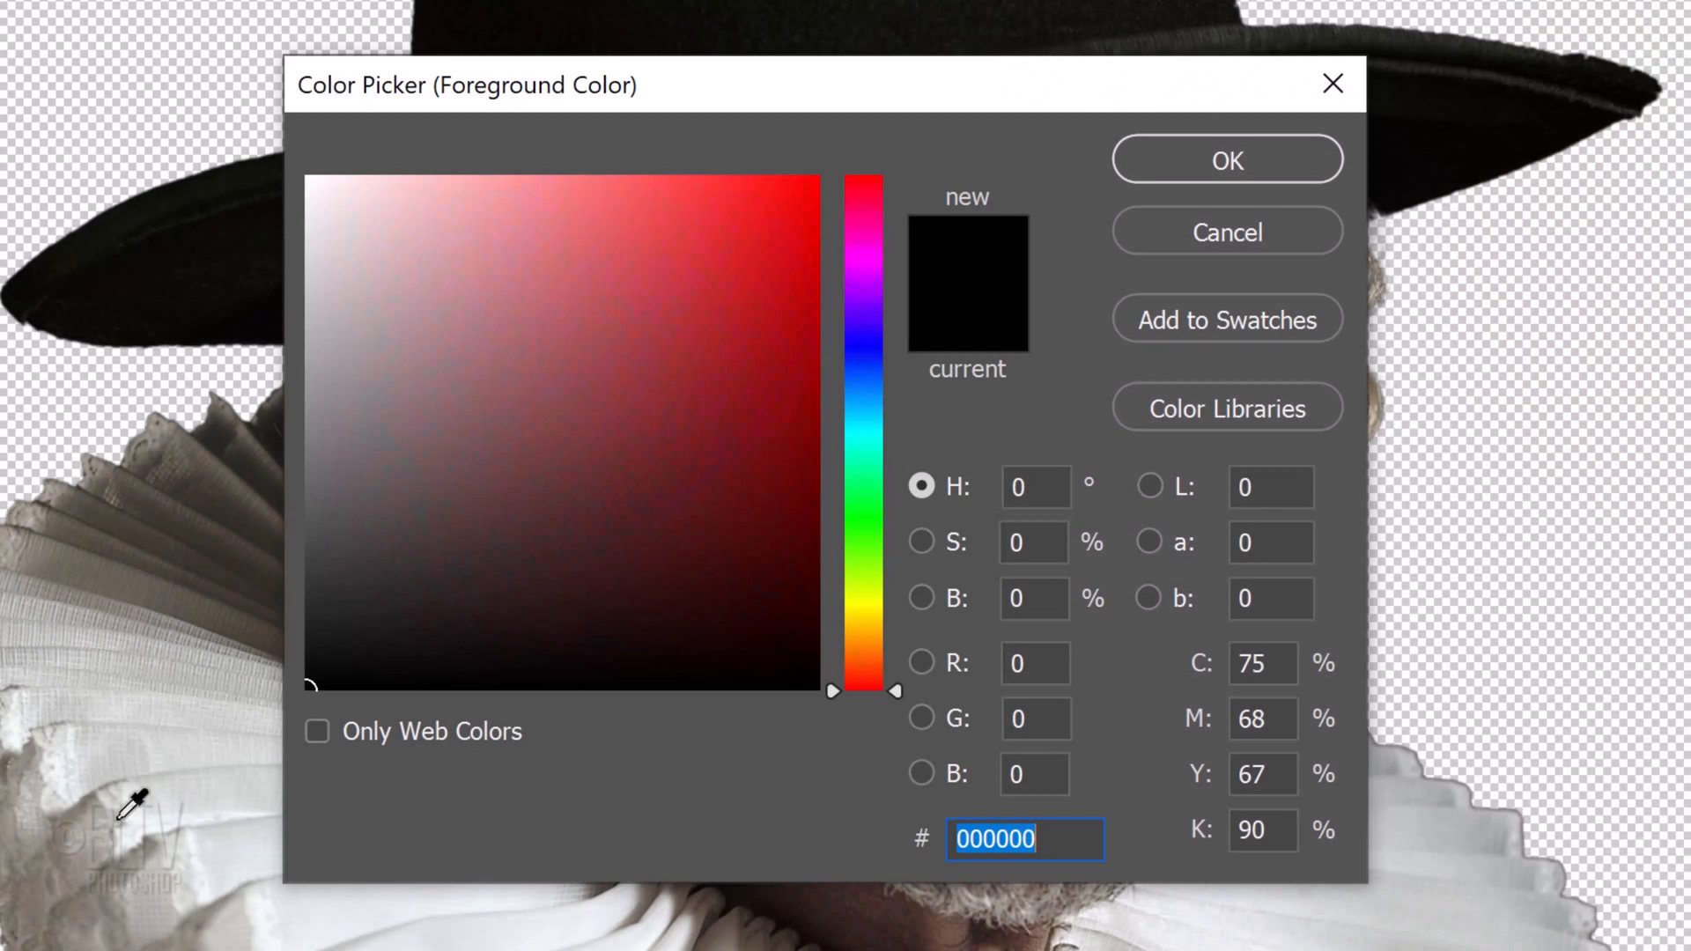
left_click(1034, 599)
type("30")
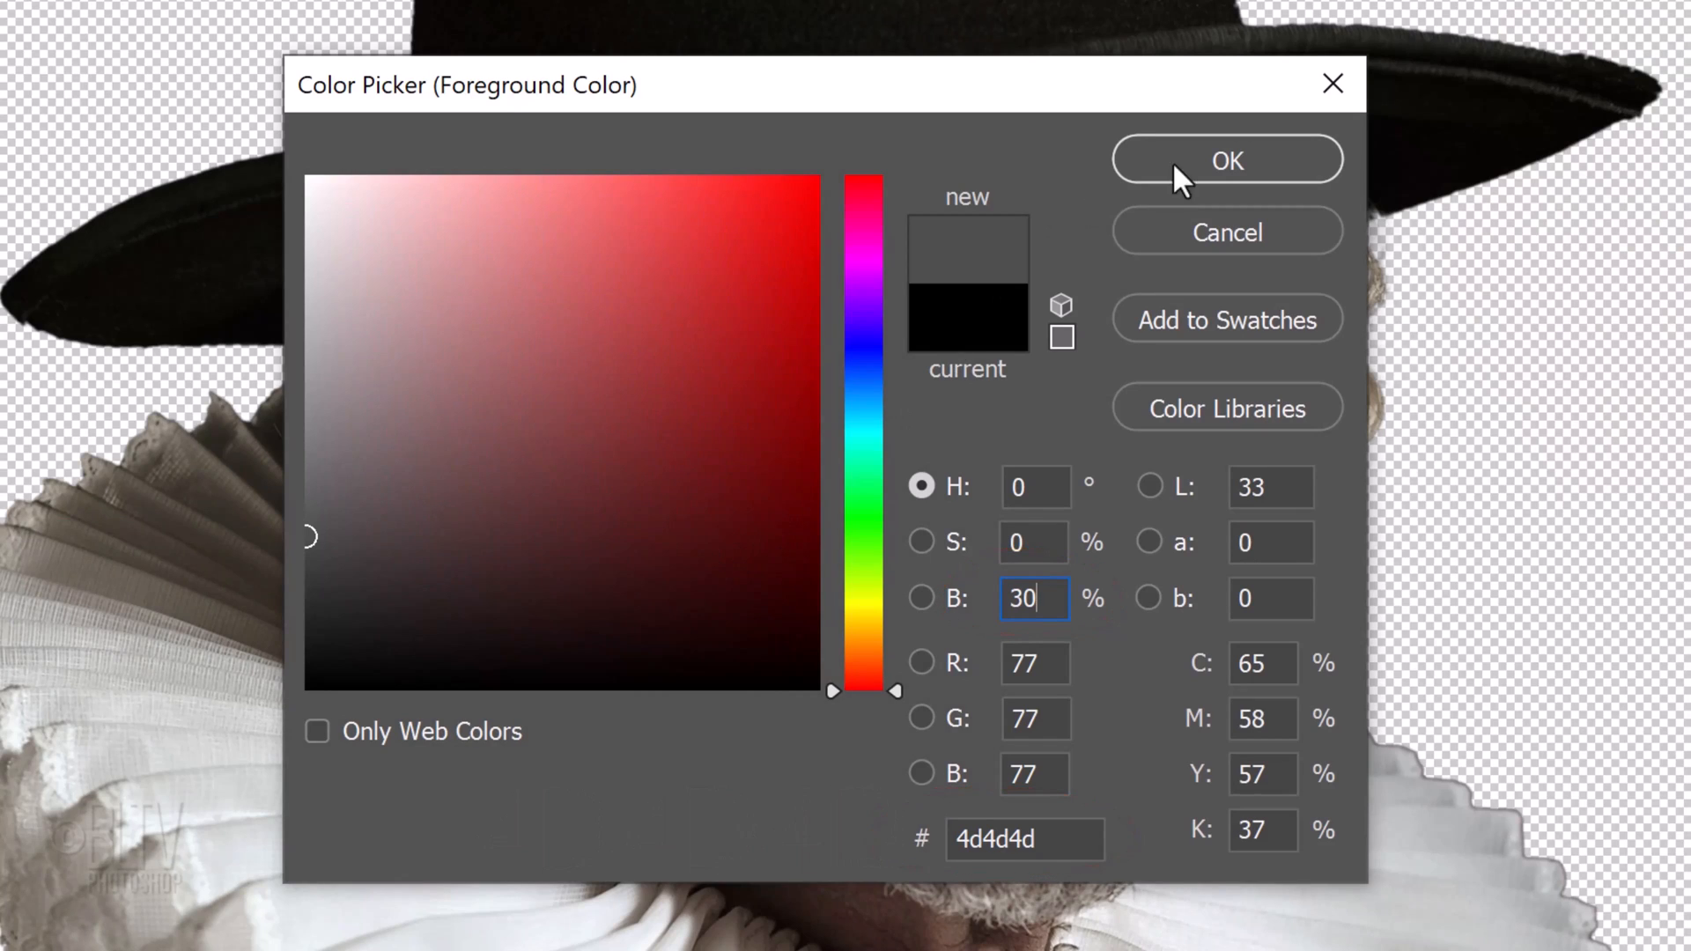
left_click(1226, 159)
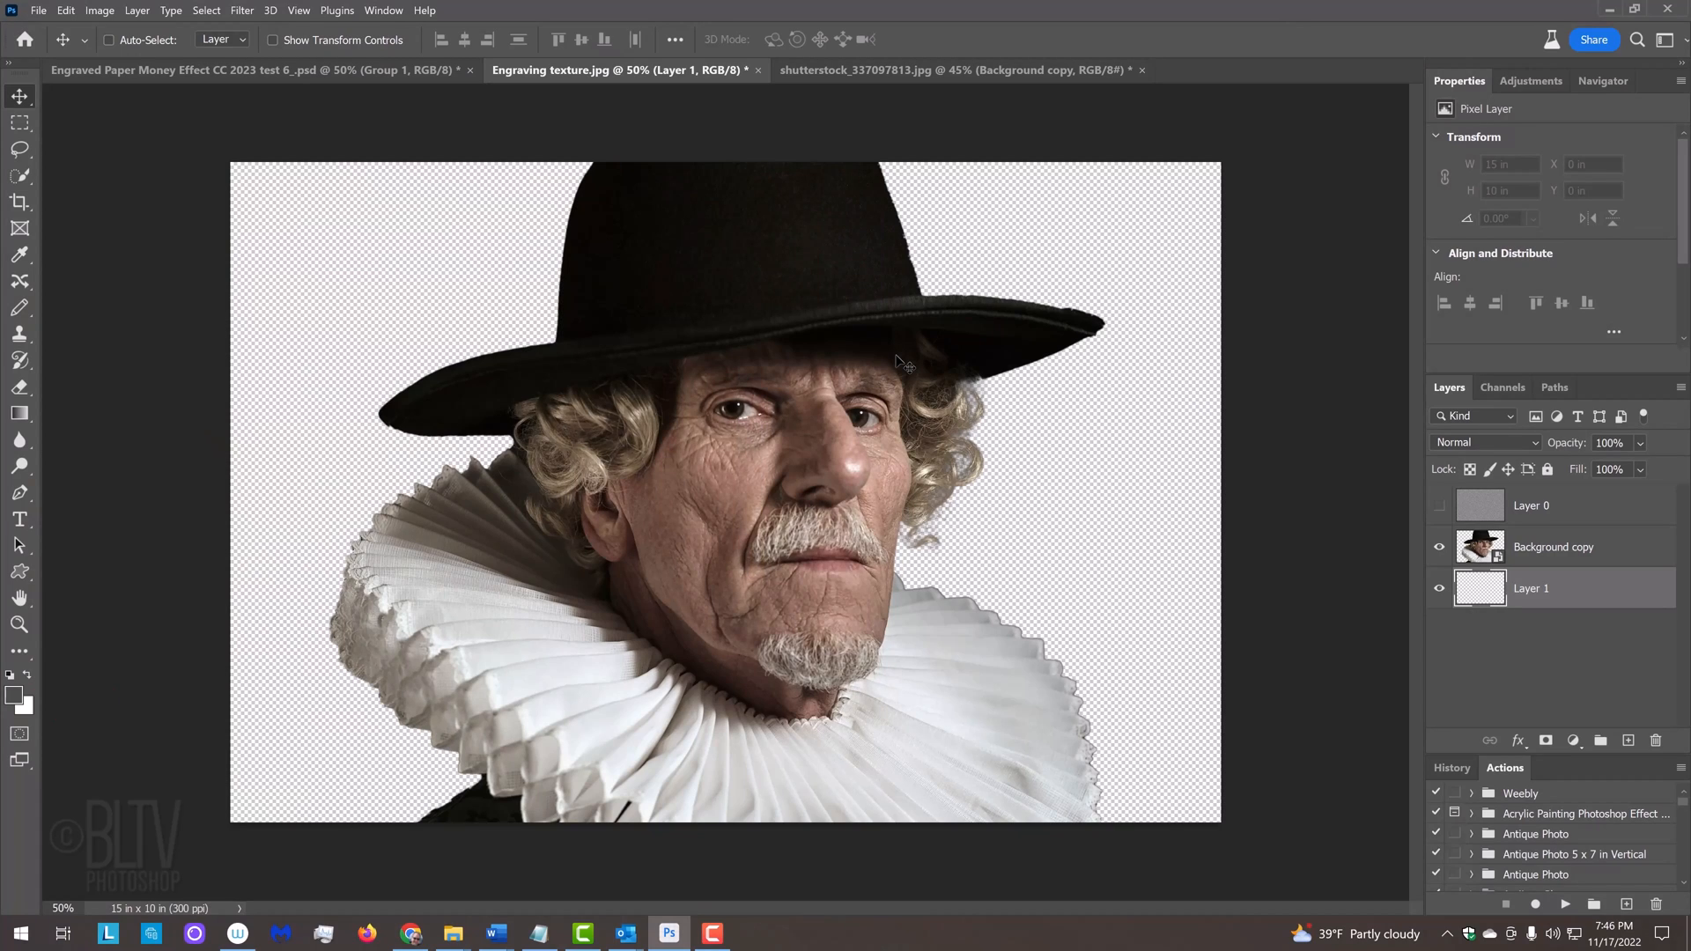
key("alt+Delete")
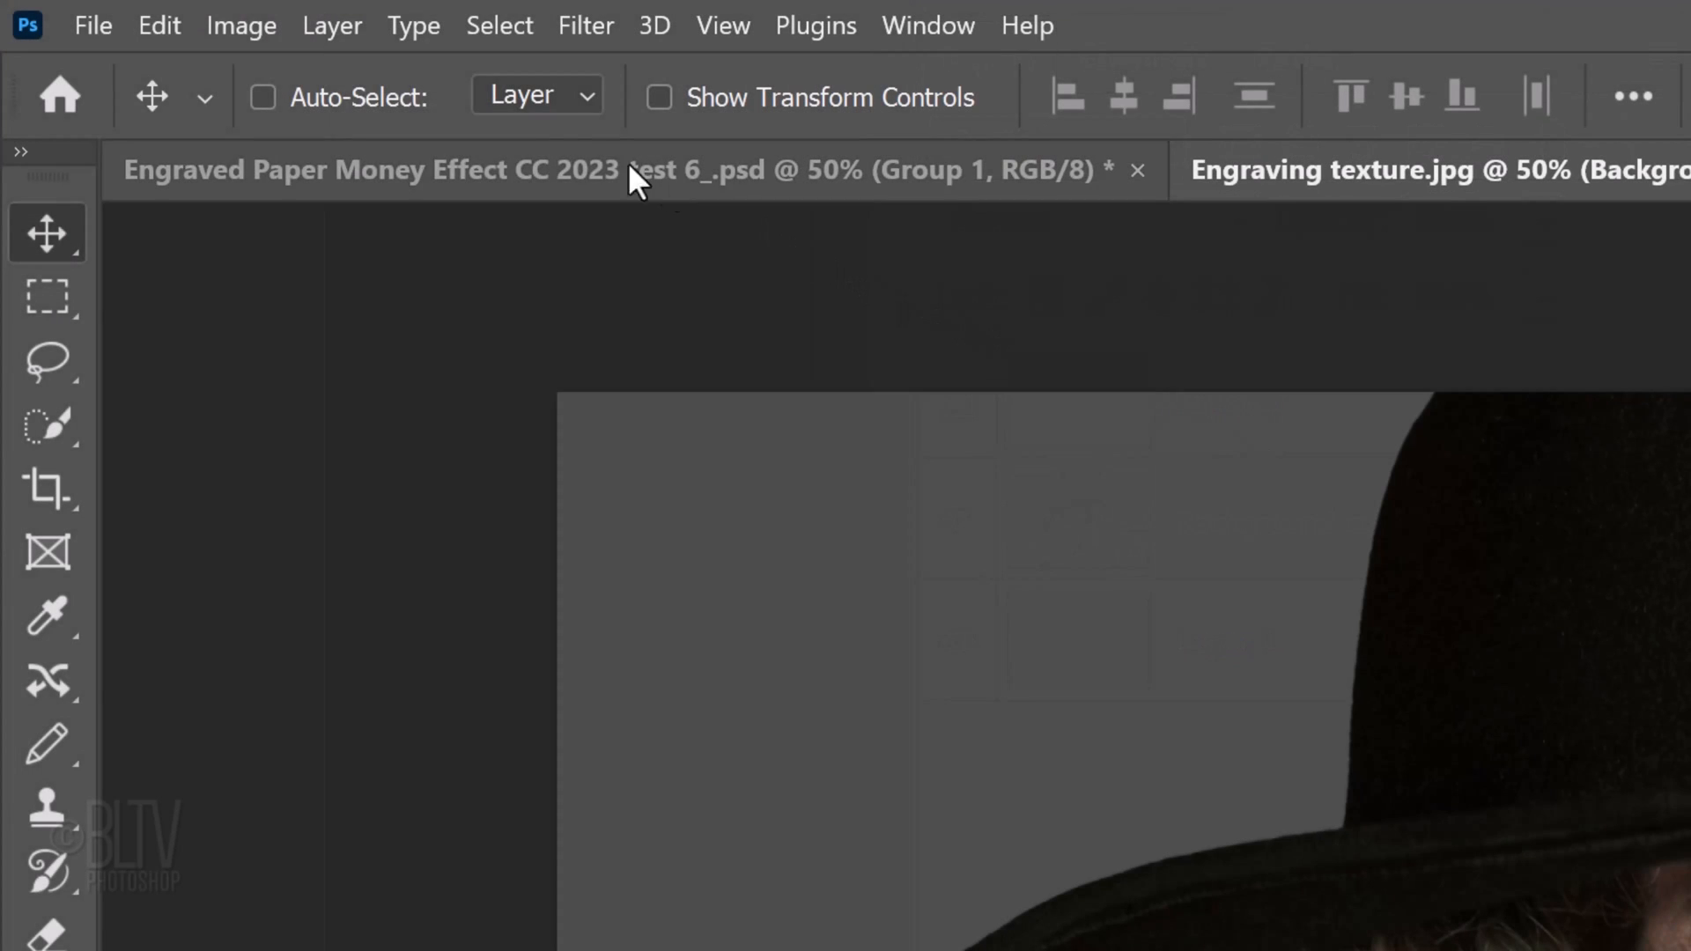
Apply Shadows/Highlights to the portrait with Shadows amount 35% and Highlights 0%.
left_click(240, 25)
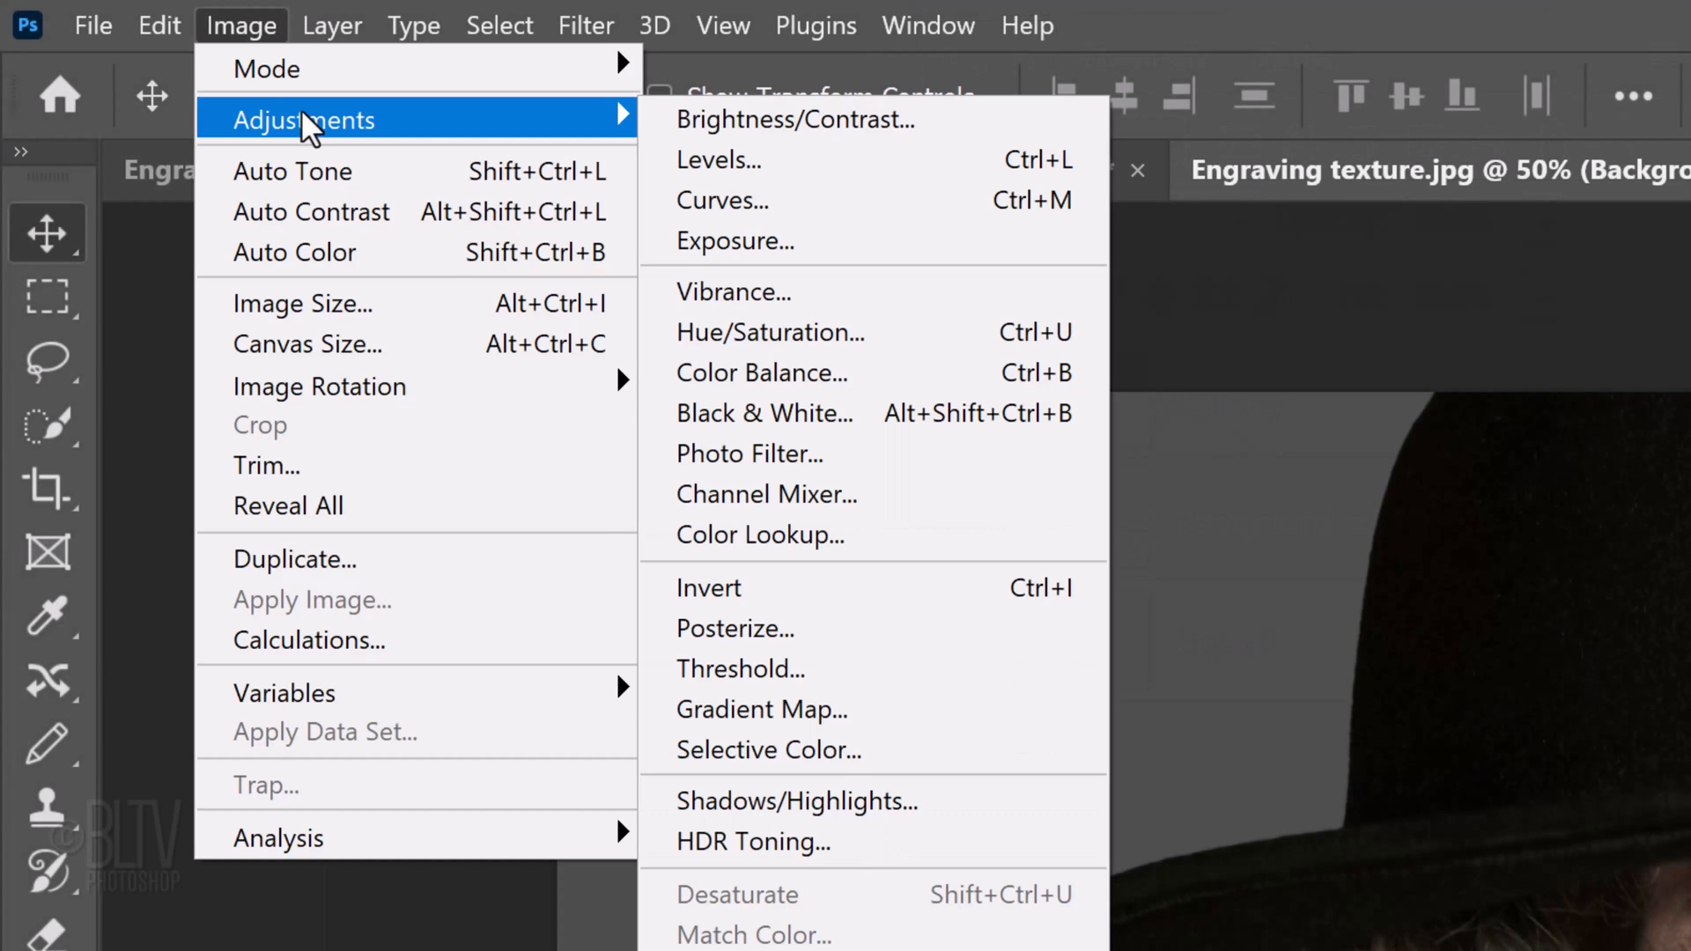
mouse_move(797, 800)
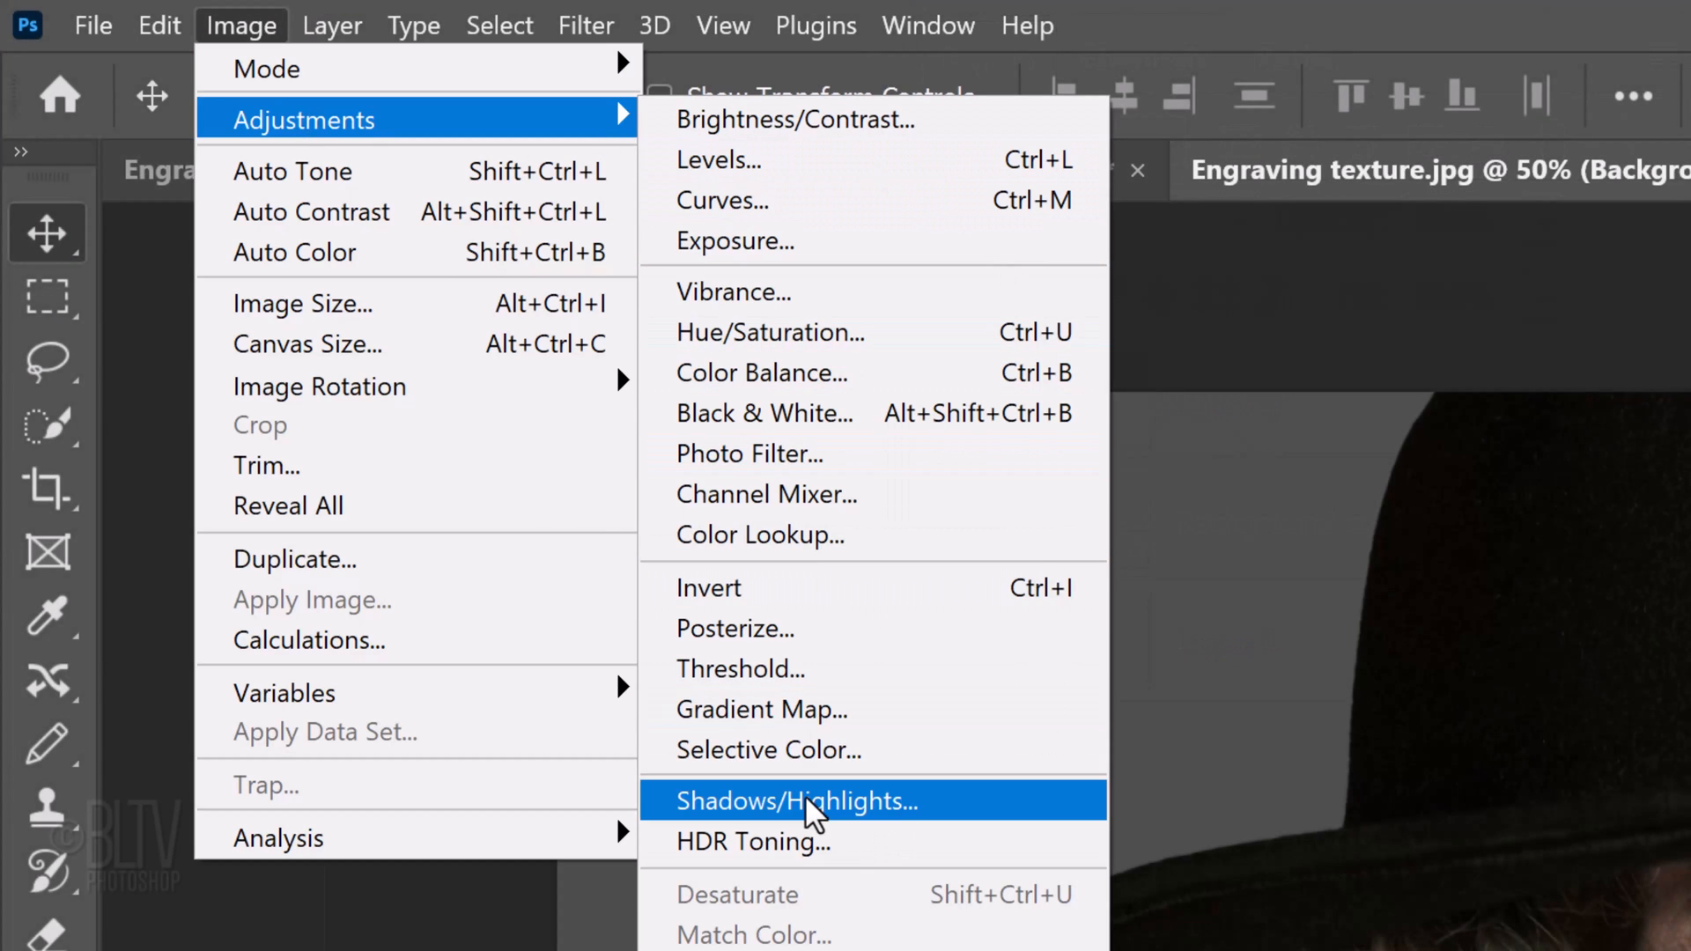
left_click(794, 800)
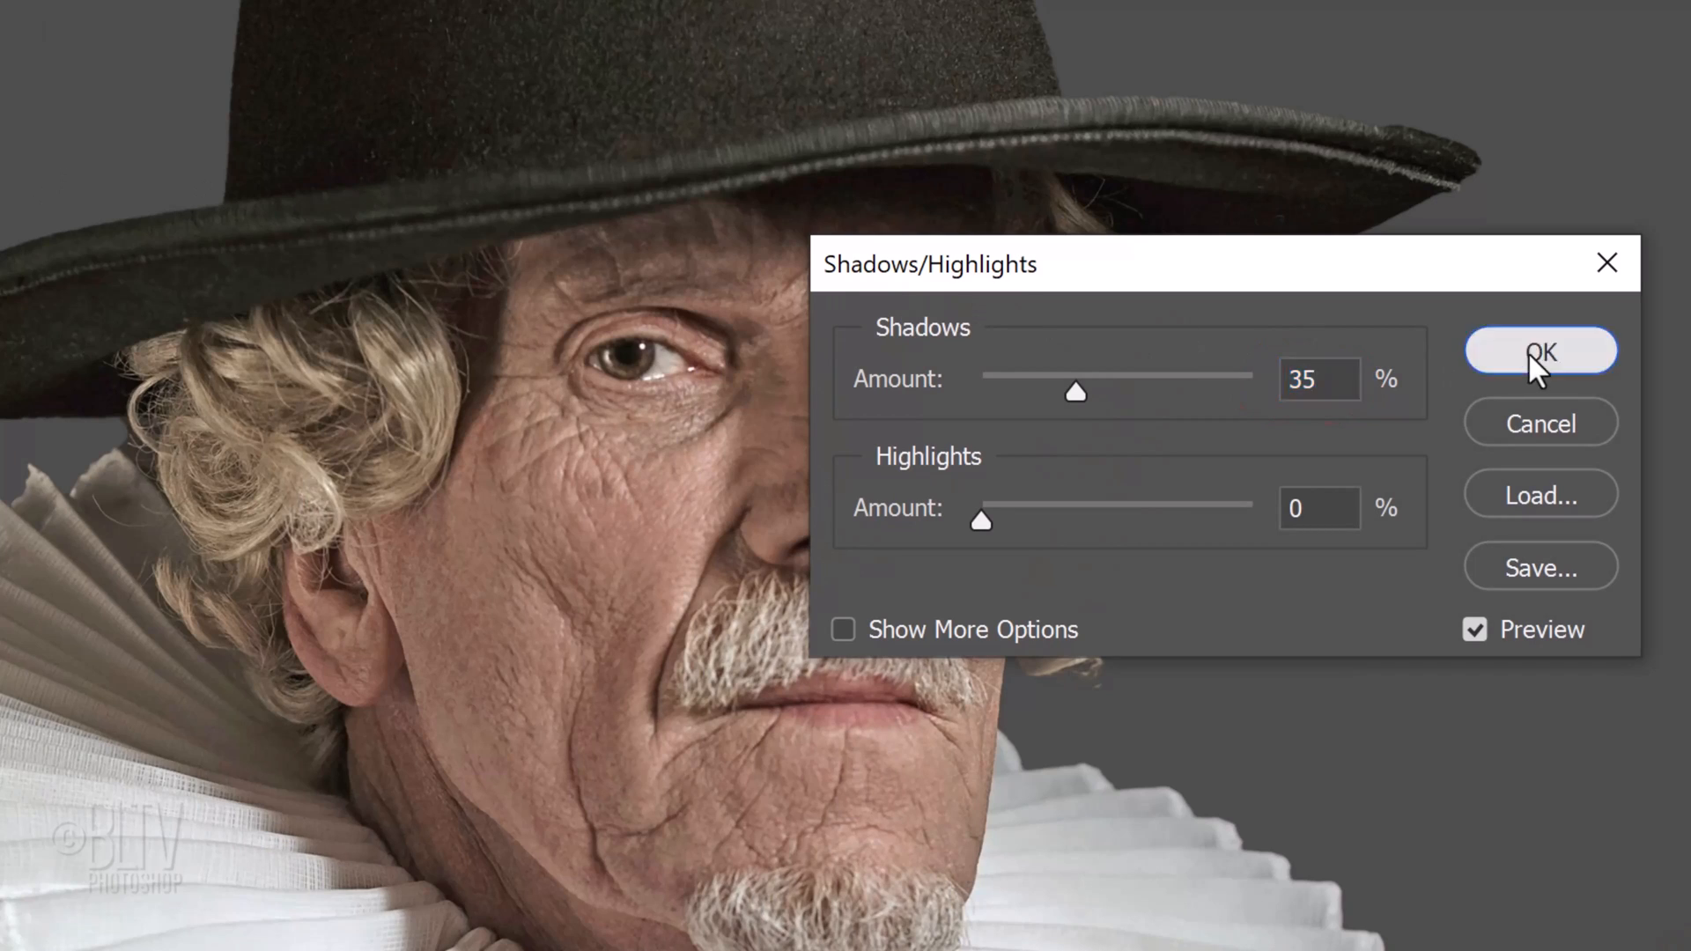
left_click(1541, 351)
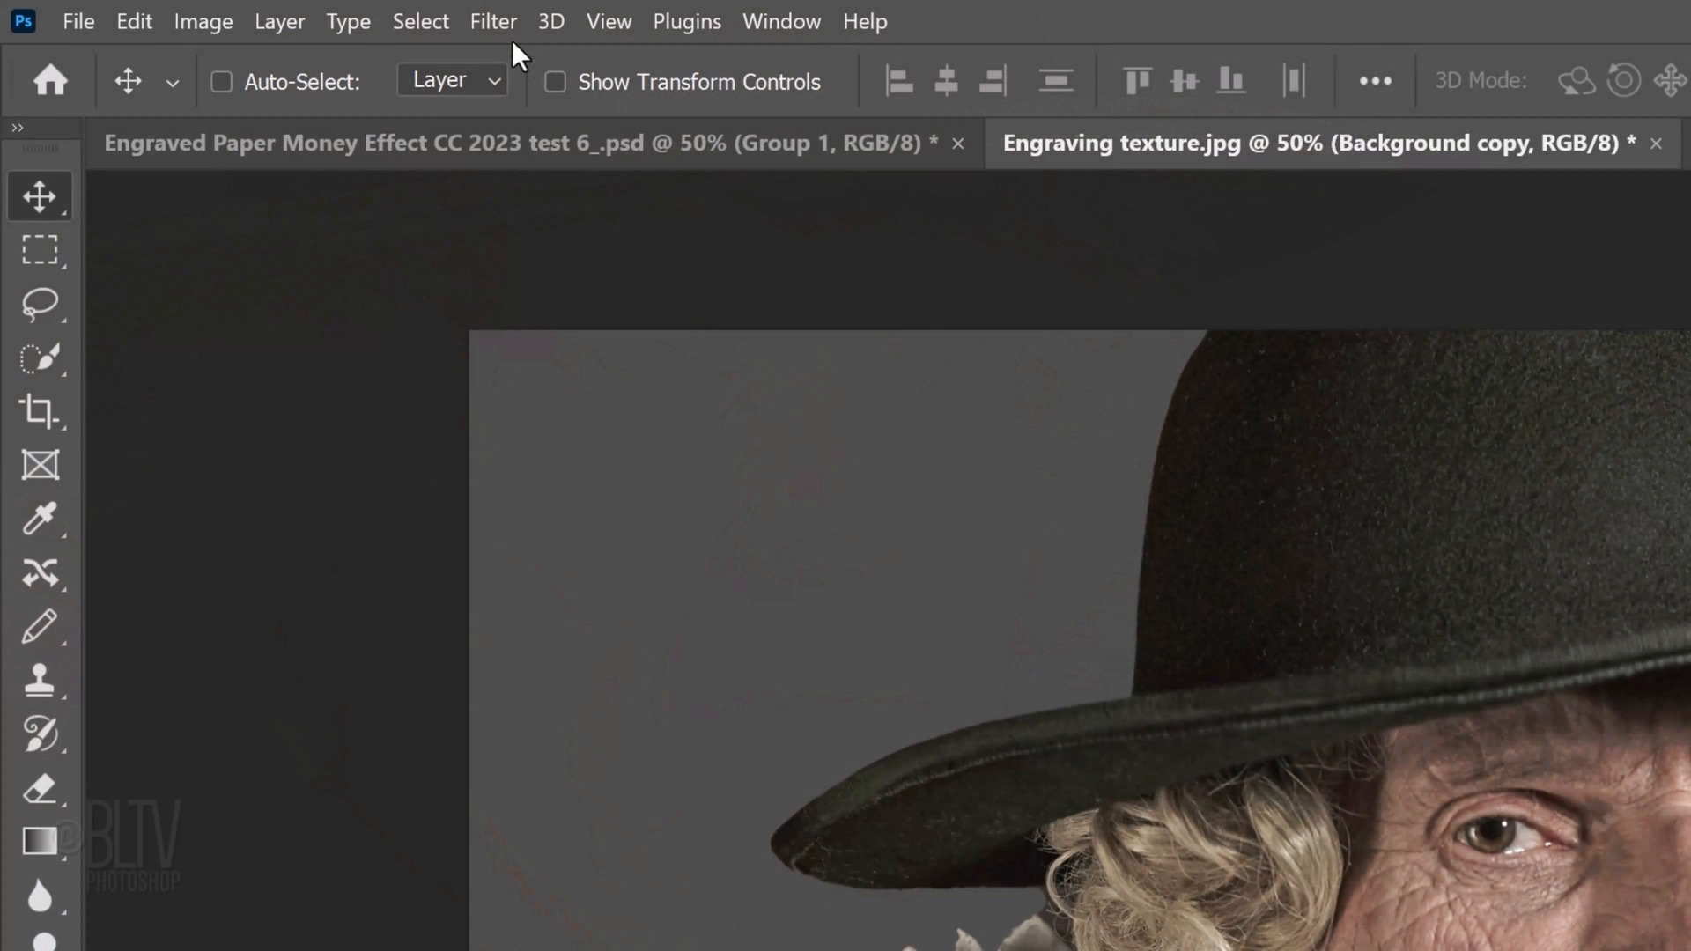
Apply Surface Blur to the portrait with radius 40 pixels and threshold 10 levels.
left_click(493, 20)
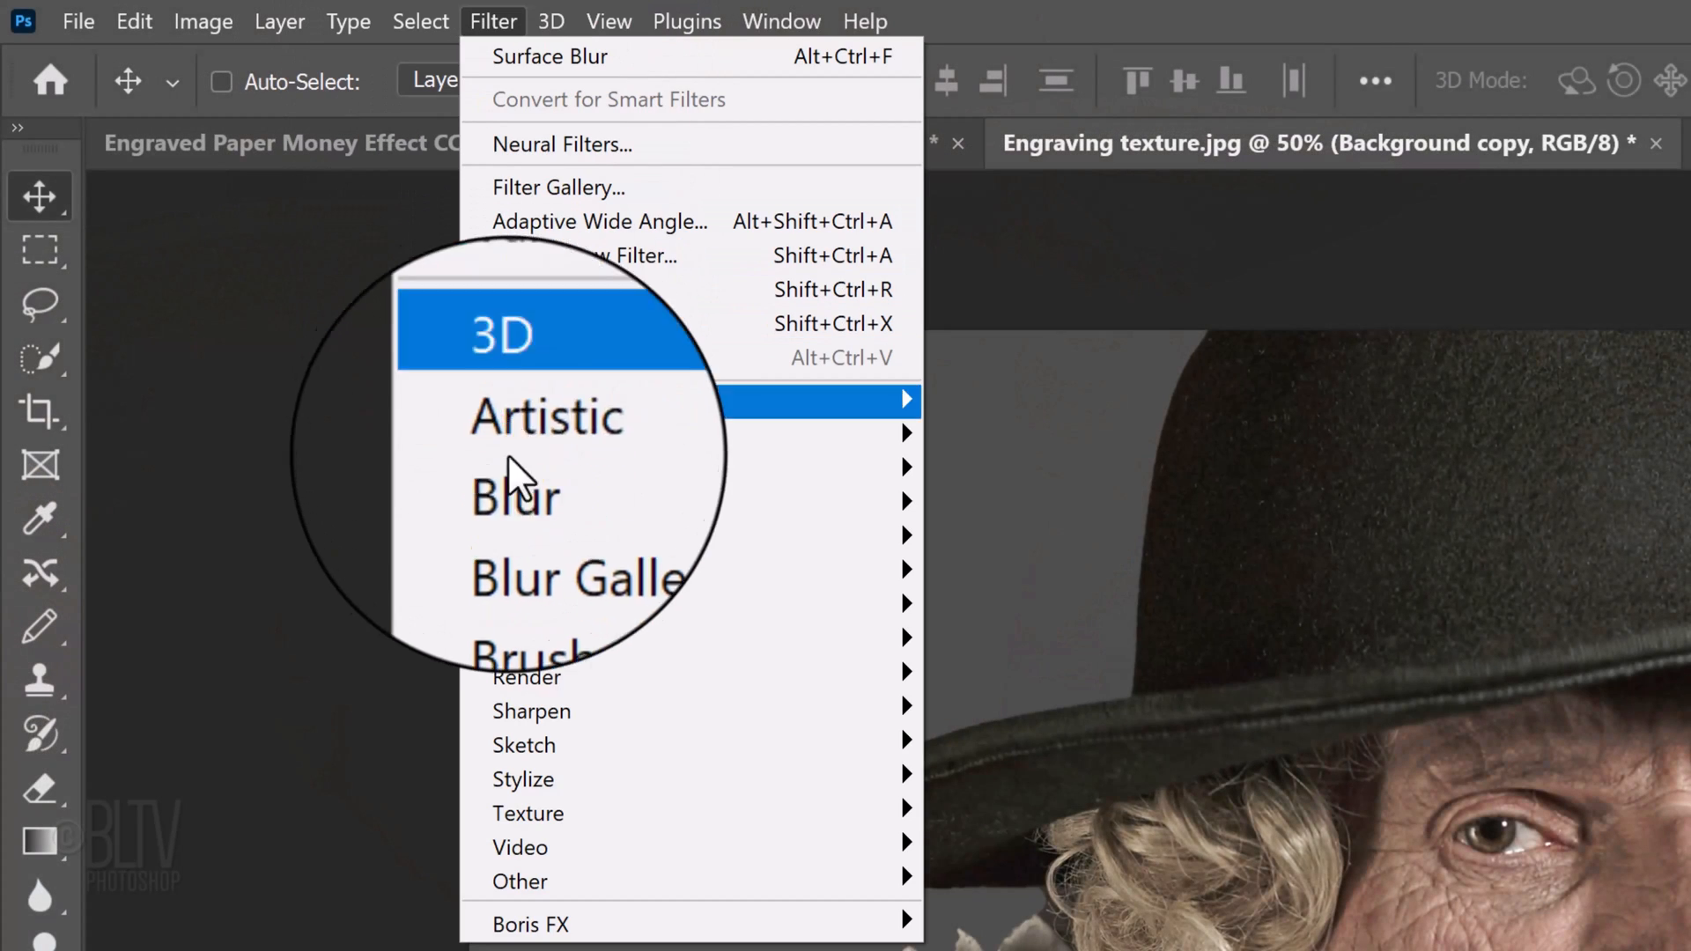
mouse_move(512, 472)
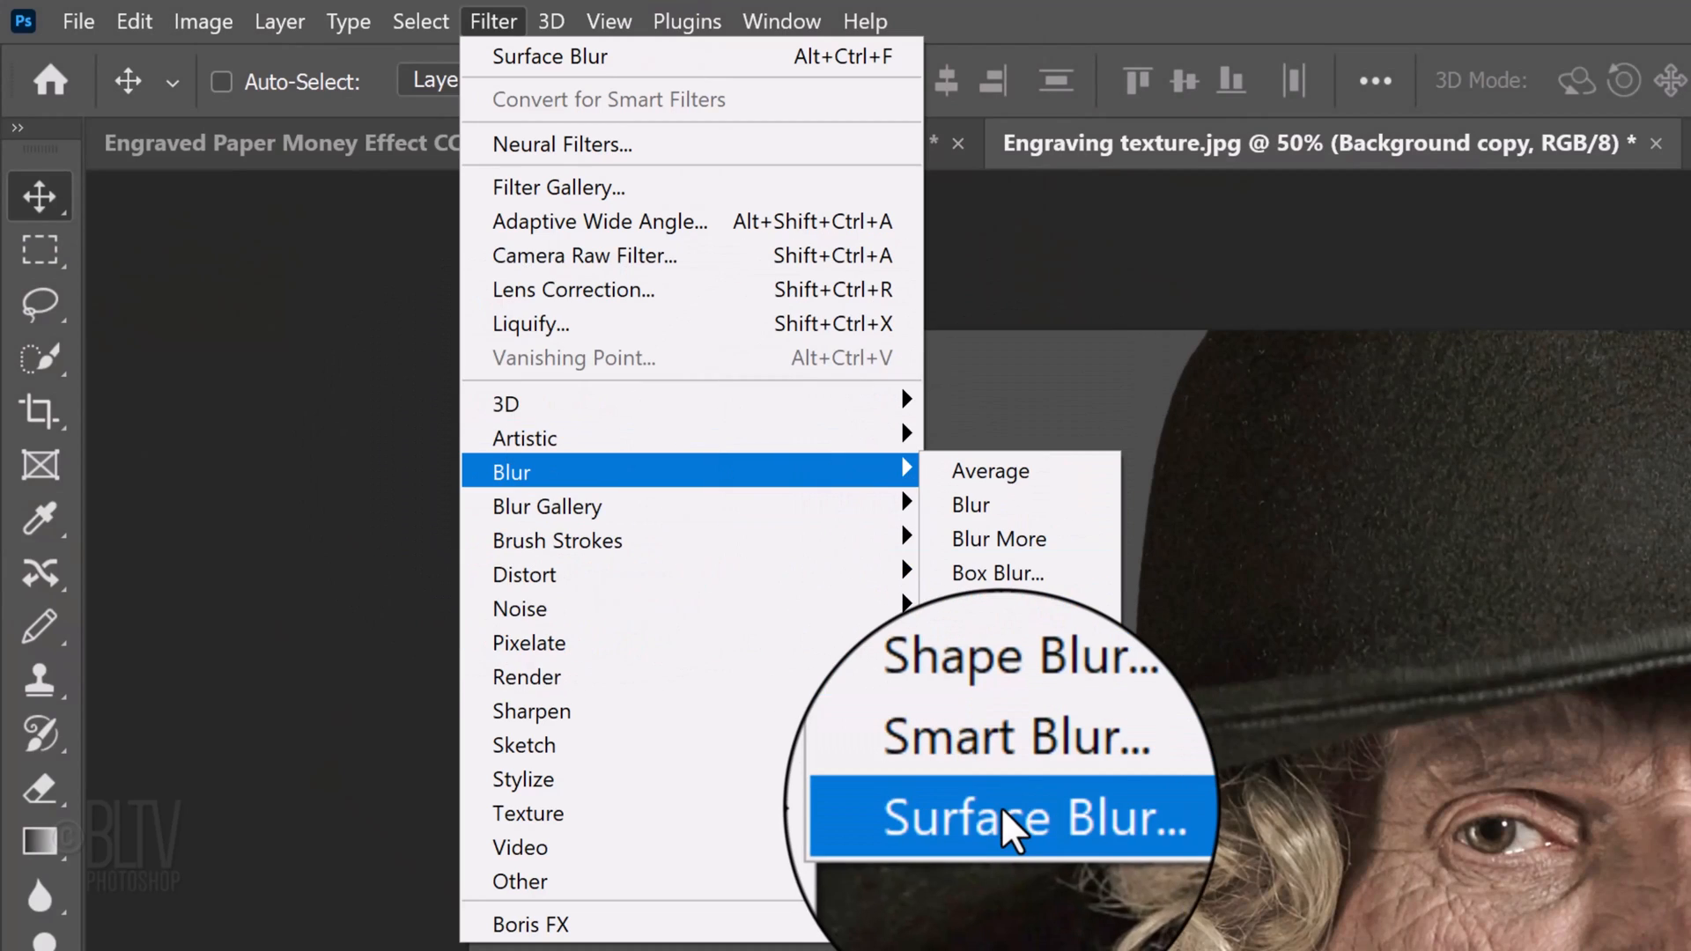
left_click(1013, 817)
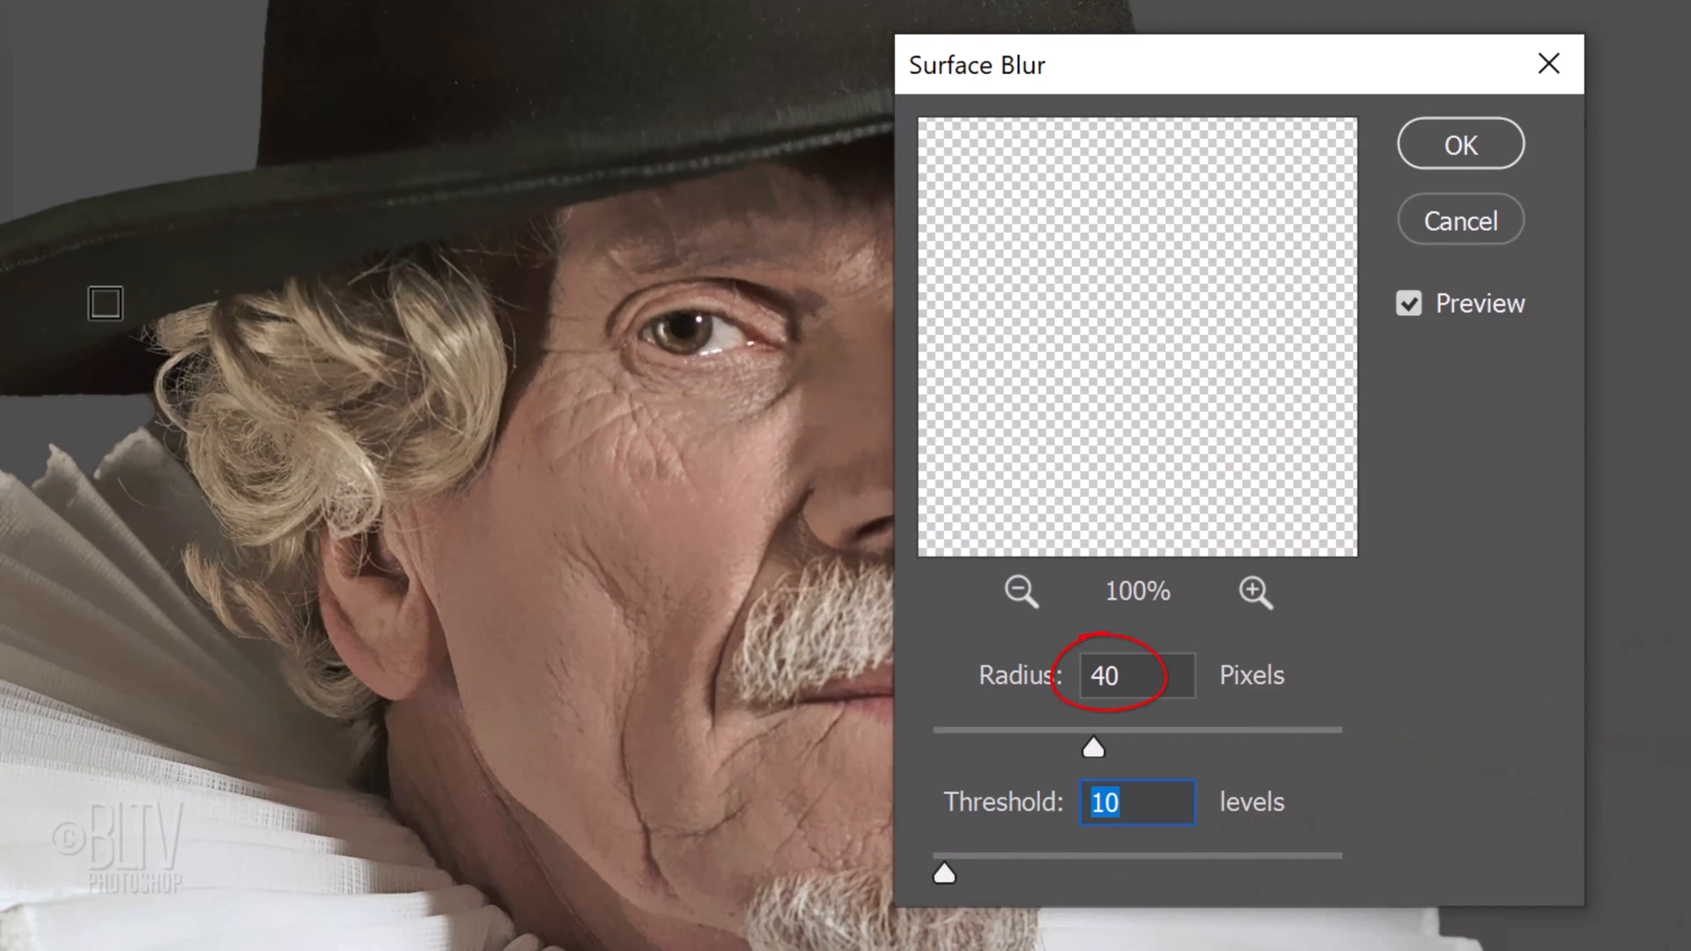
left_click(1135, 802)
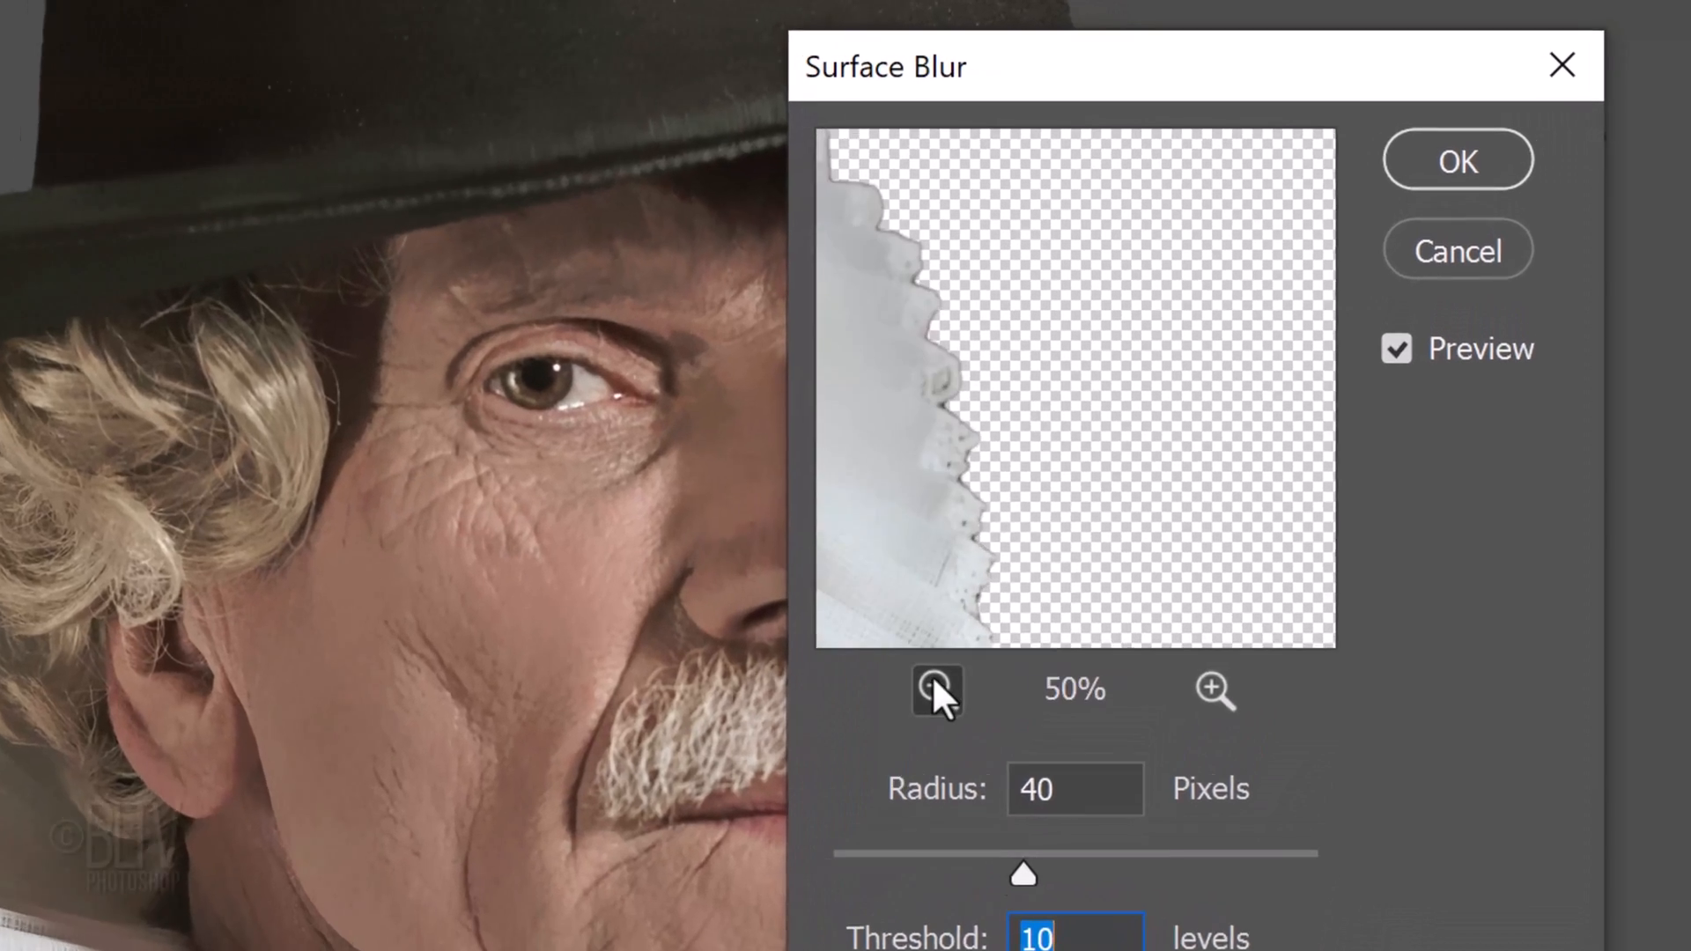
left_click(937, 691)
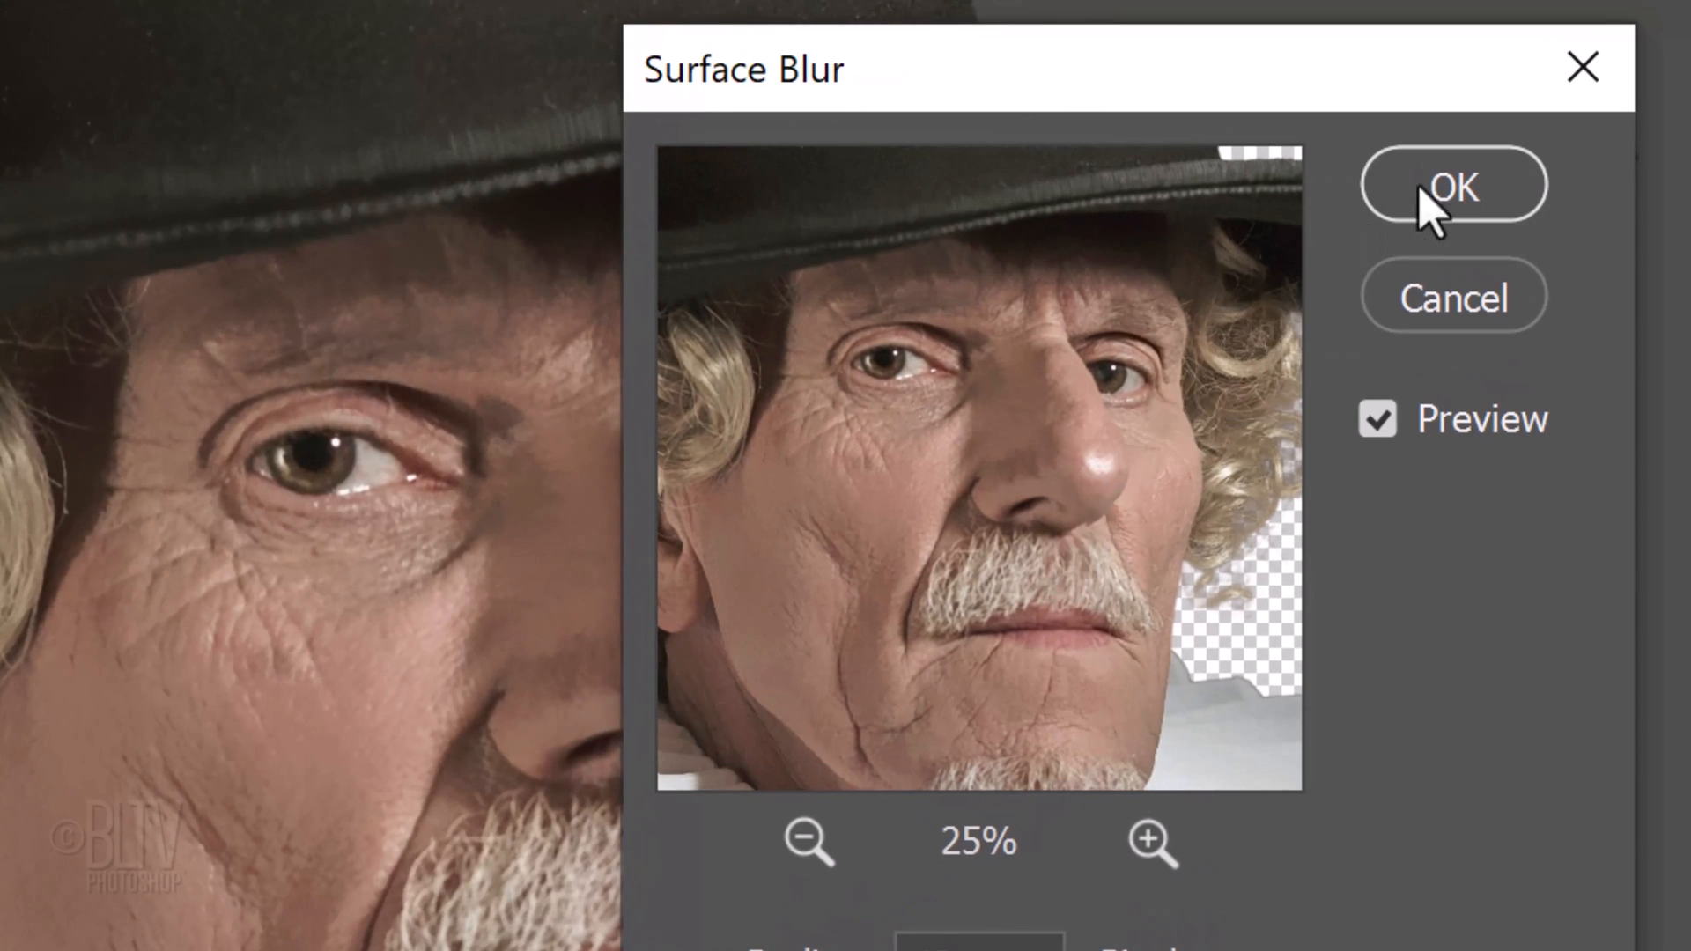
left_click(1453, 183)
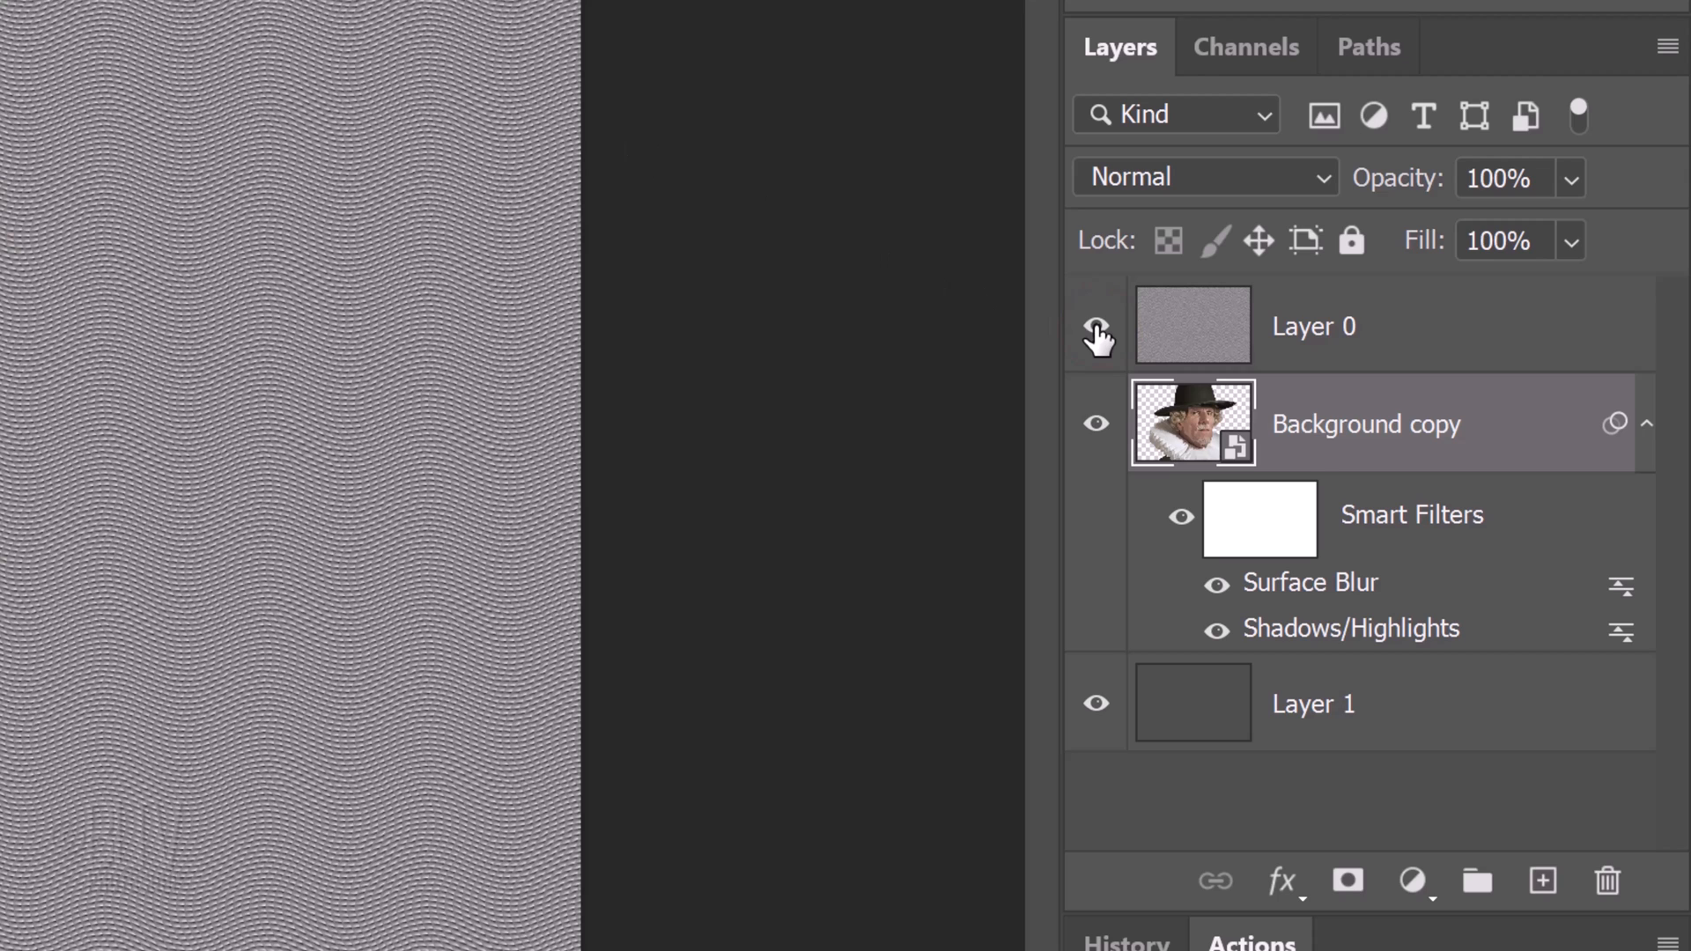
Make texture Layer 0 visible and set its blend mode to Hard Light.
left_click(1095, 326)
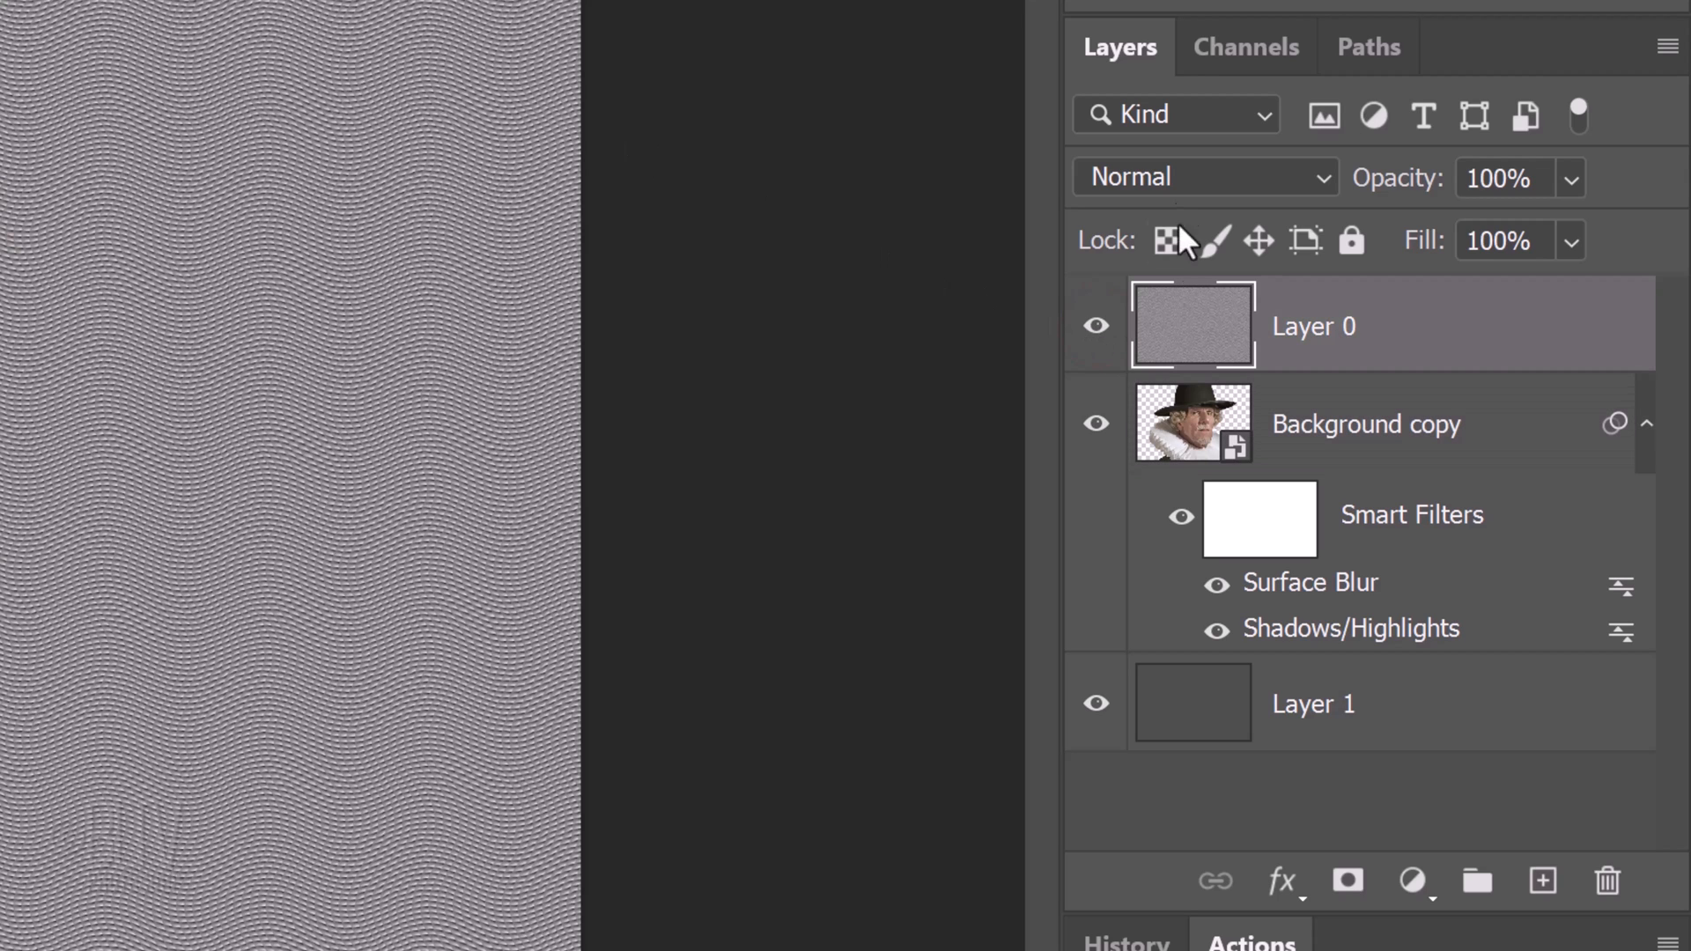
left_click(1187, 177)
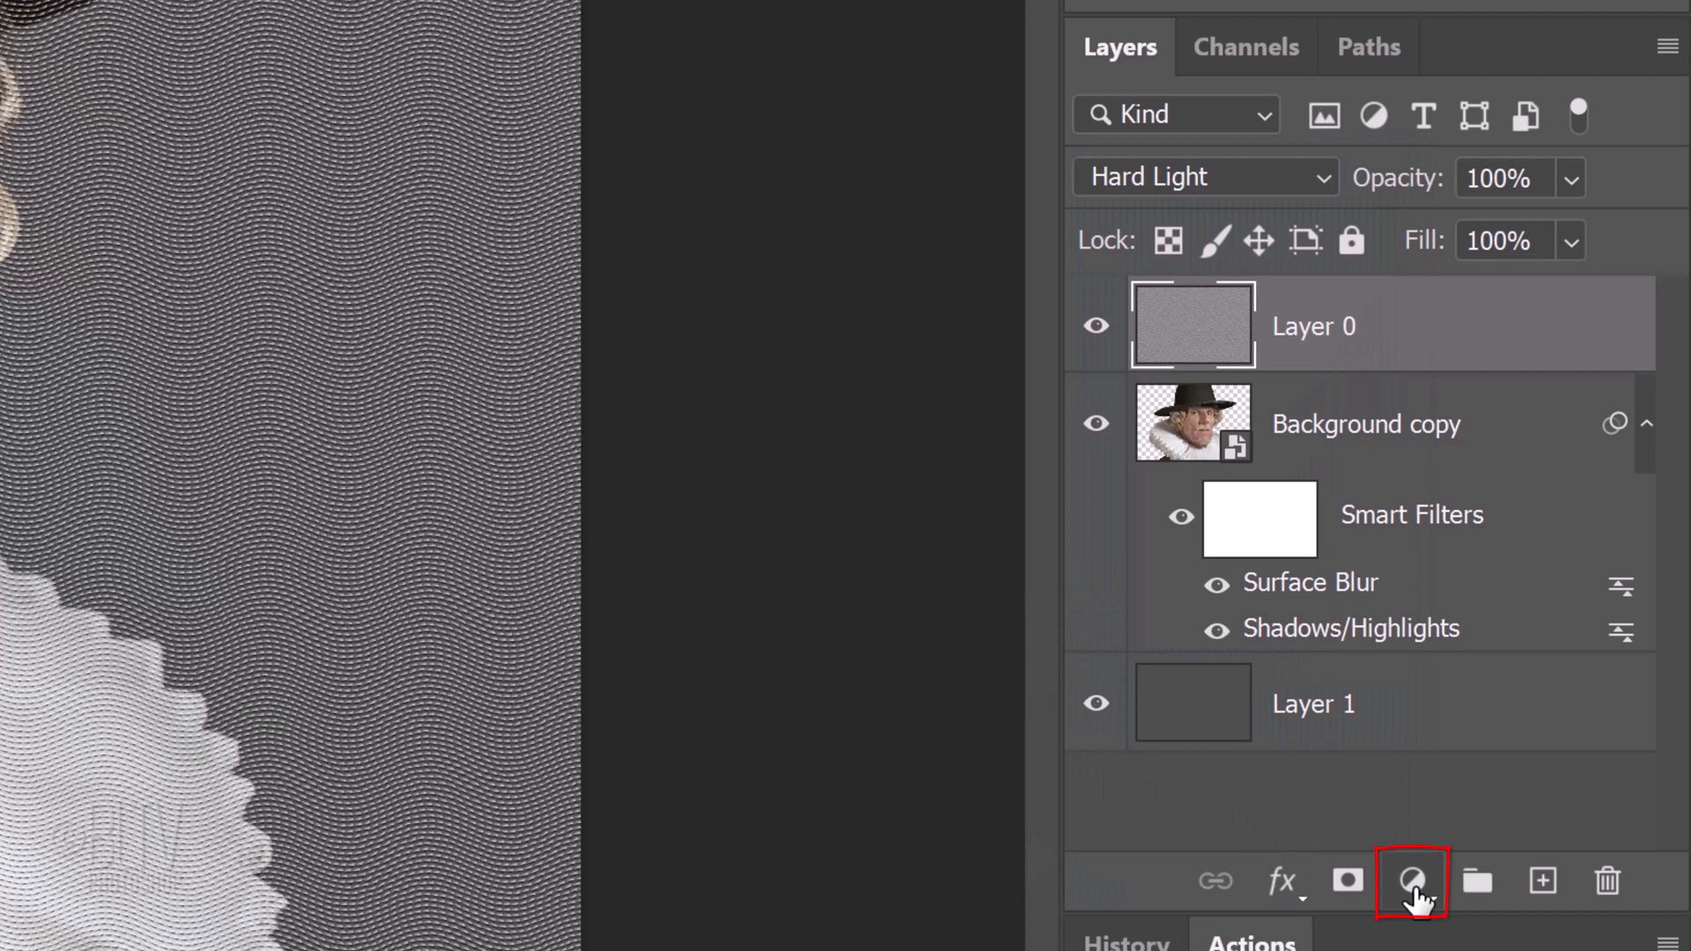
Add a Gradient Map layer and set its left stop to dark green #234E2F.
left_click(1411, 881)
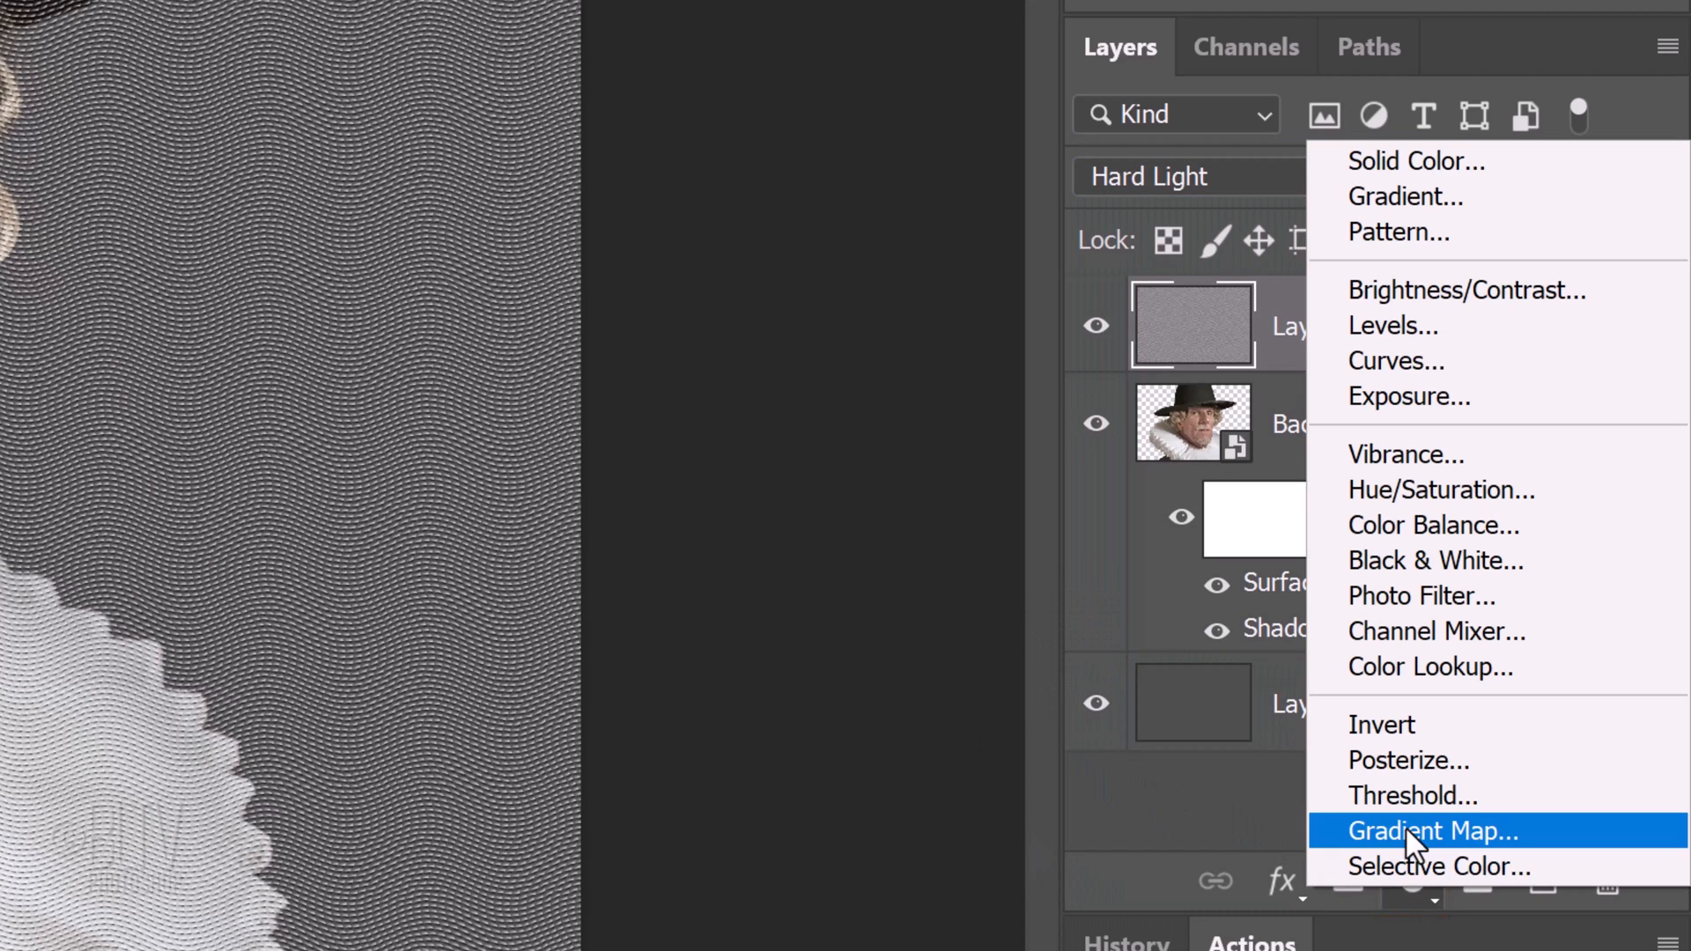
left_click(1433, 832)
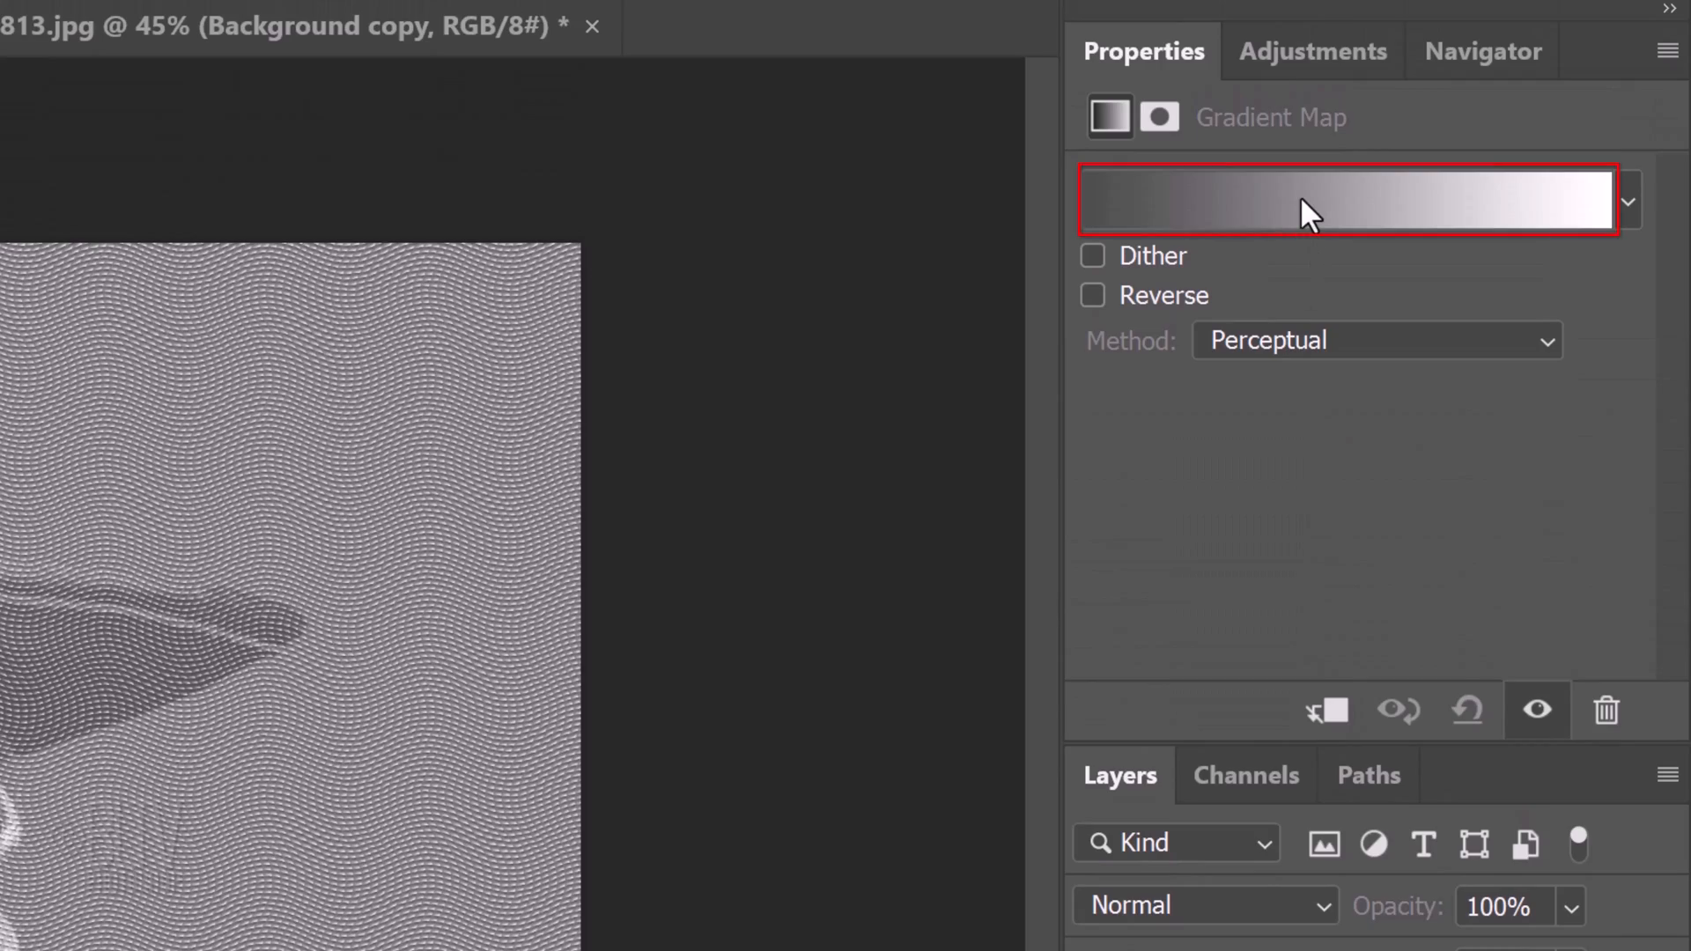
left_click(1343, 203)
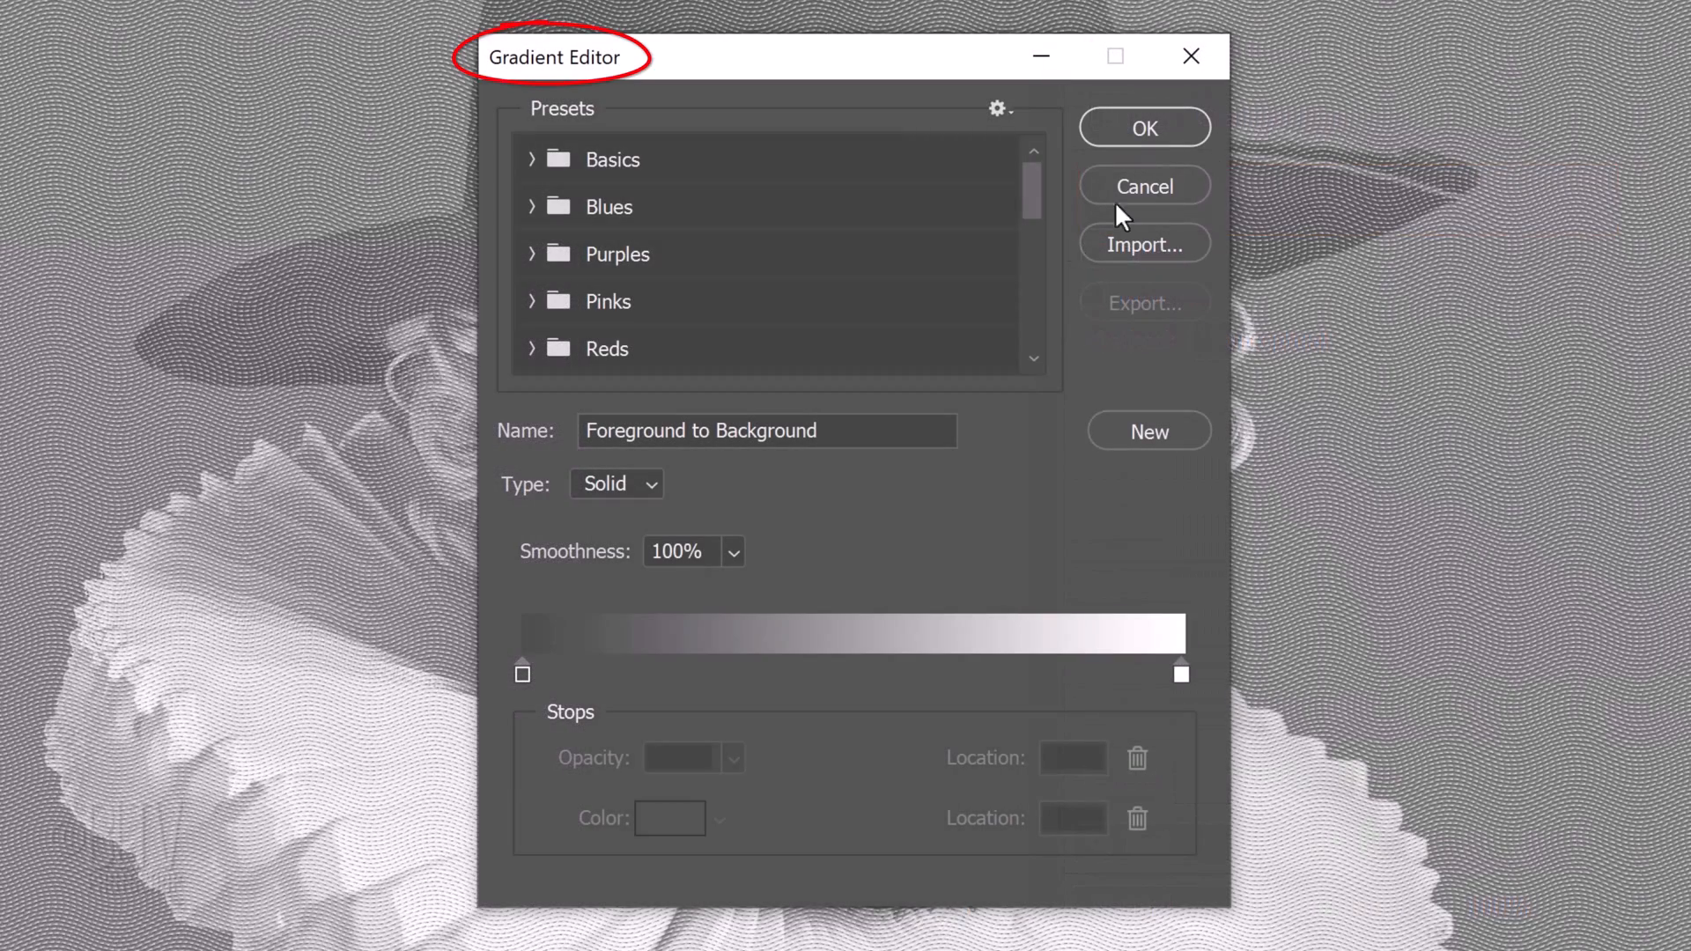
left_click(523, 673)
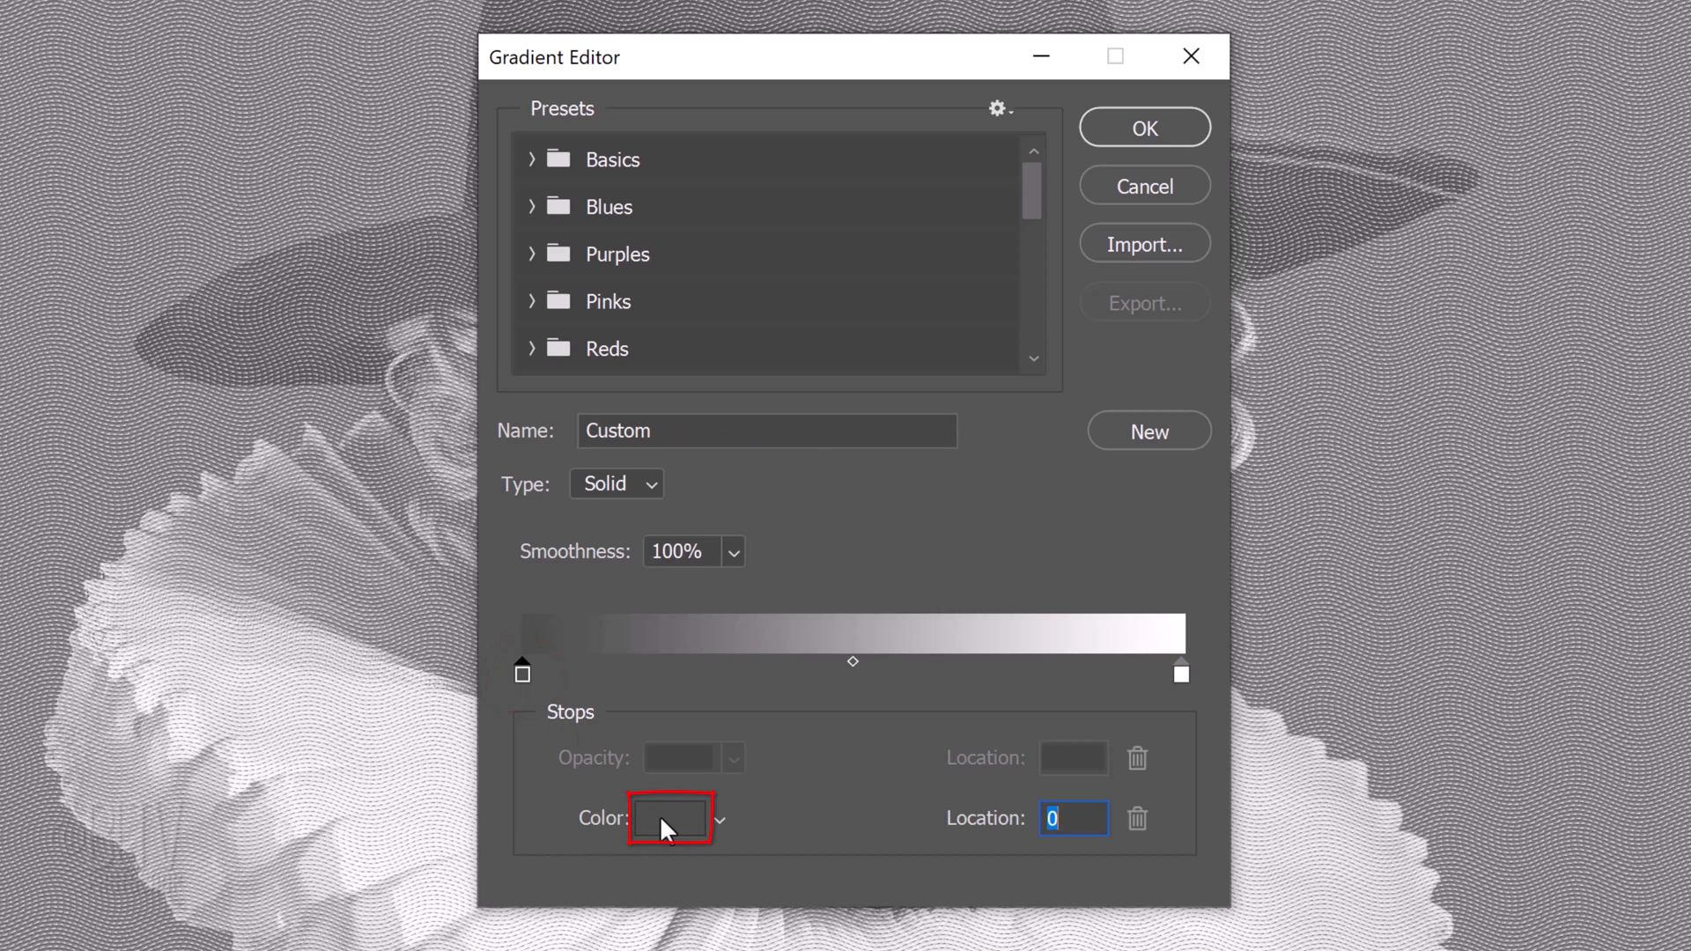
left_click(666, 818)
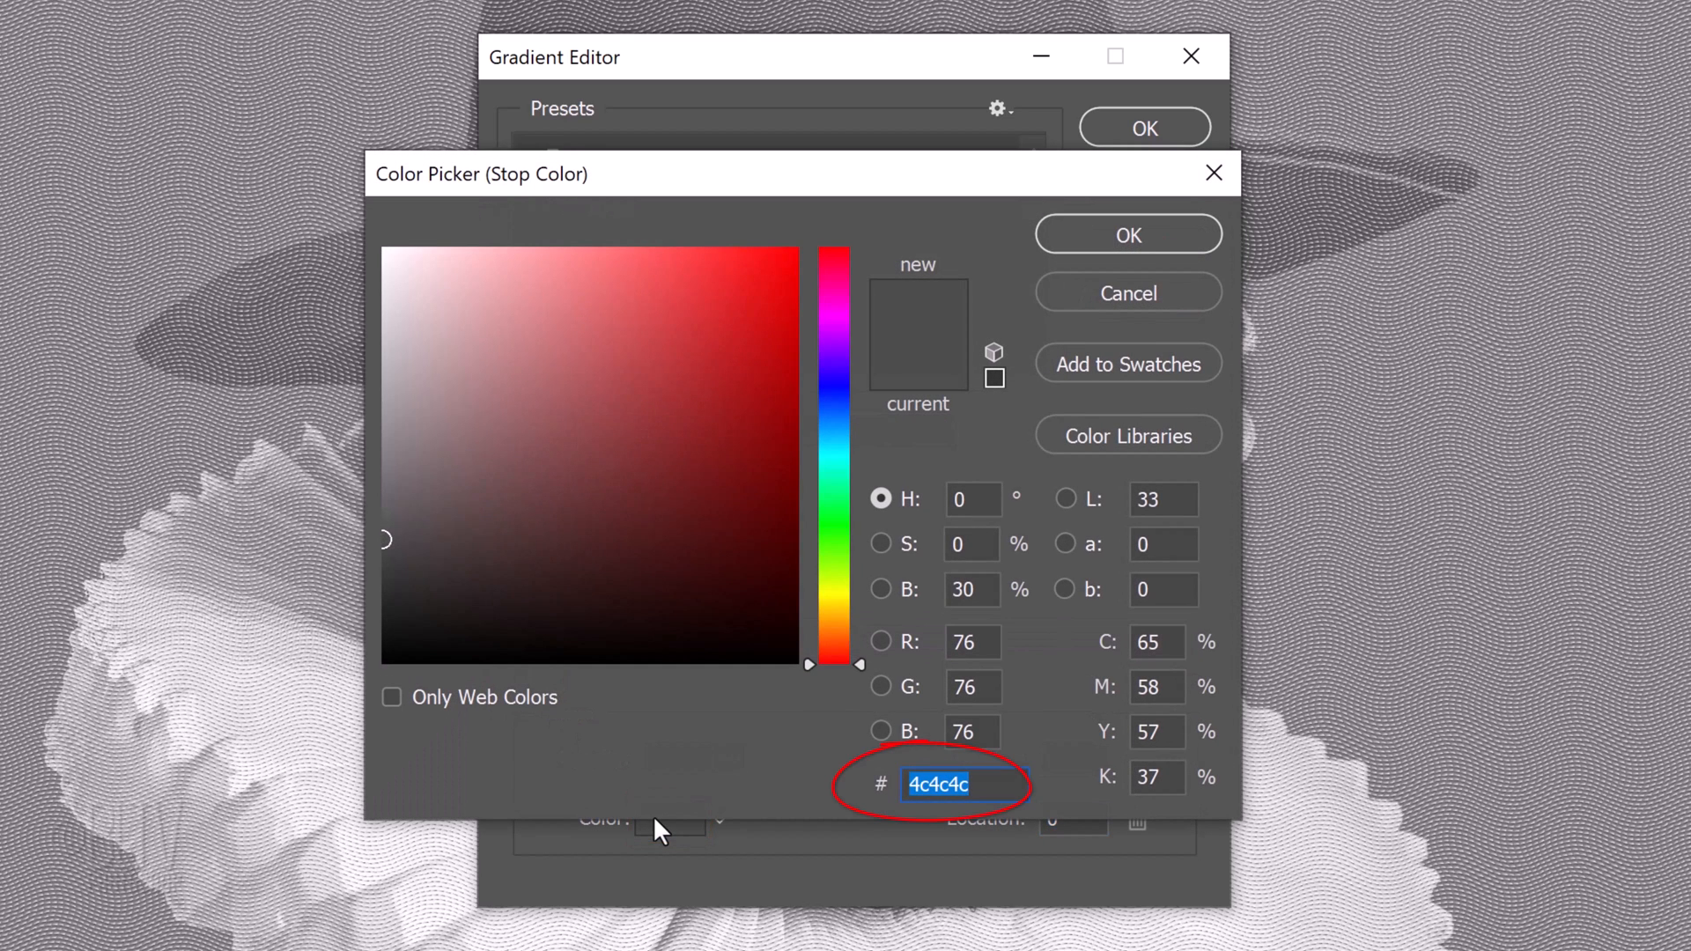
type("2")
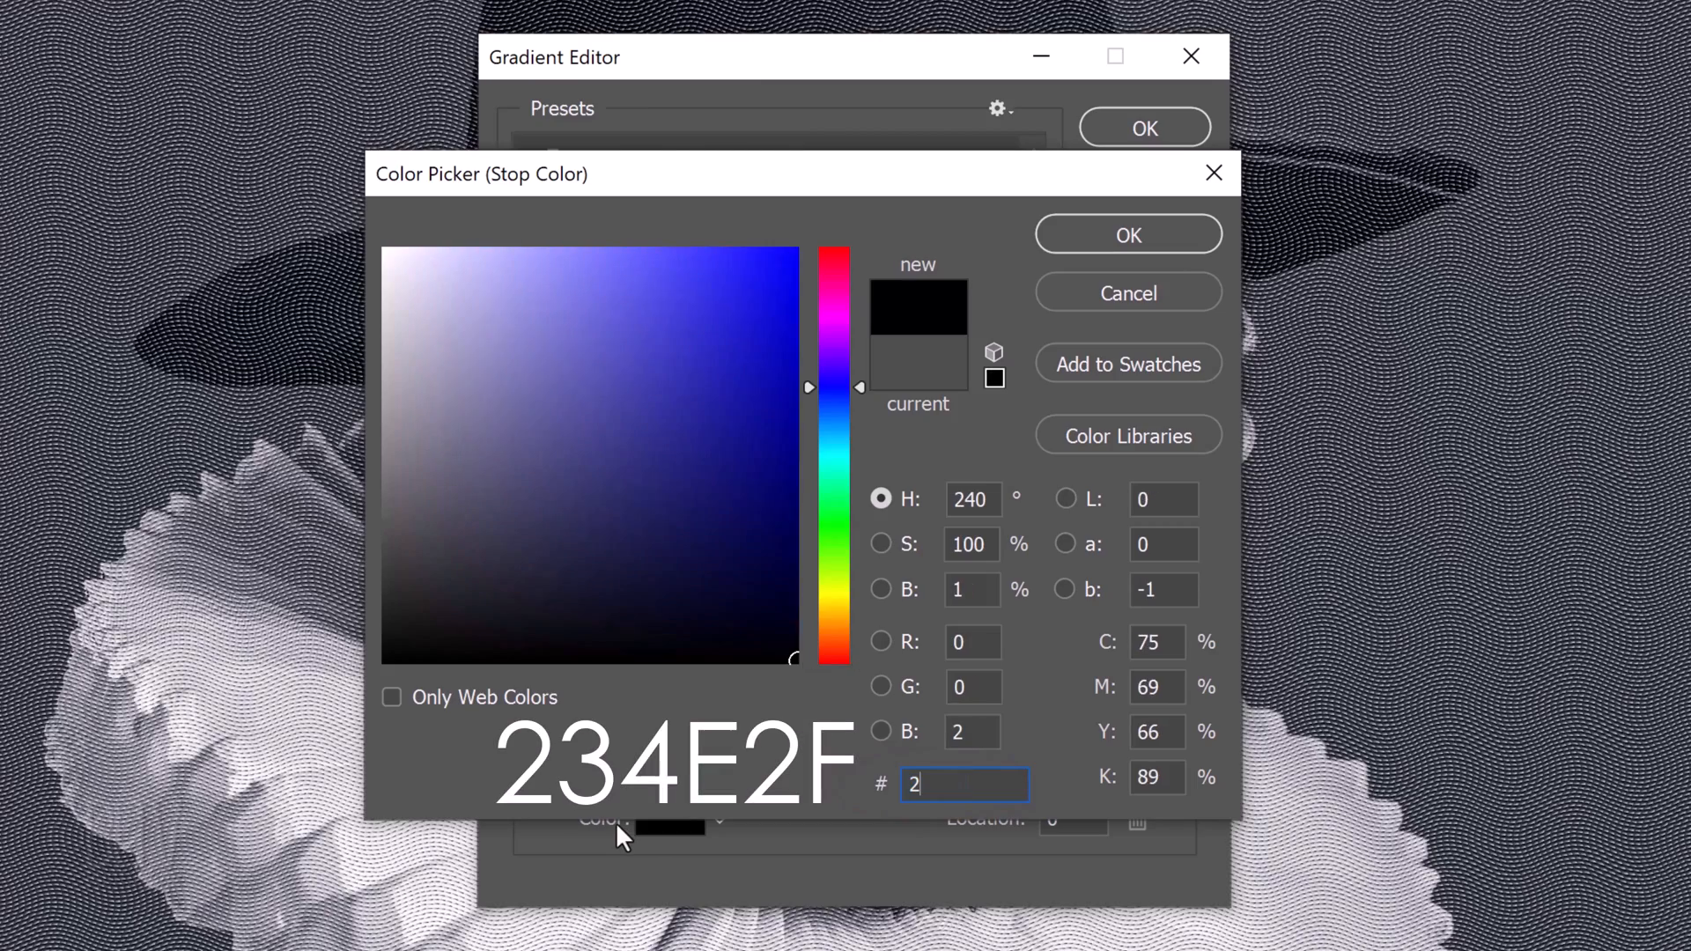
type("234")
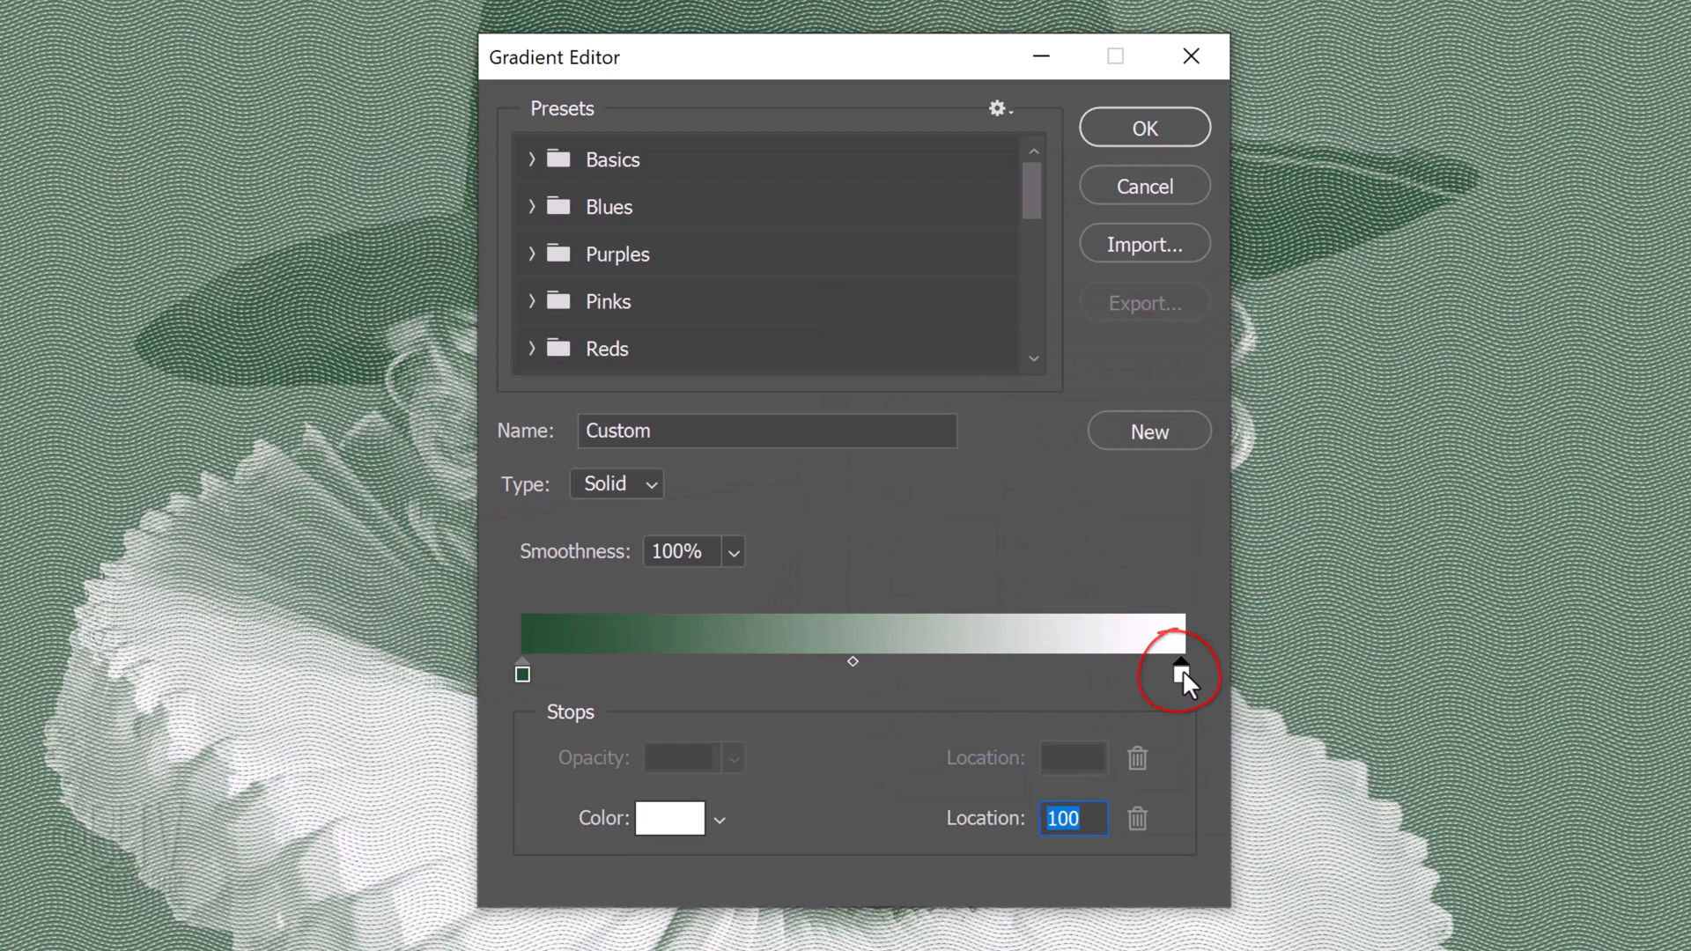
Set the gradient's right stop to pale grey #D6DBDA and accept the gradient.
left_click(669, 817)
type("D")
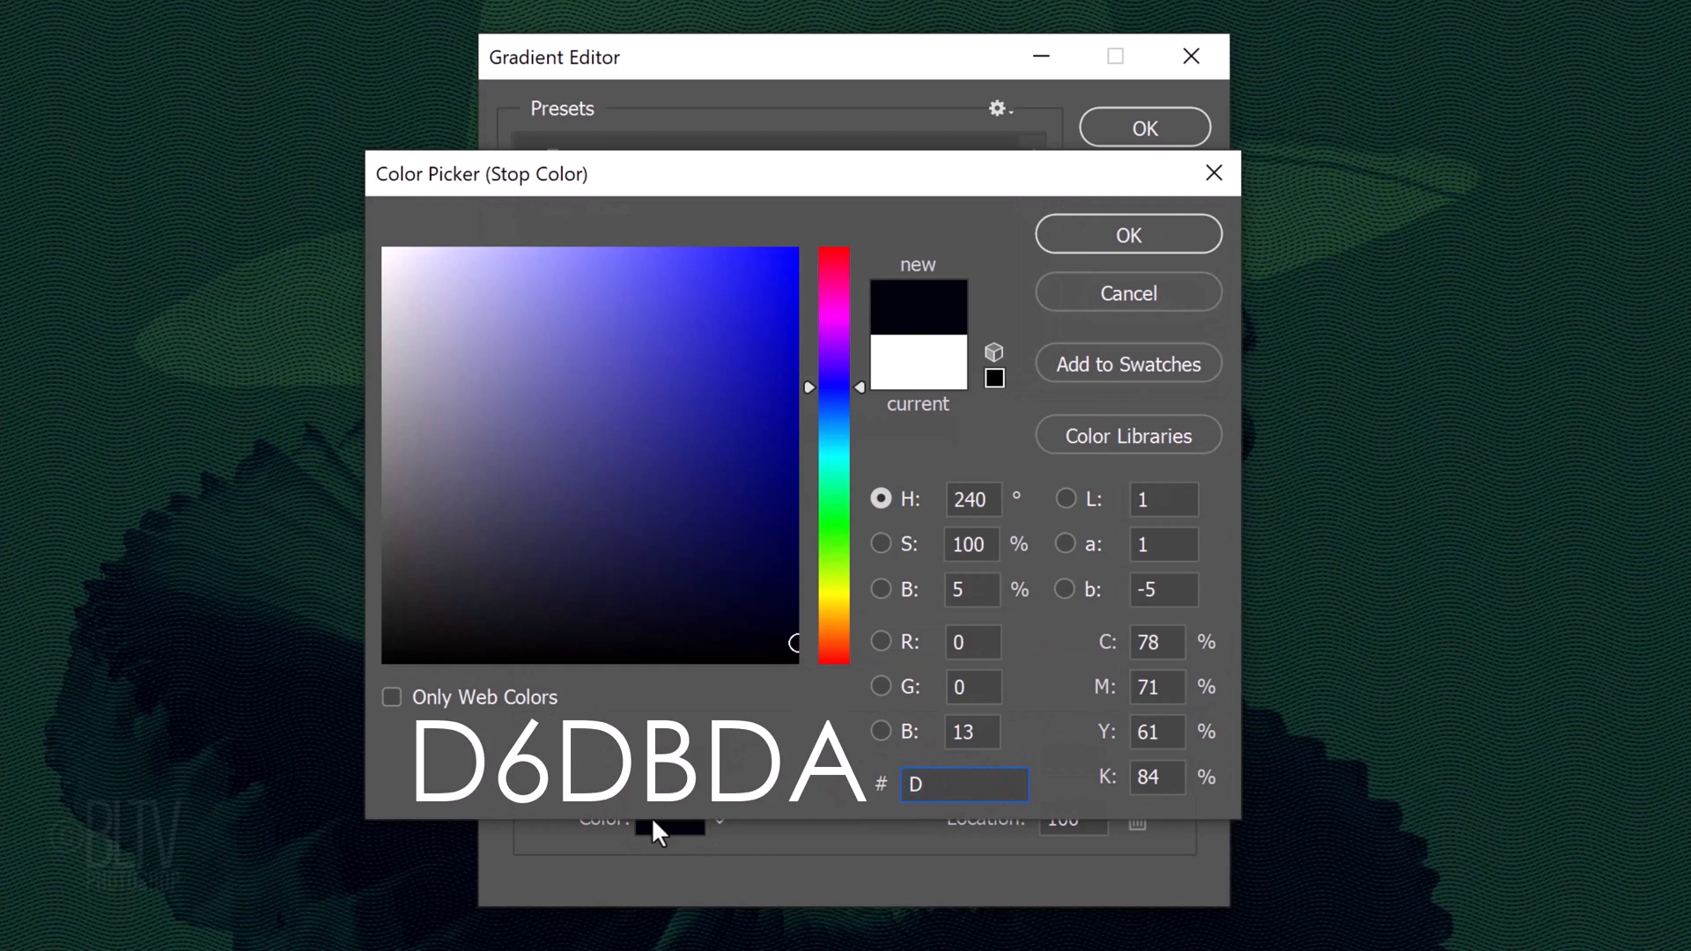
type("6DBD")
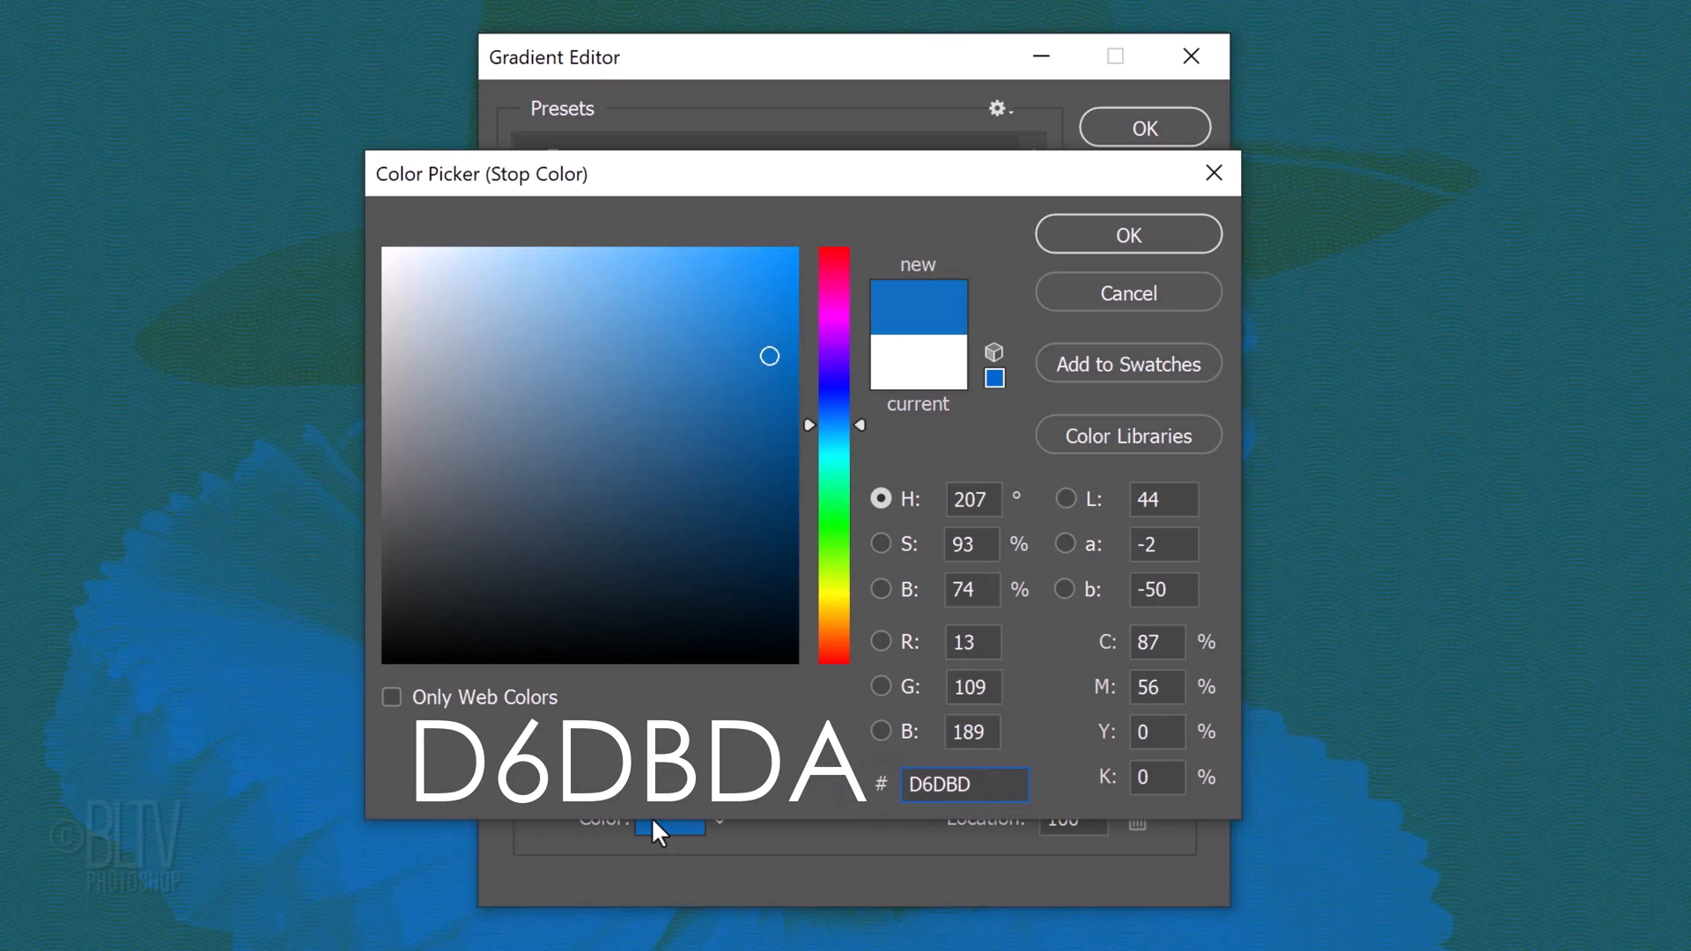
key("Enter")
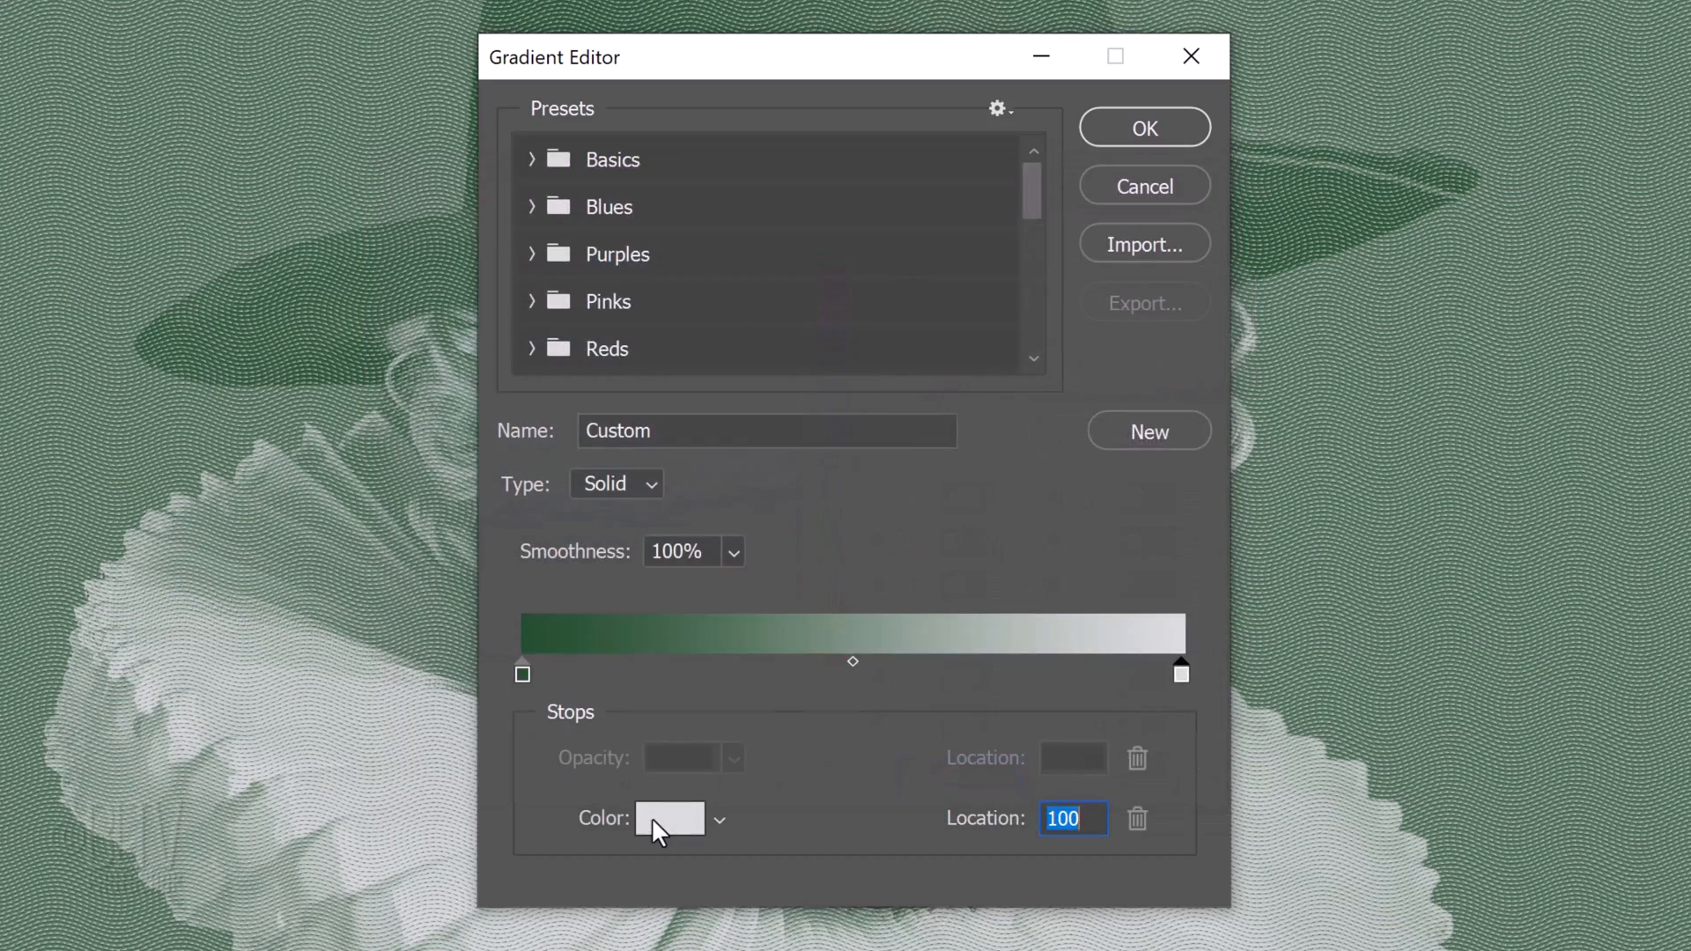
left_click(1143, 126)
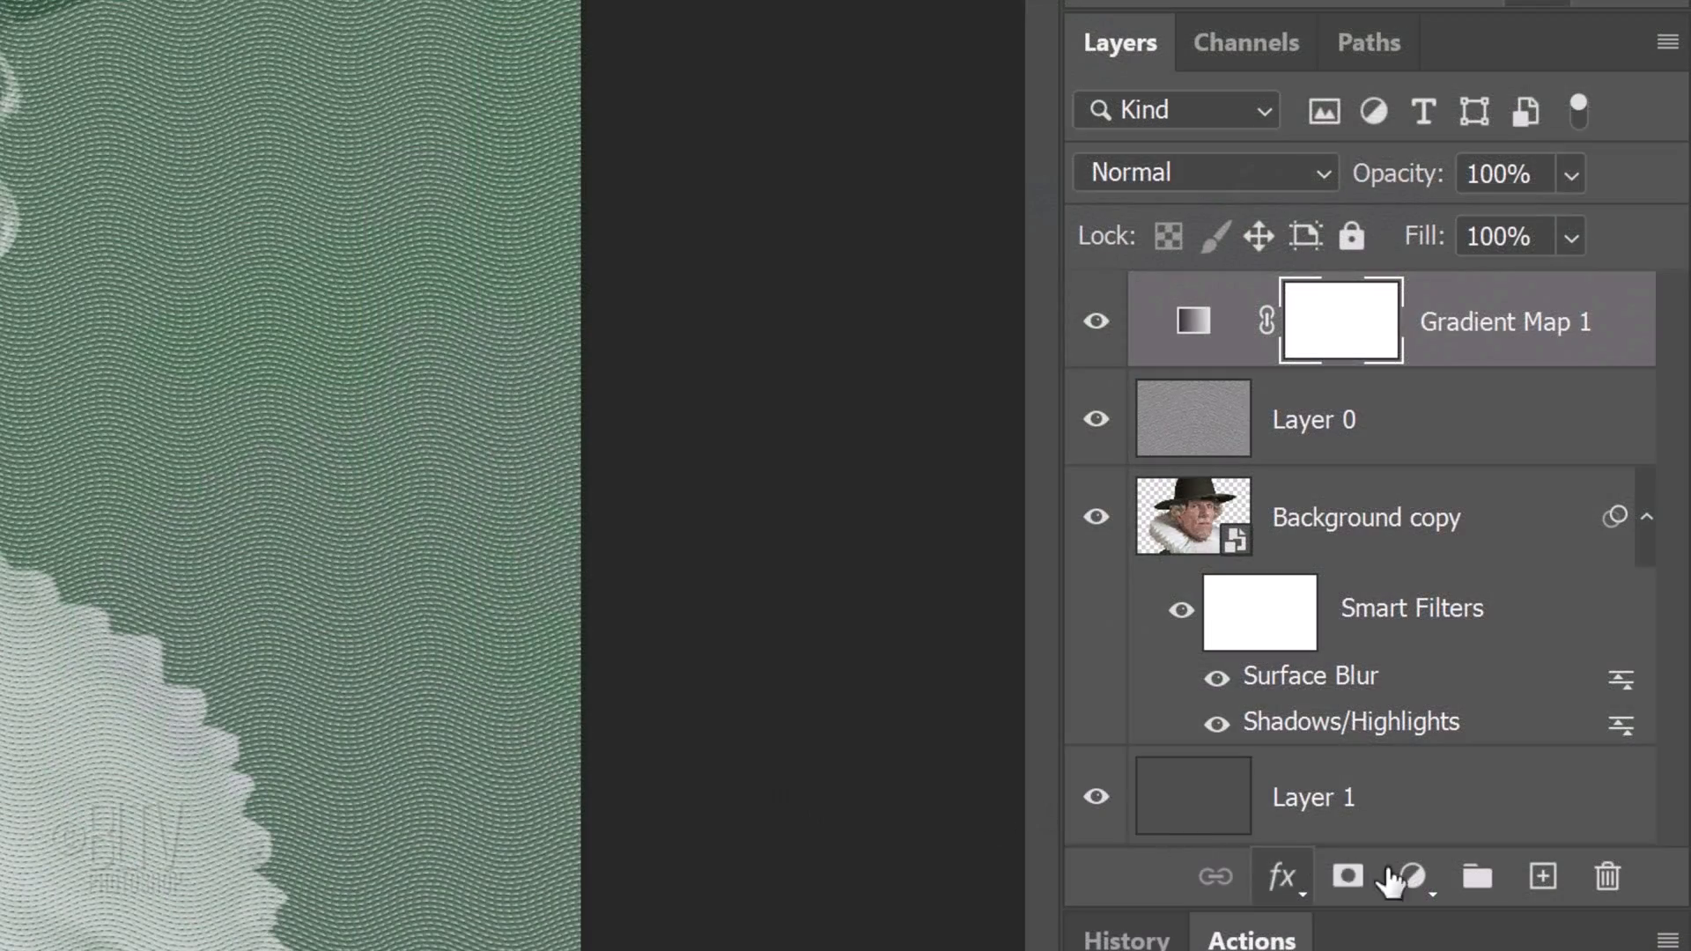
Add a Levels adjustment layer with input levels 160, 1.5 and 255.
left_click(1410, 876)
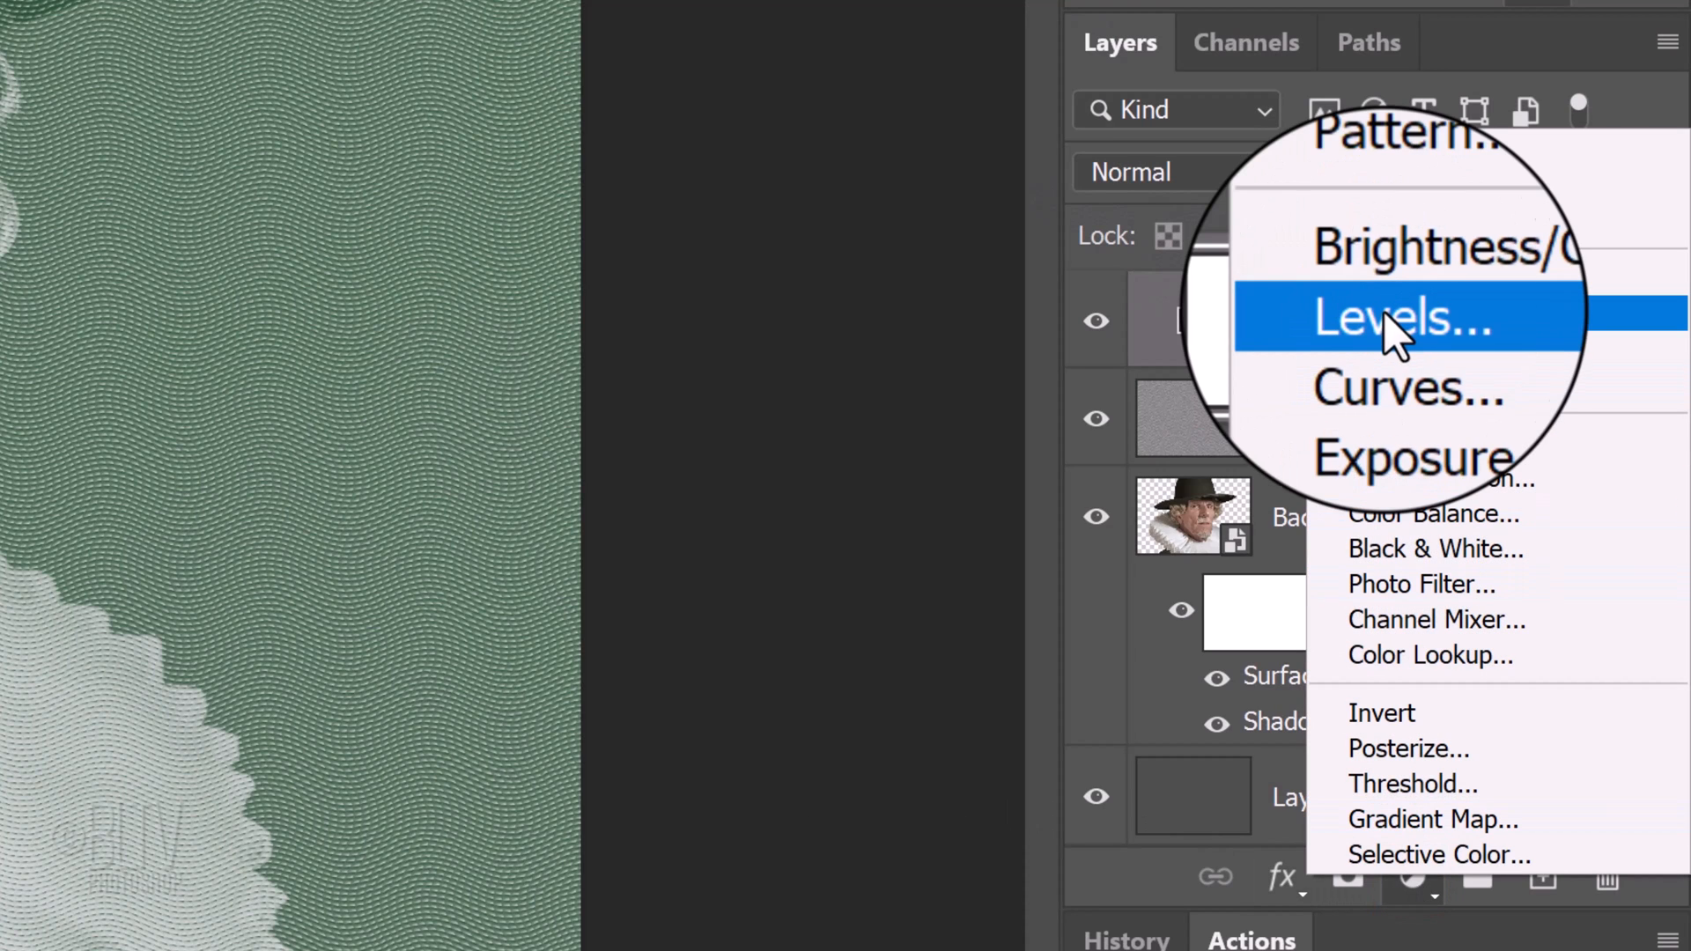
left_click(1400, 316)
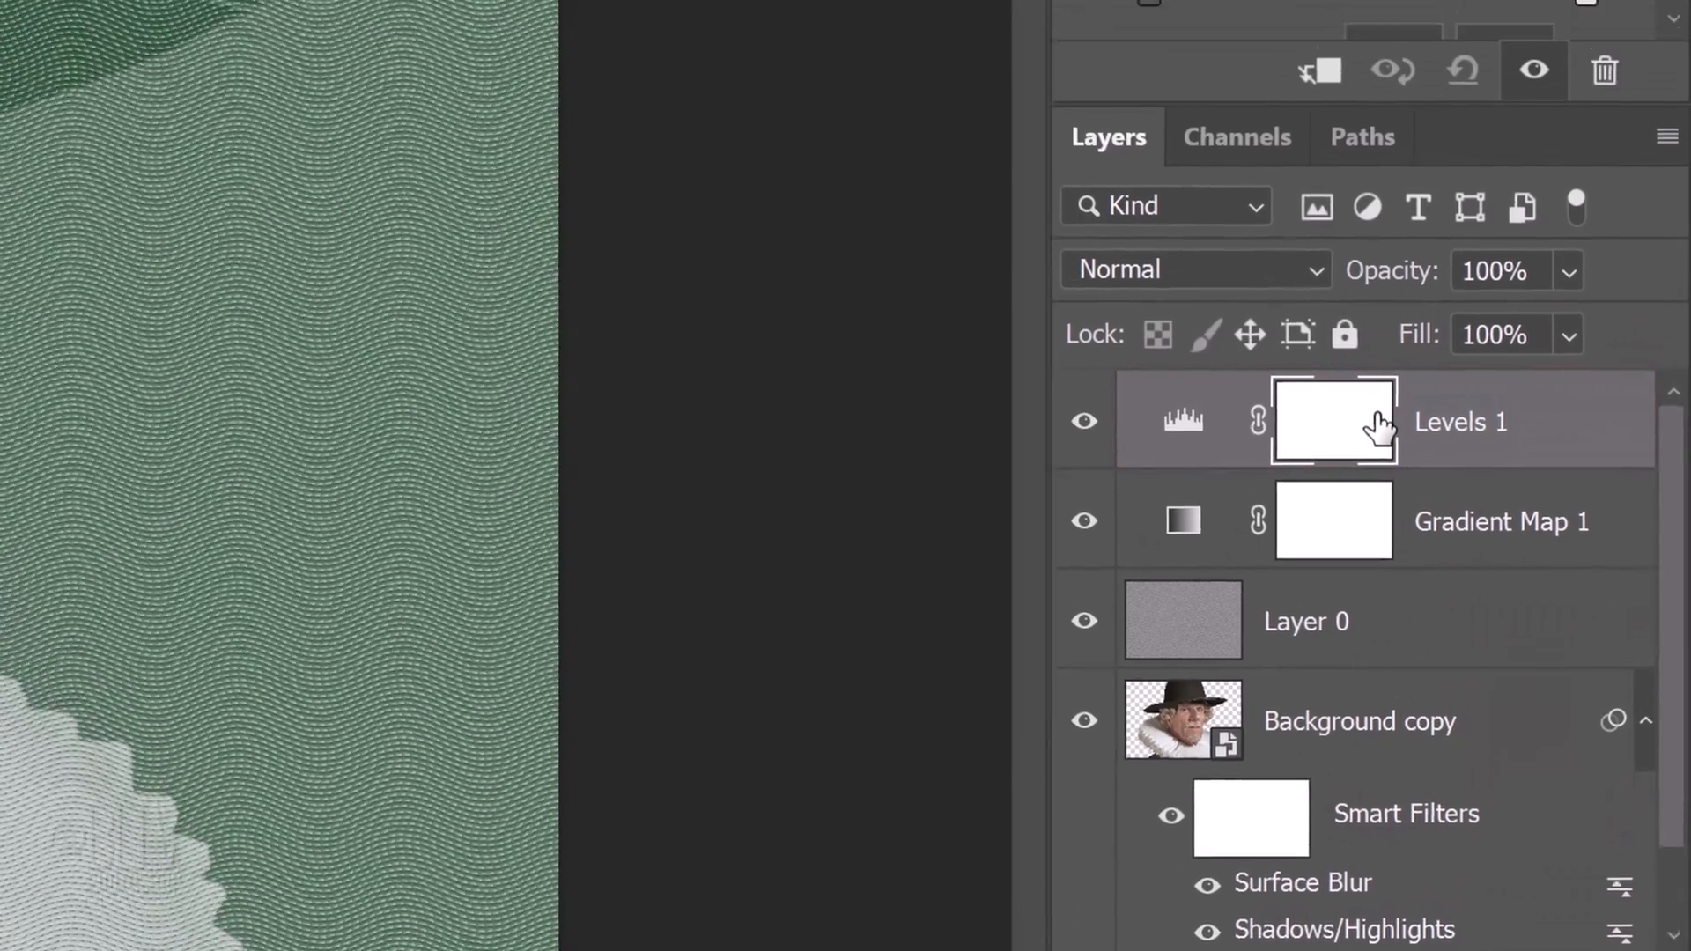
double_click(1334, 421)
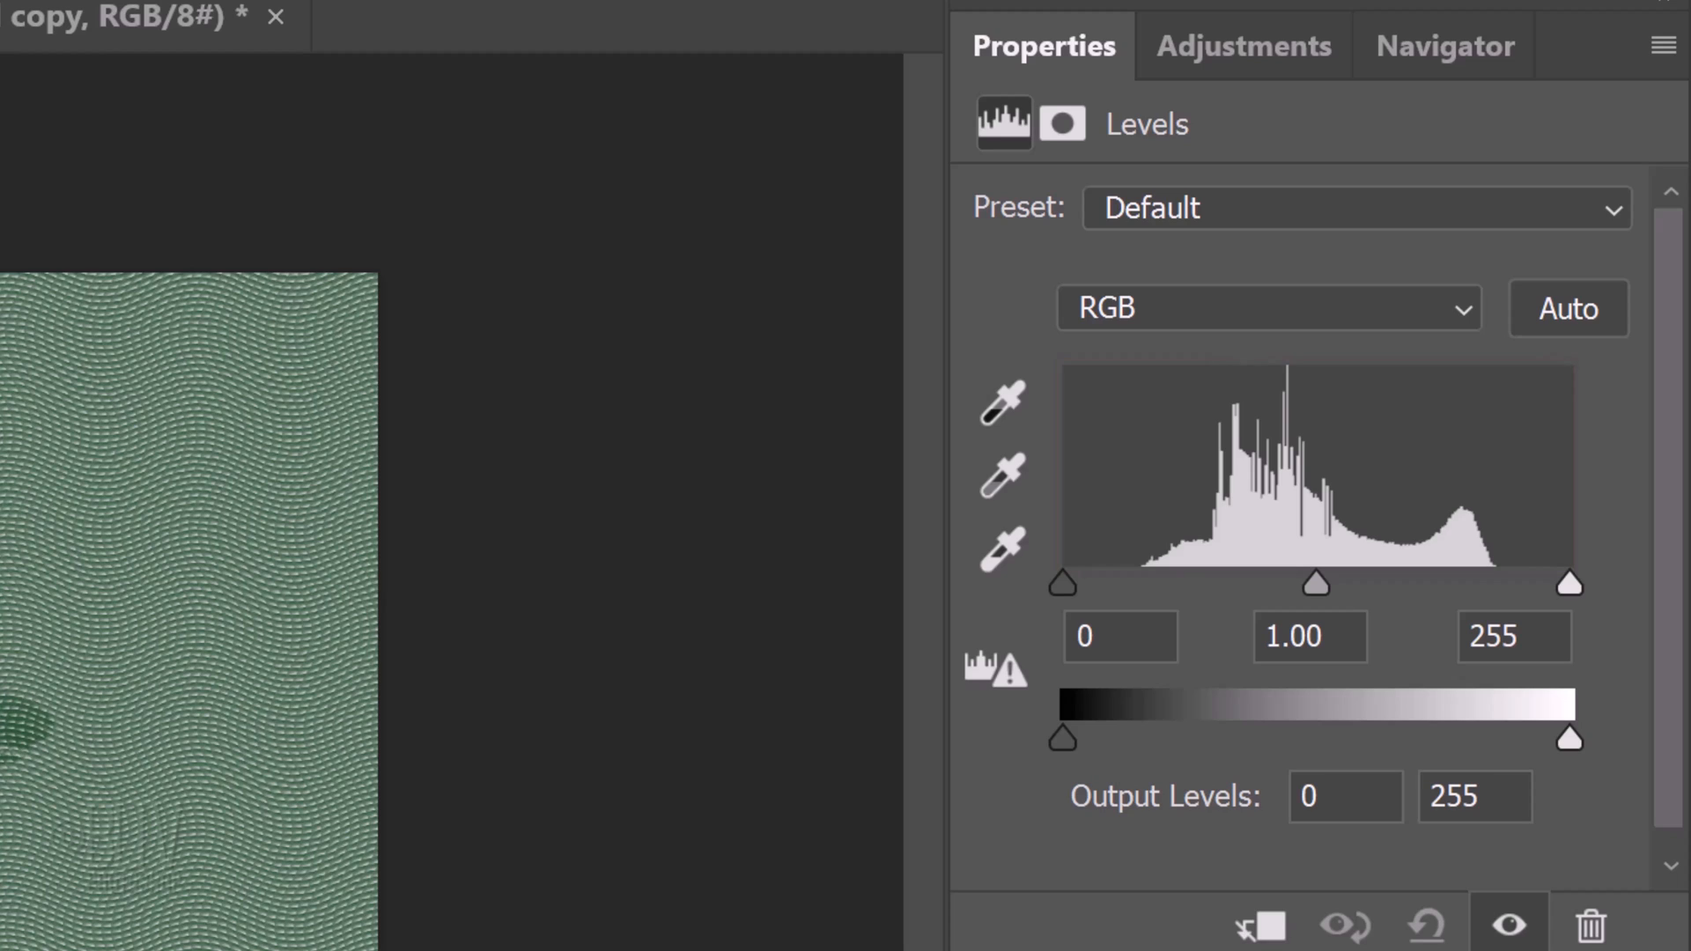
left_click(1120, 636)
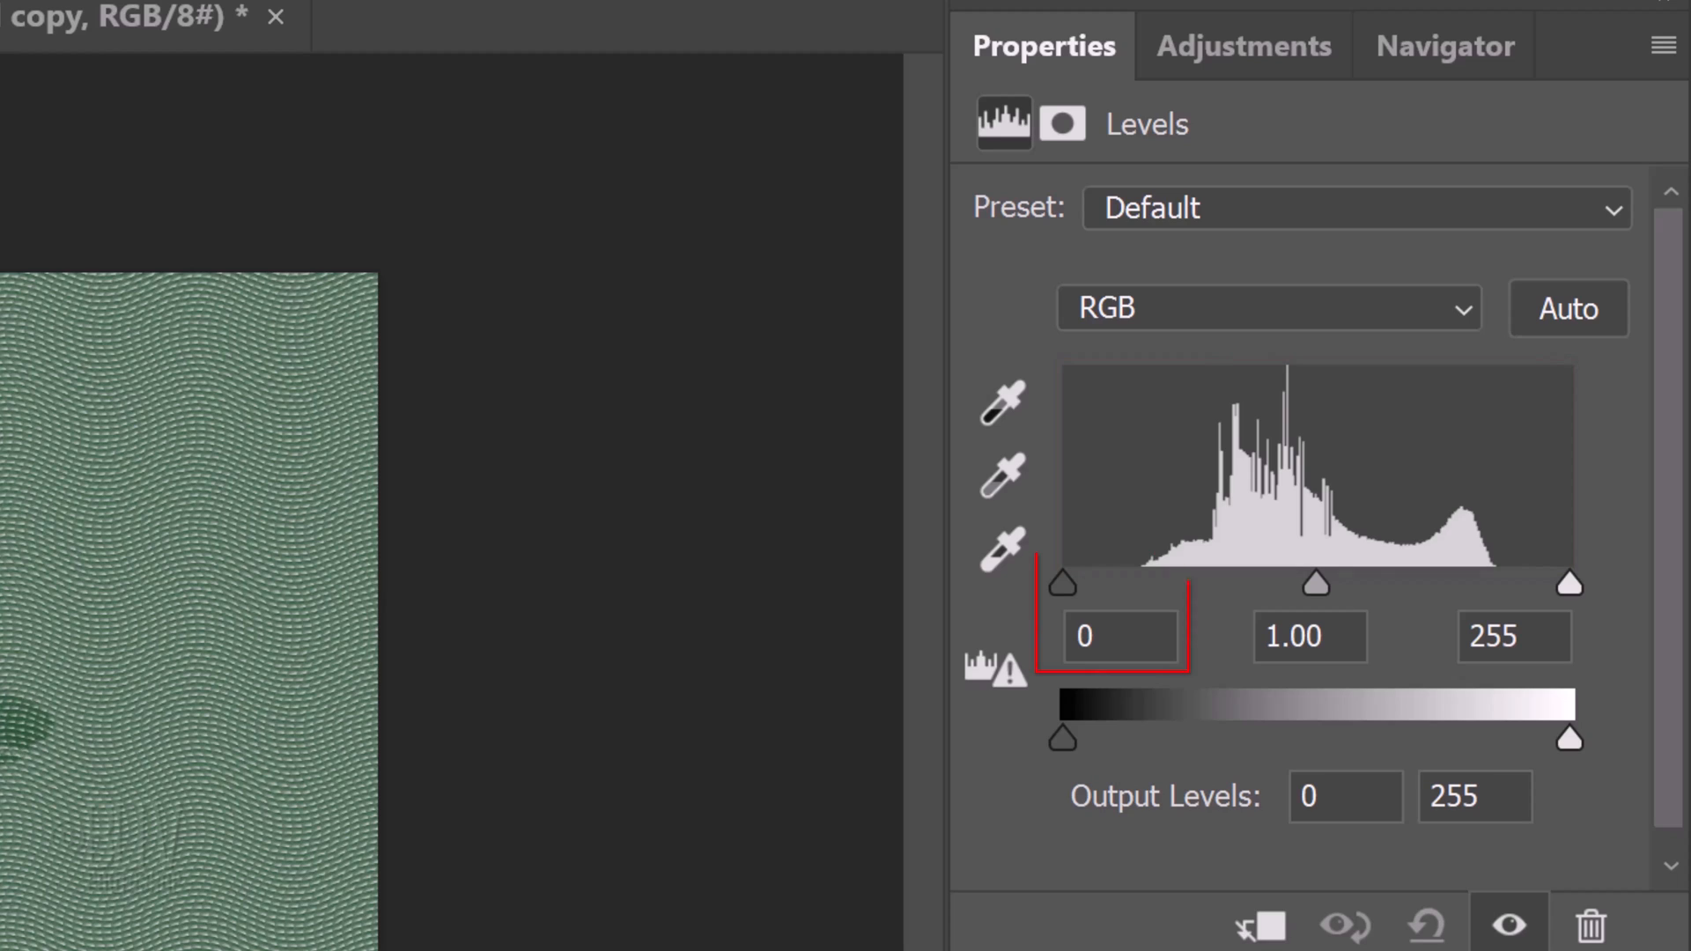
left_click(1513, 636)
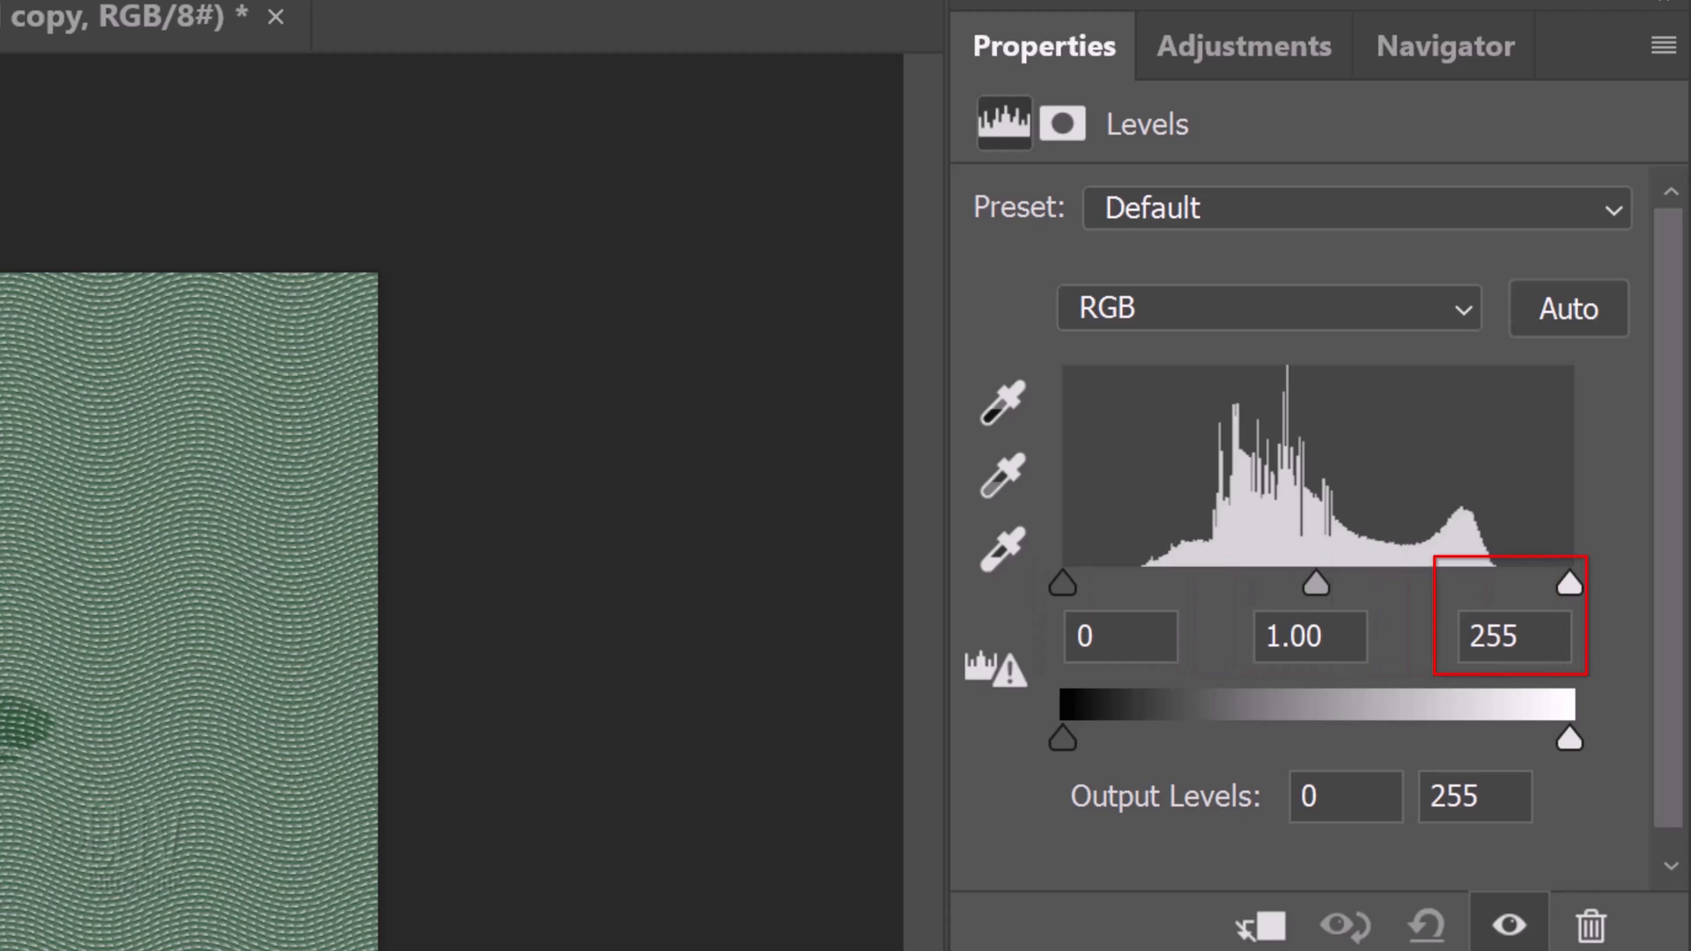
left_click(1118, 636)
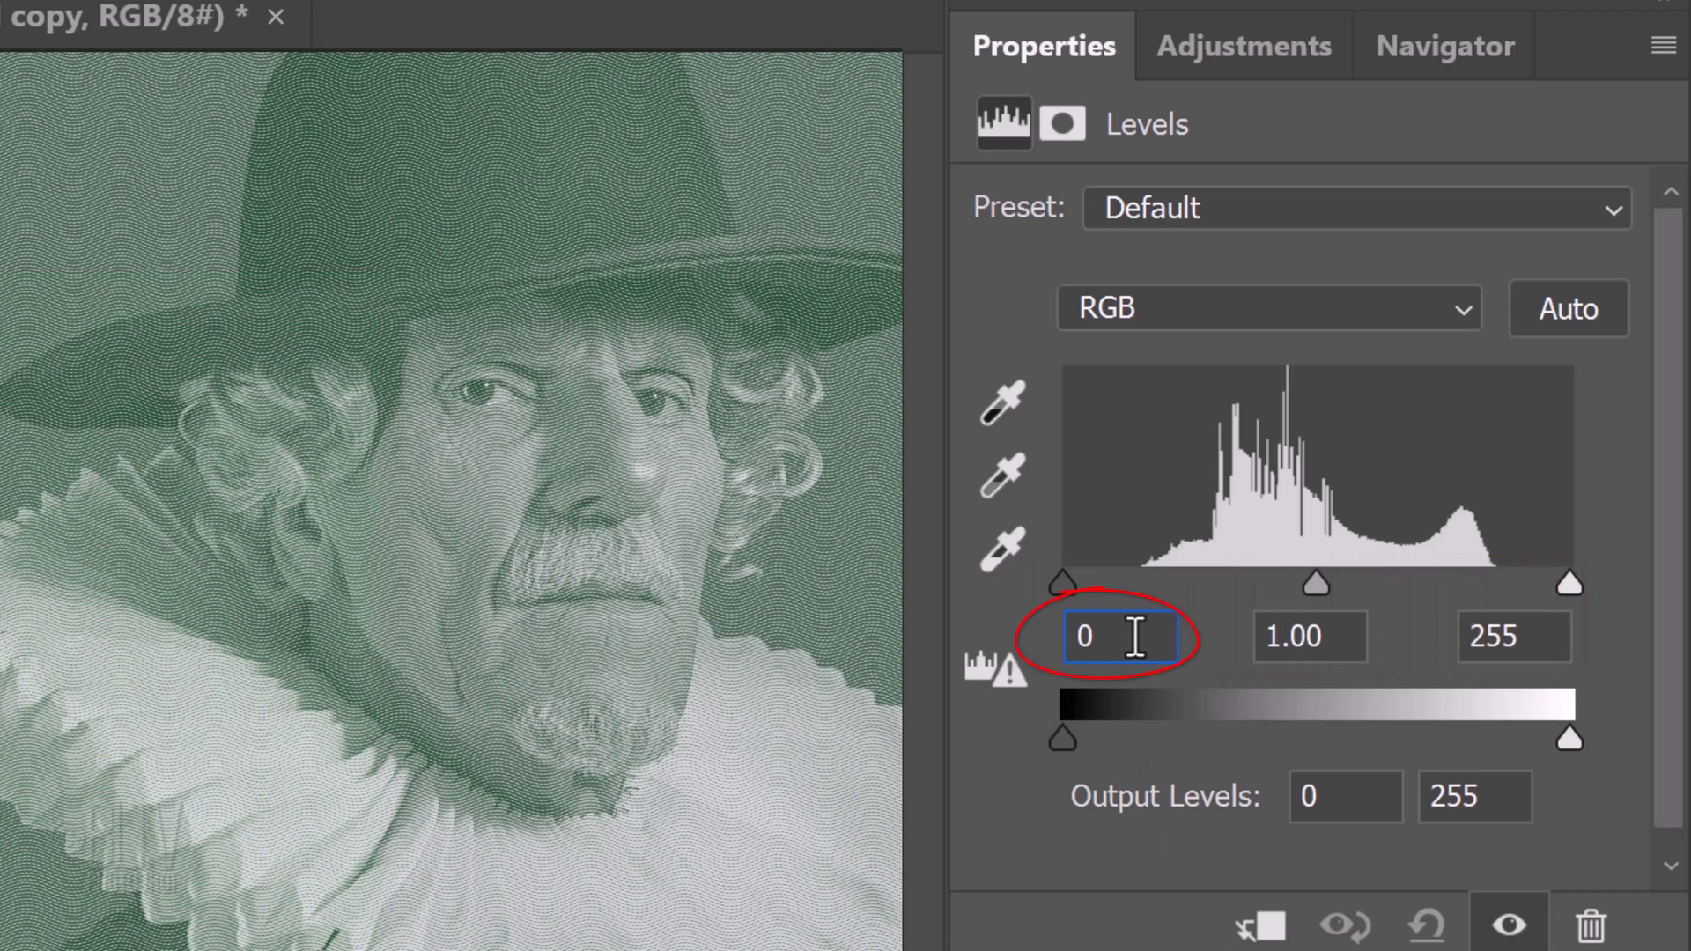
type("16")
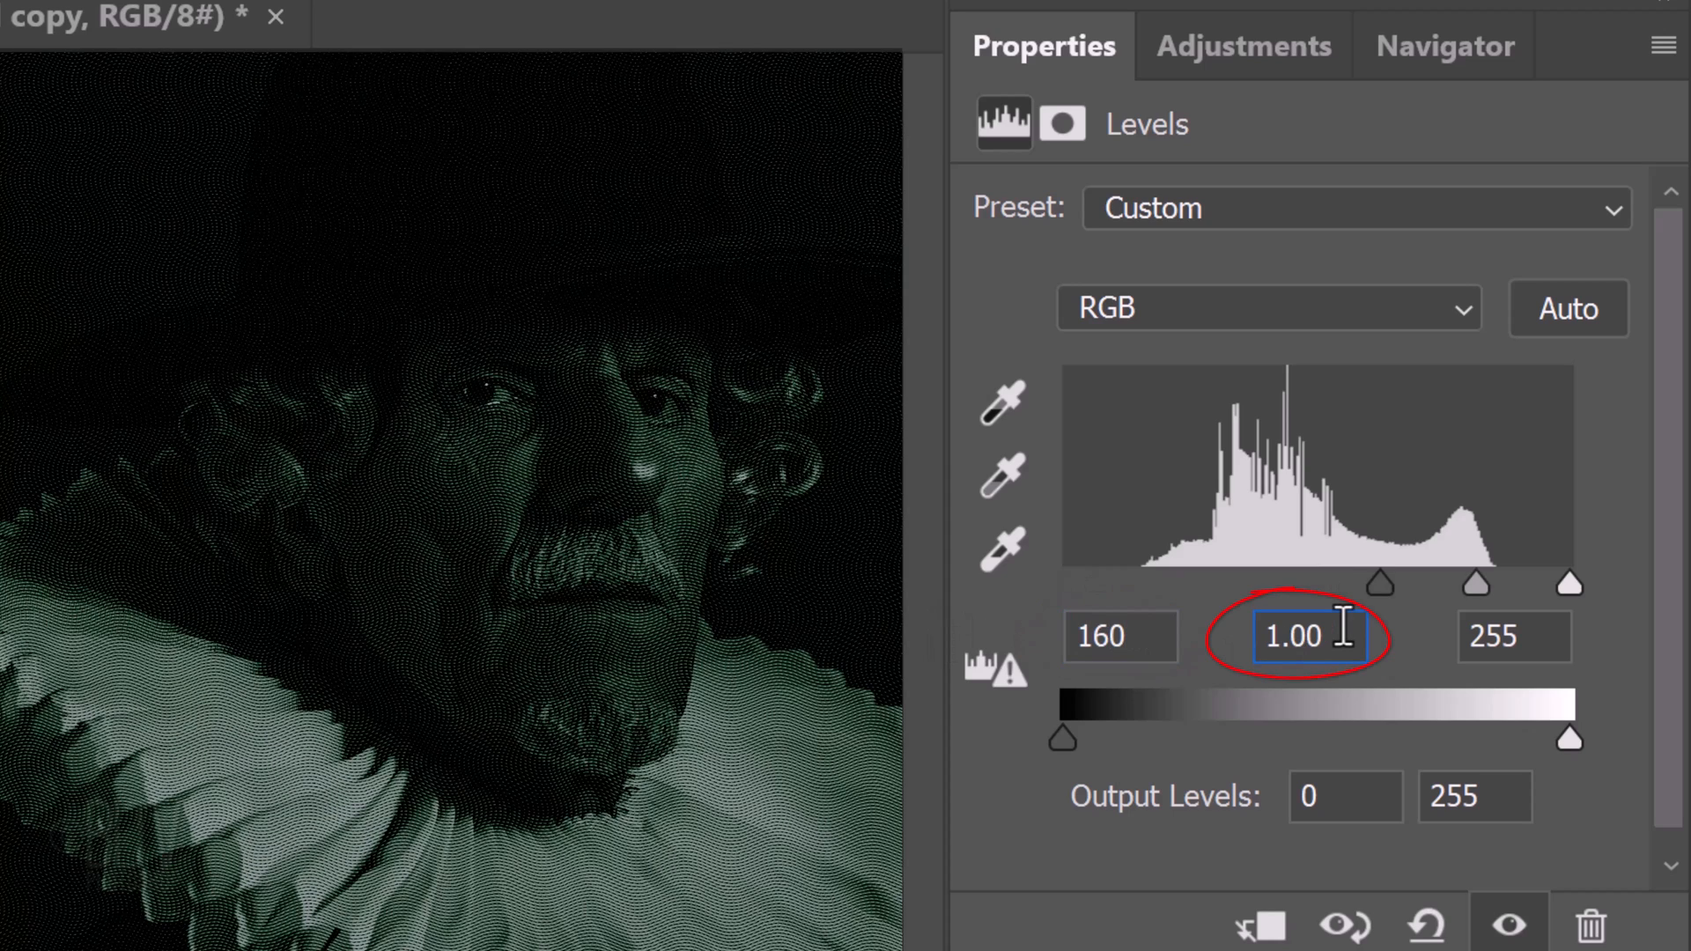
key("Backspace")
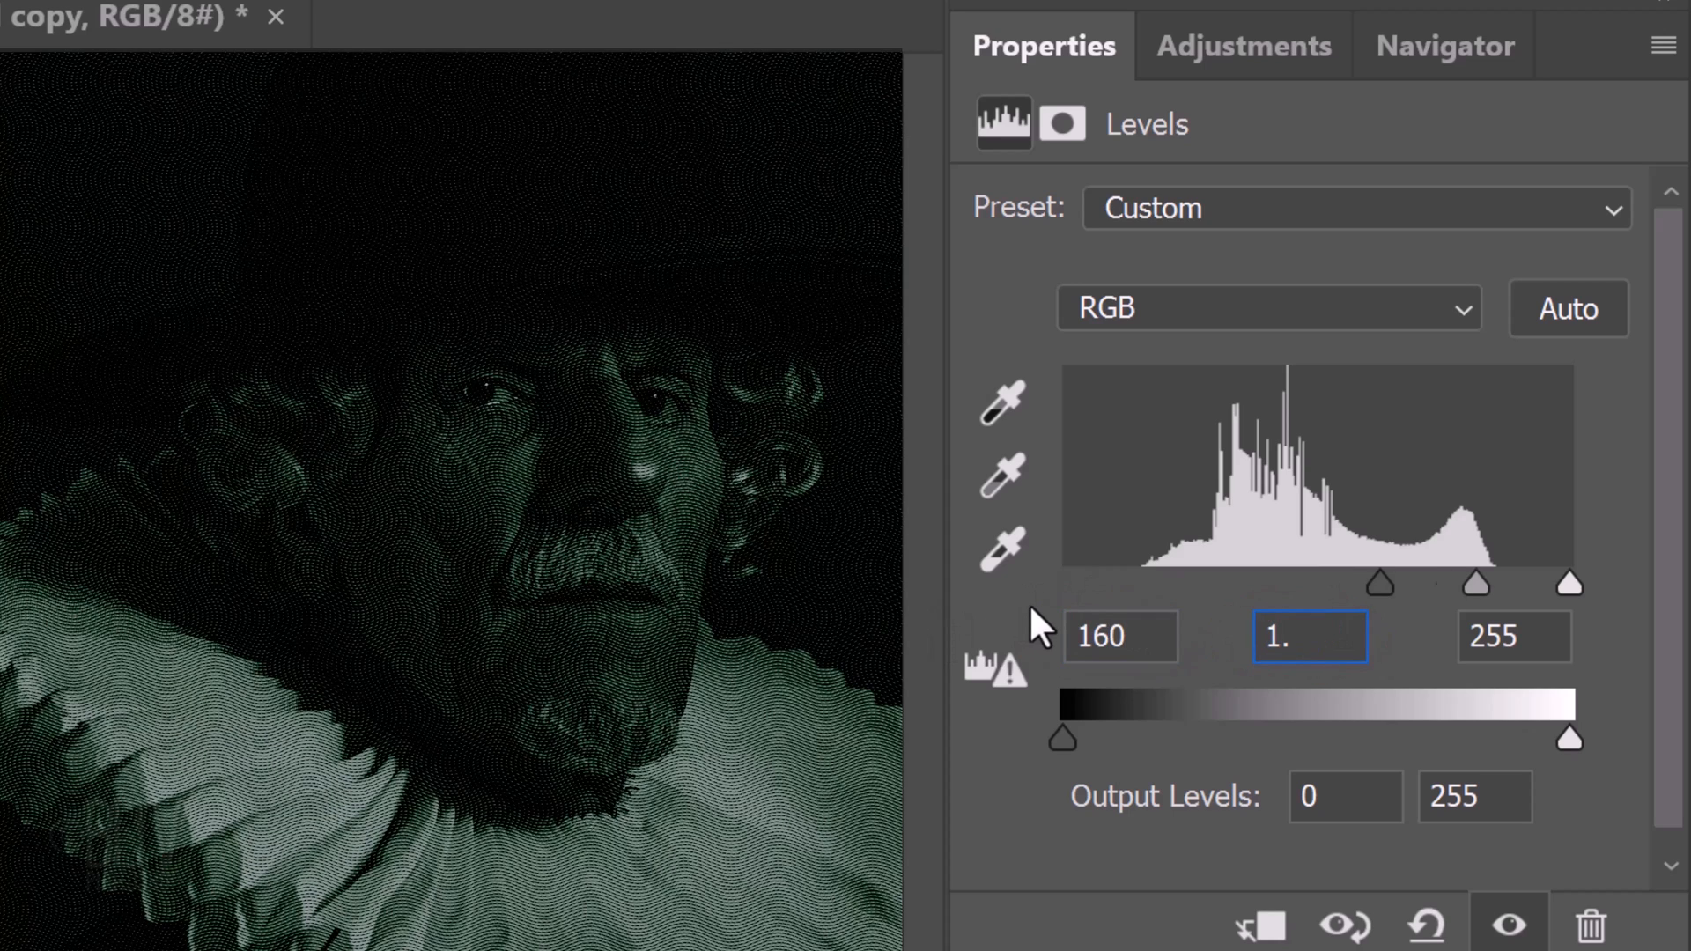
left_click(1493, 636)
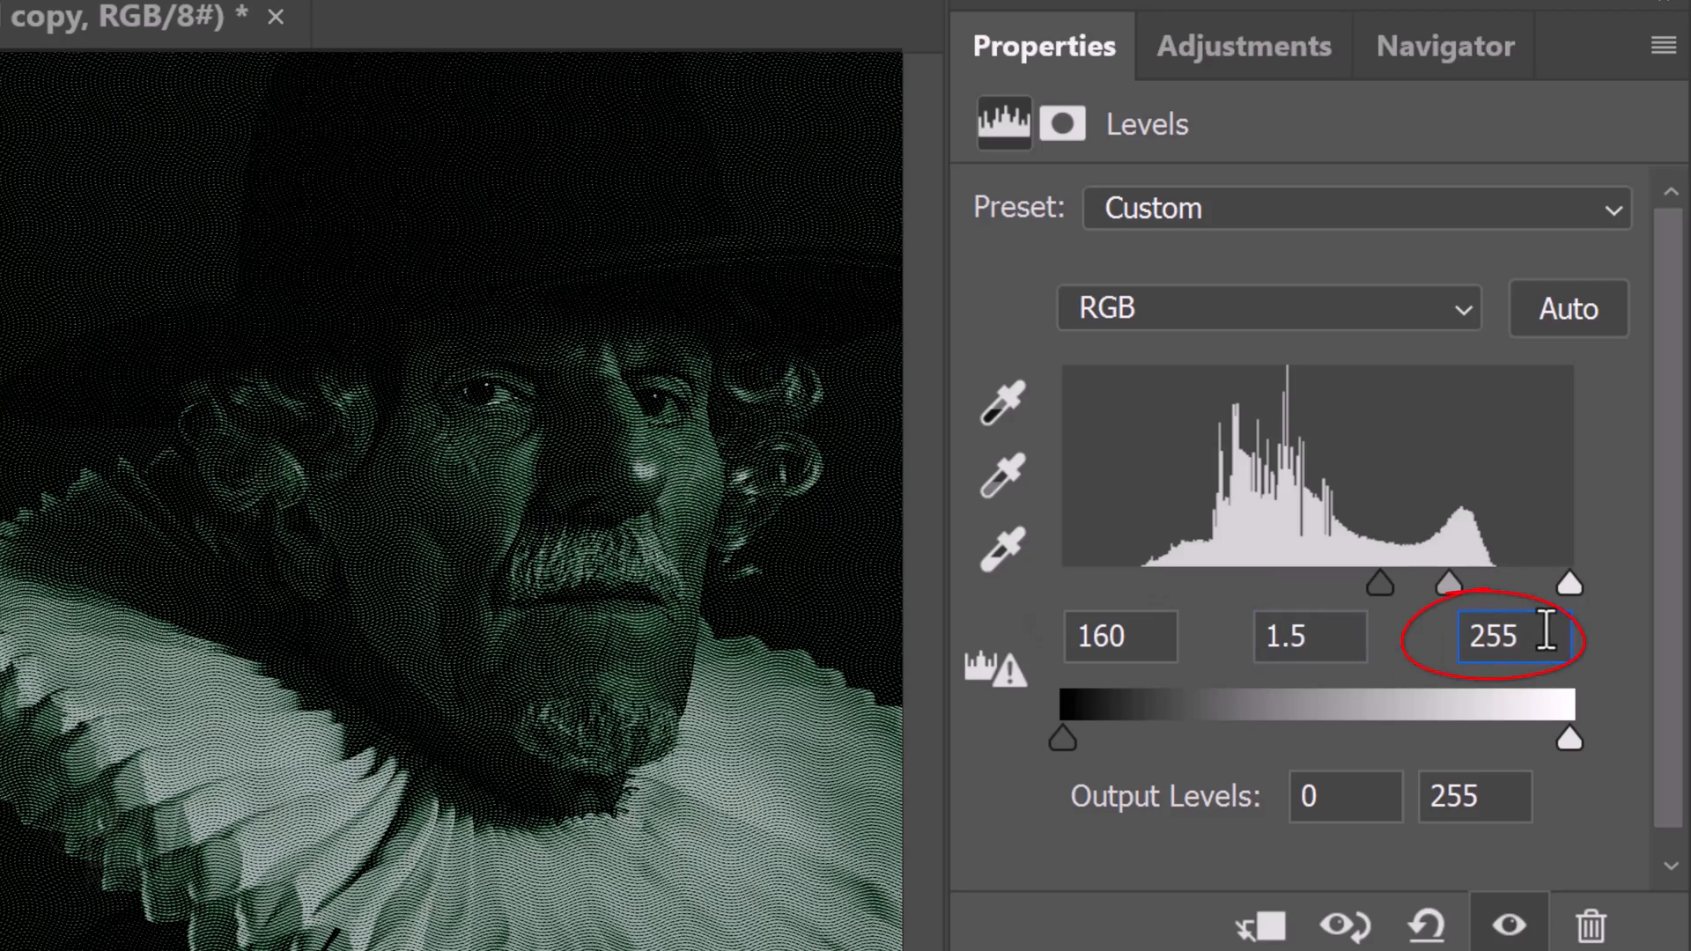
type("210")
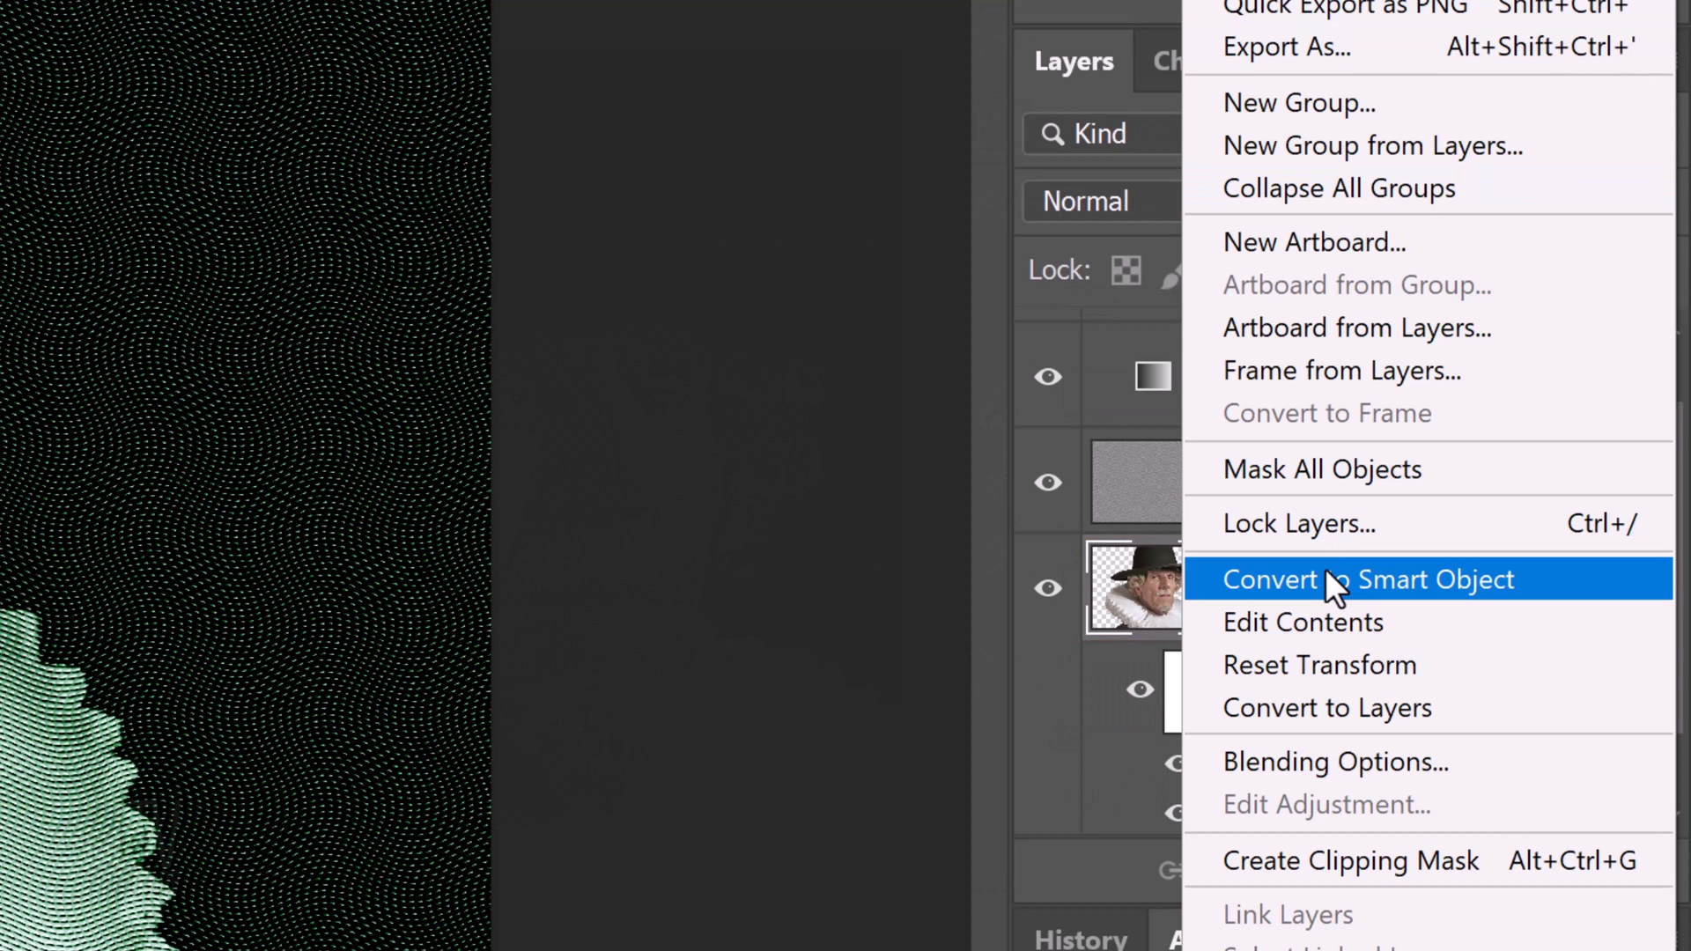
Convert the layers to a smart object and bring up Image > Adjustments.
left_click(1338, 580)
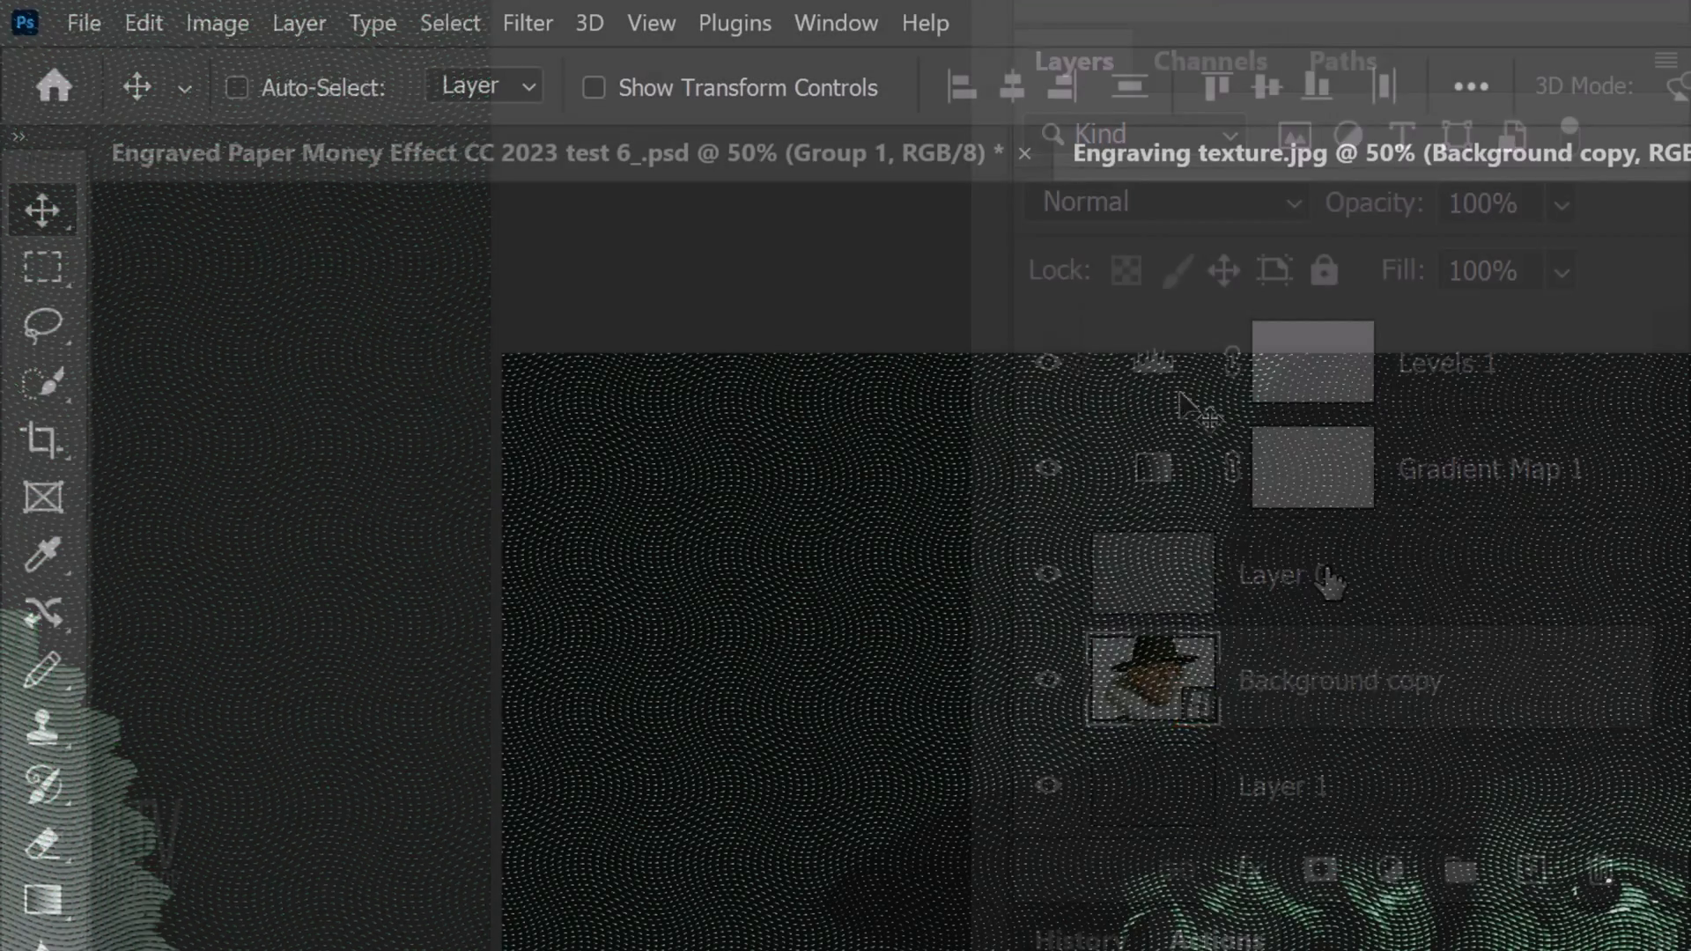
left_click(216, 23)
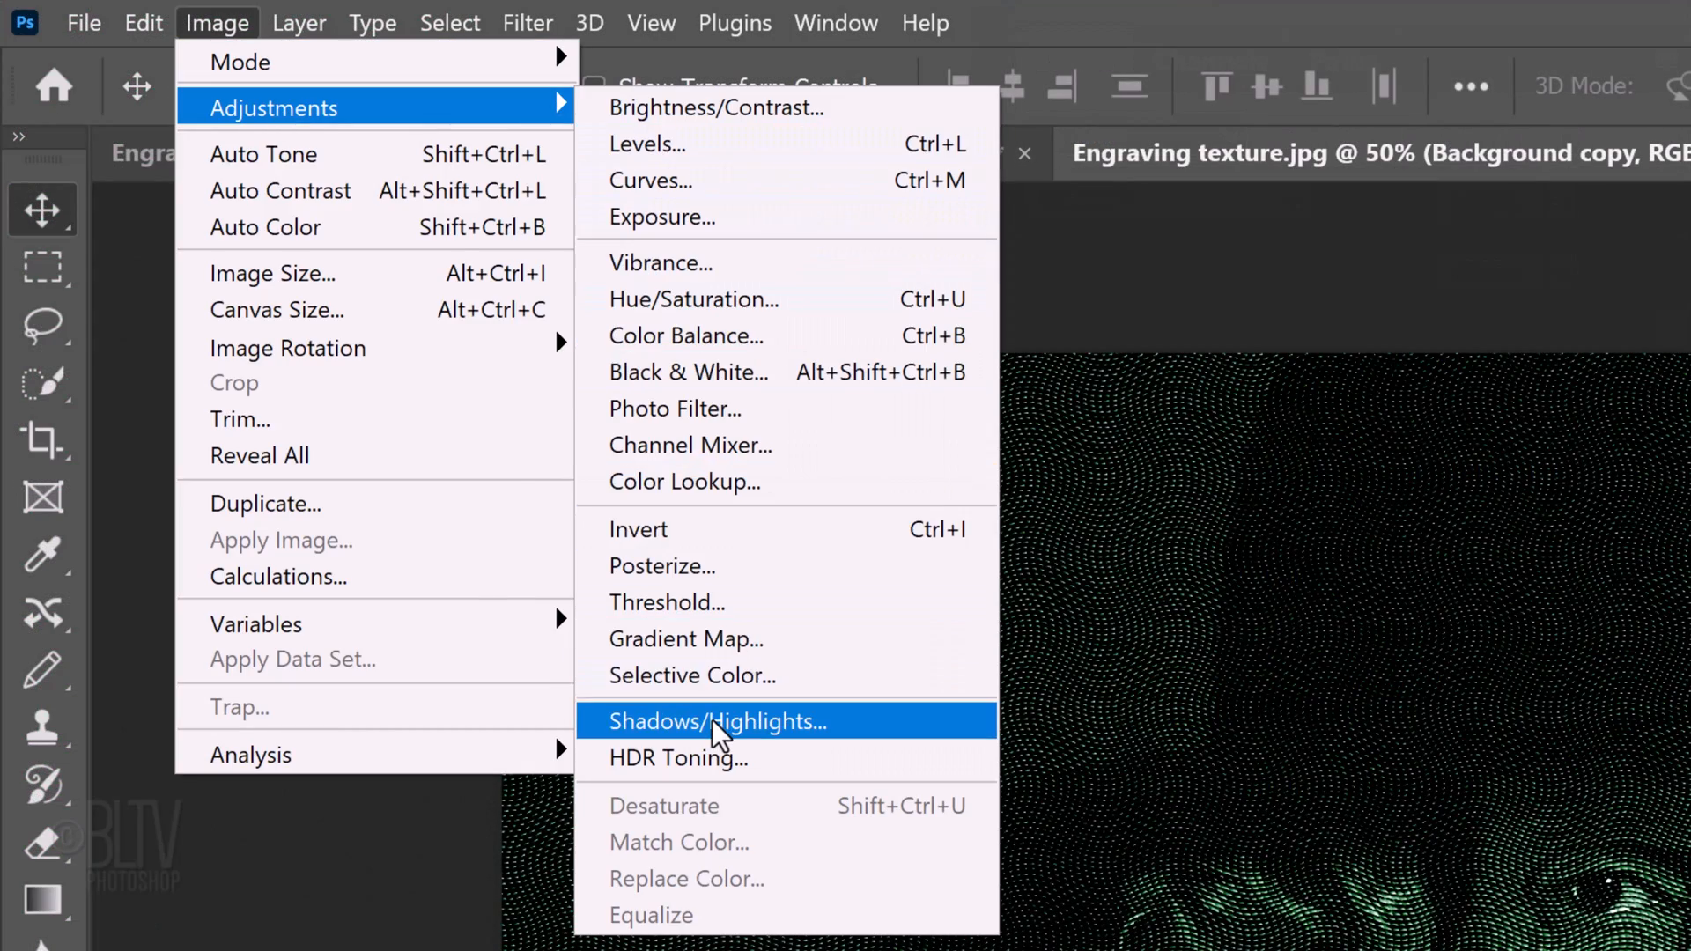
Enter Shadows/Highlights settings: highlights amount 5%, colour correction 0, black clip 1%.
left_click(720, 721)
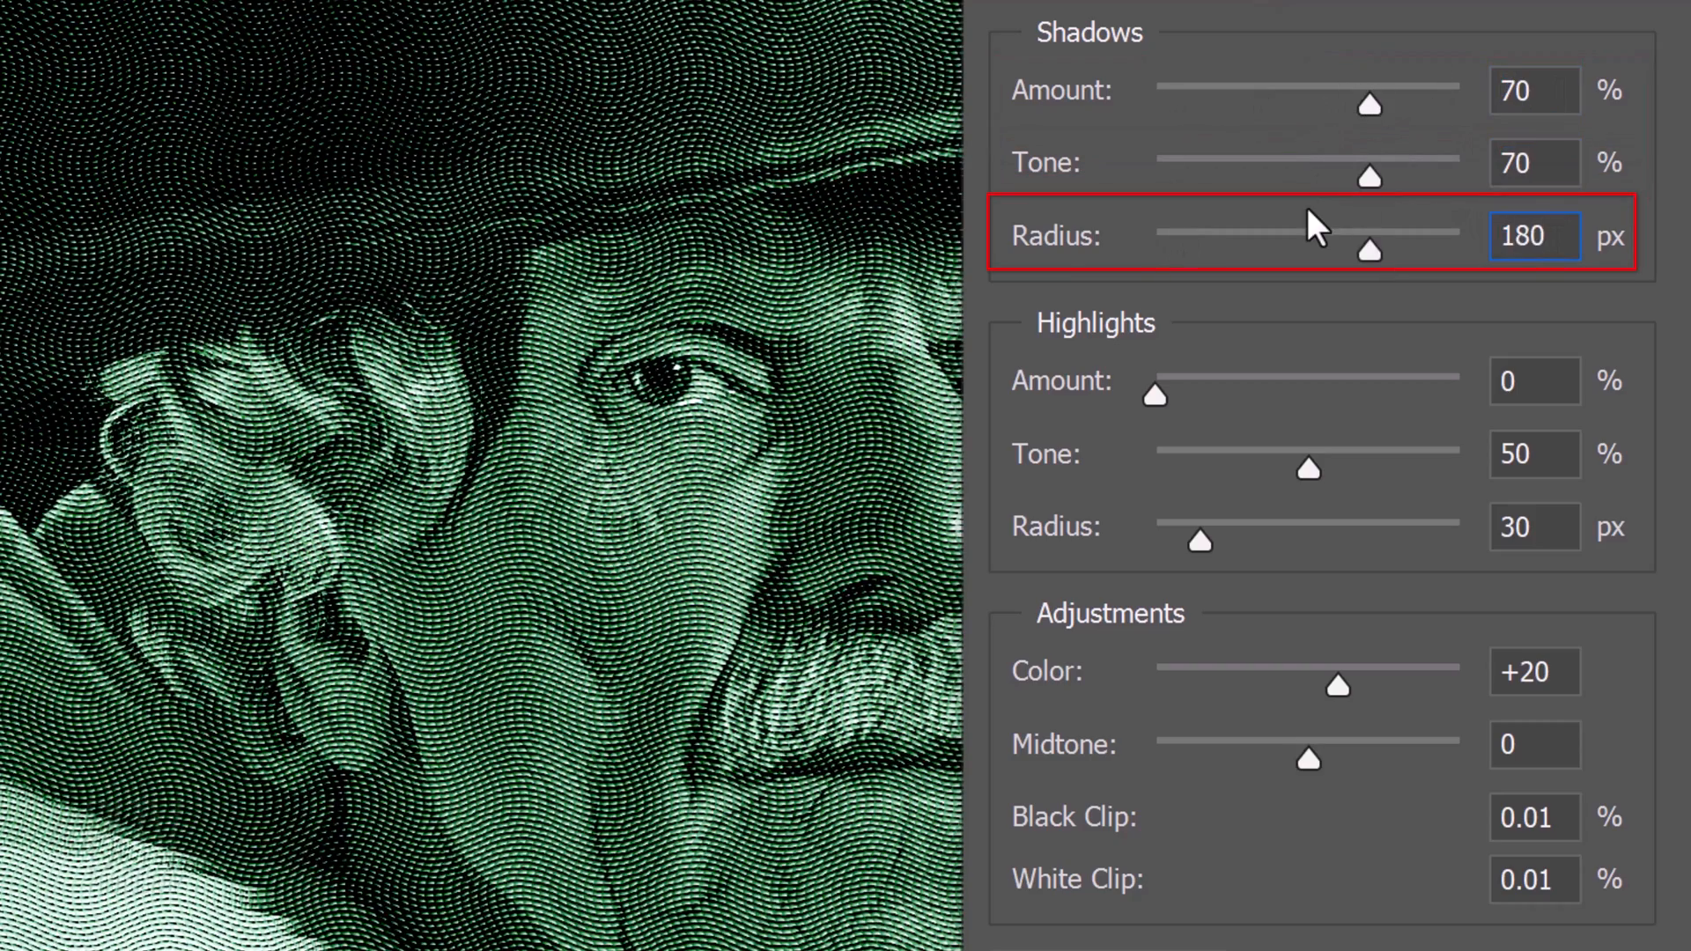
left_click(1534, 381)
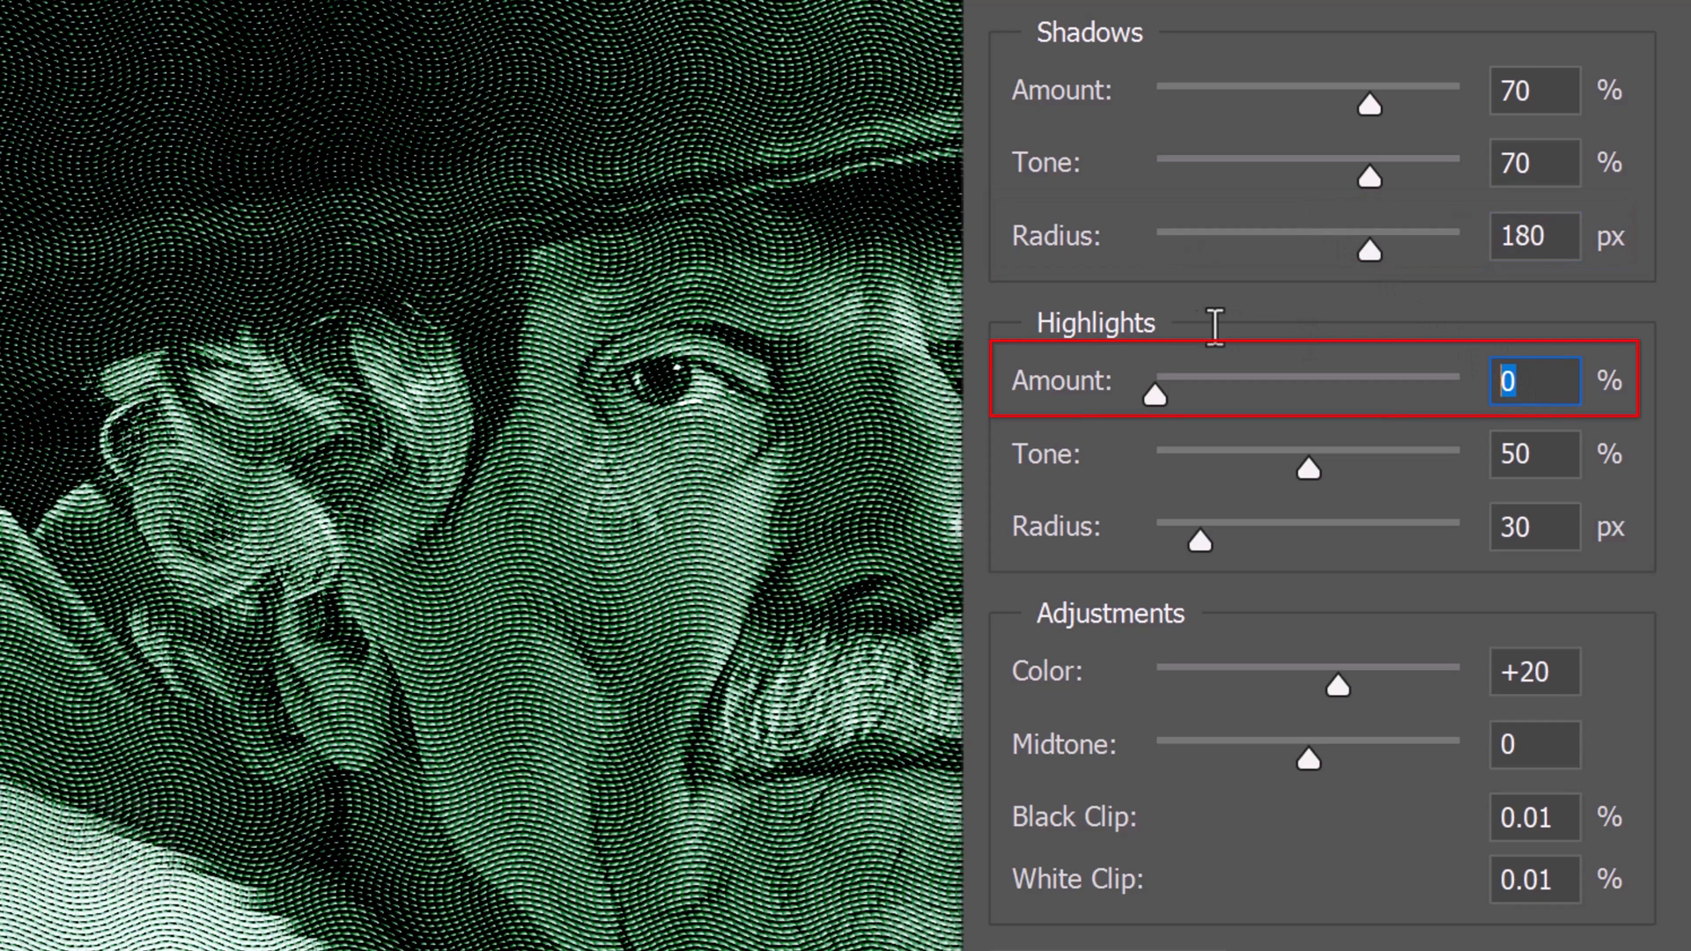
type("5")
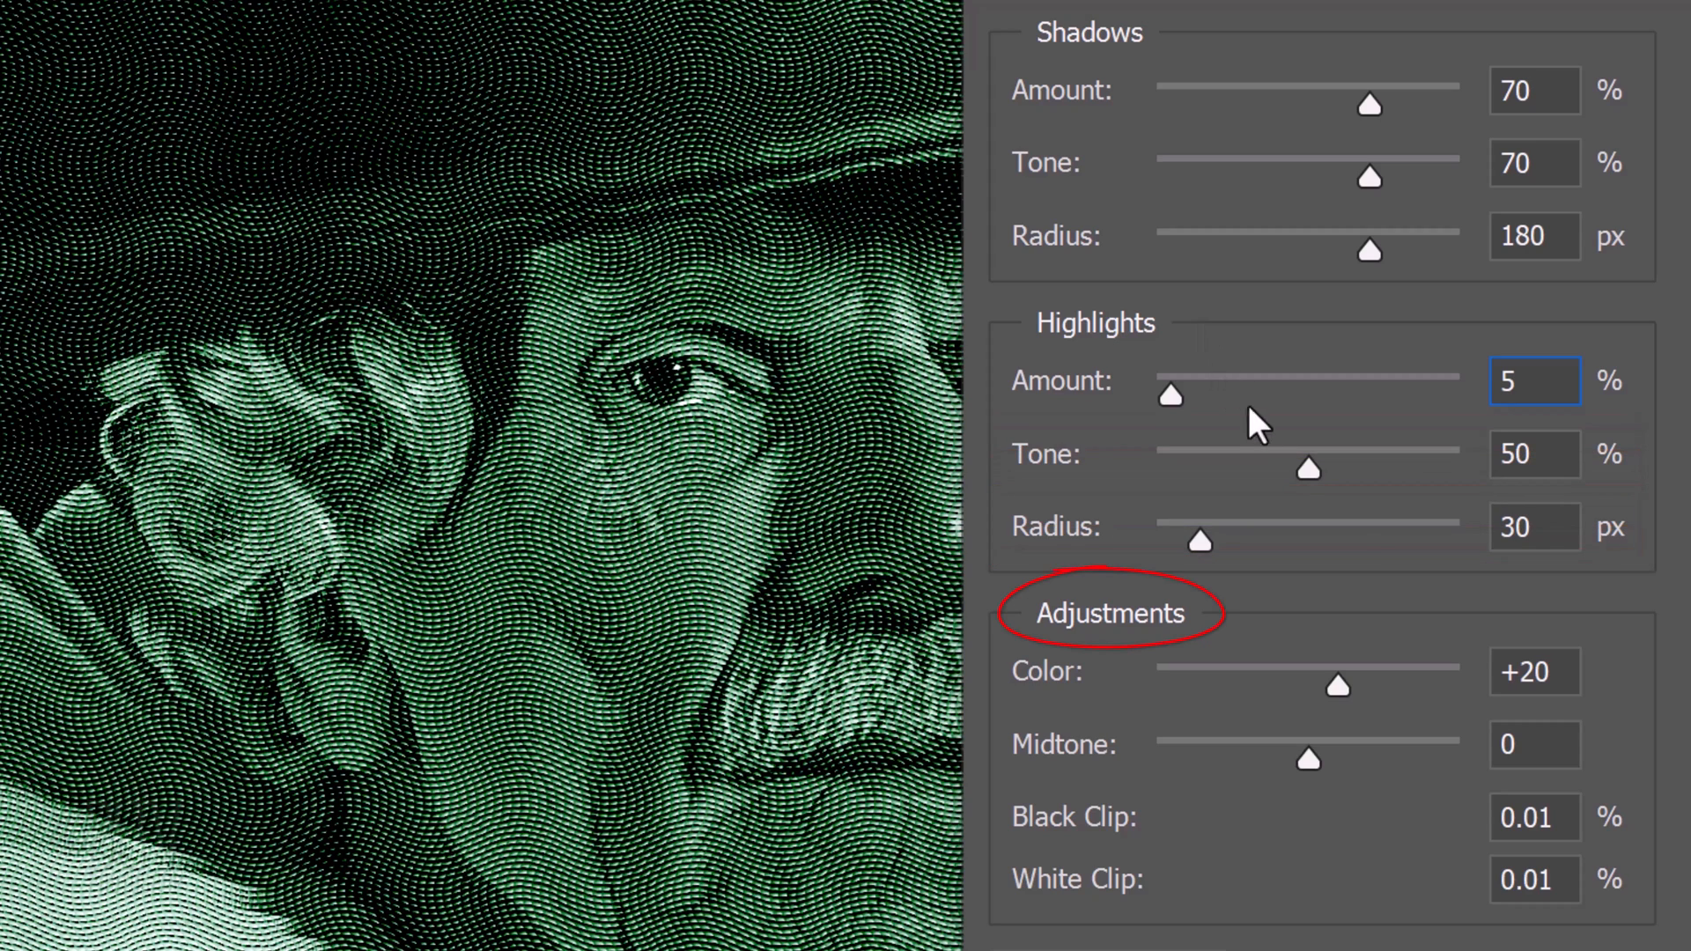
left_click(1533, 672)
type("0")
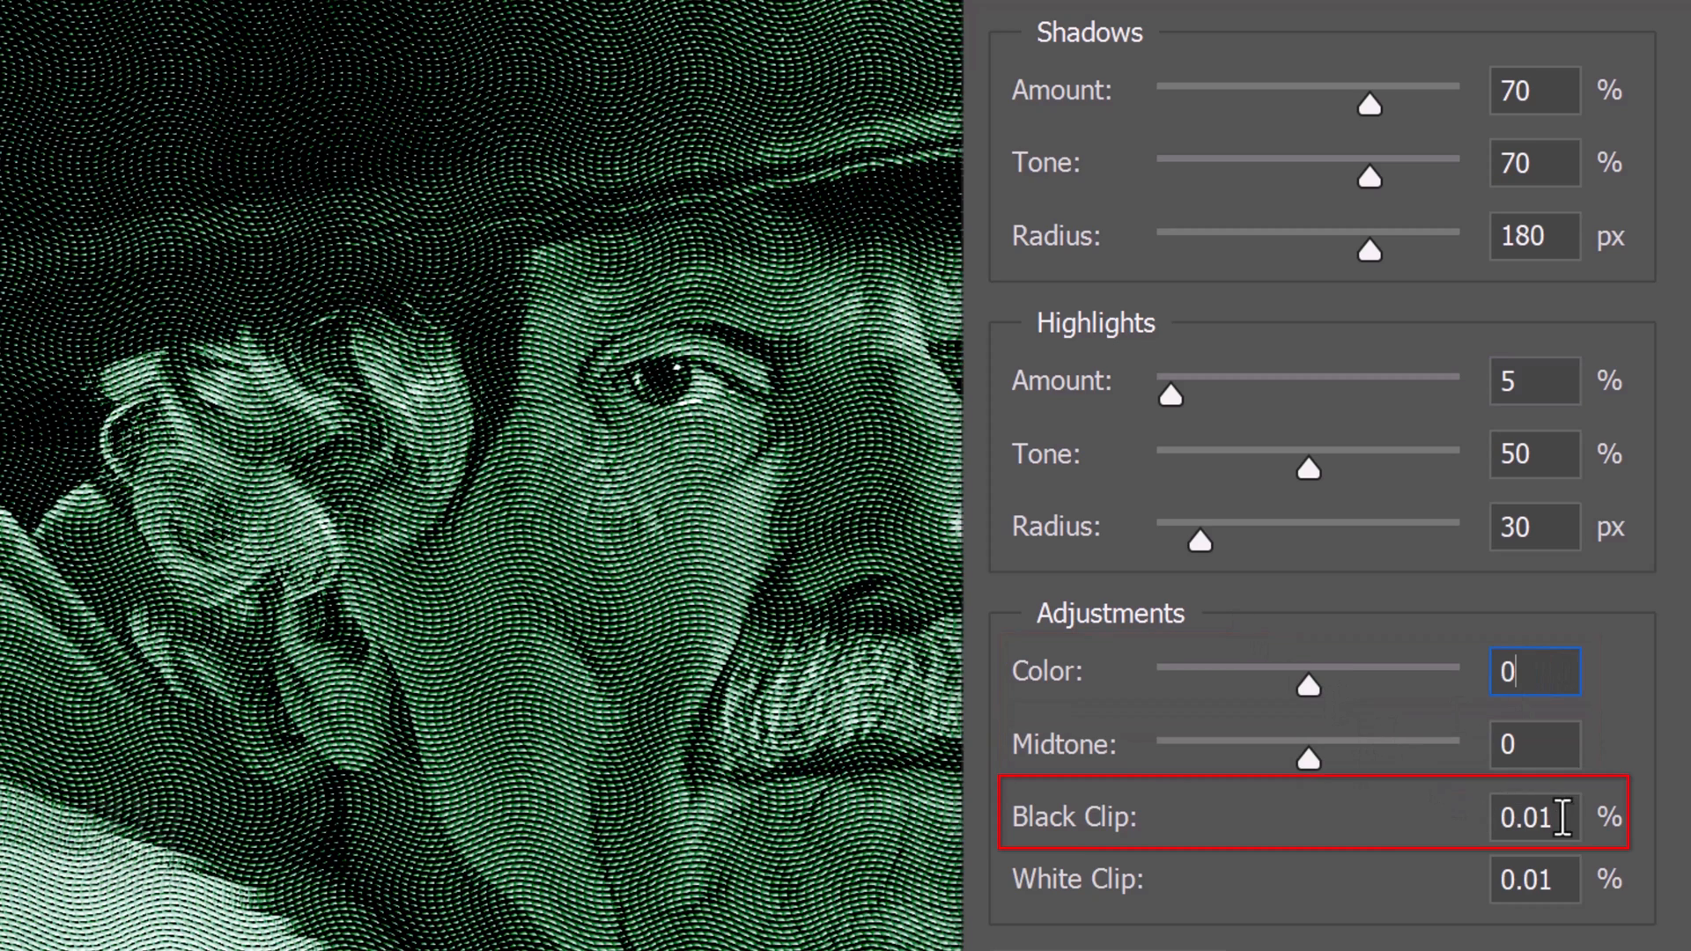
type("1")
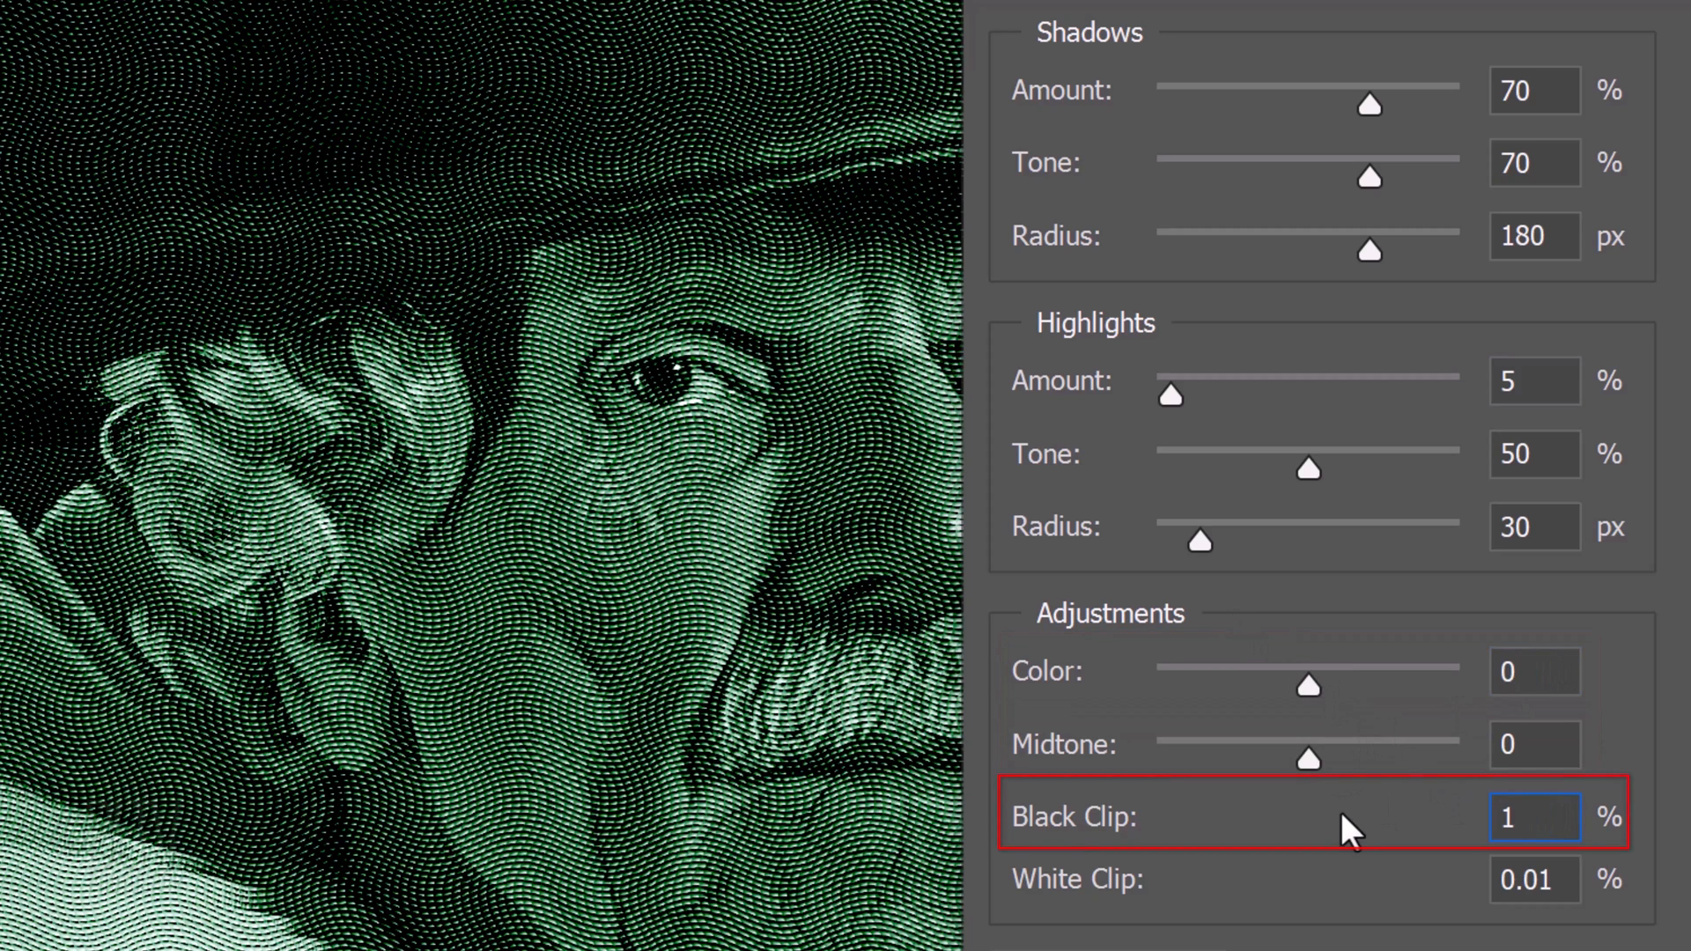